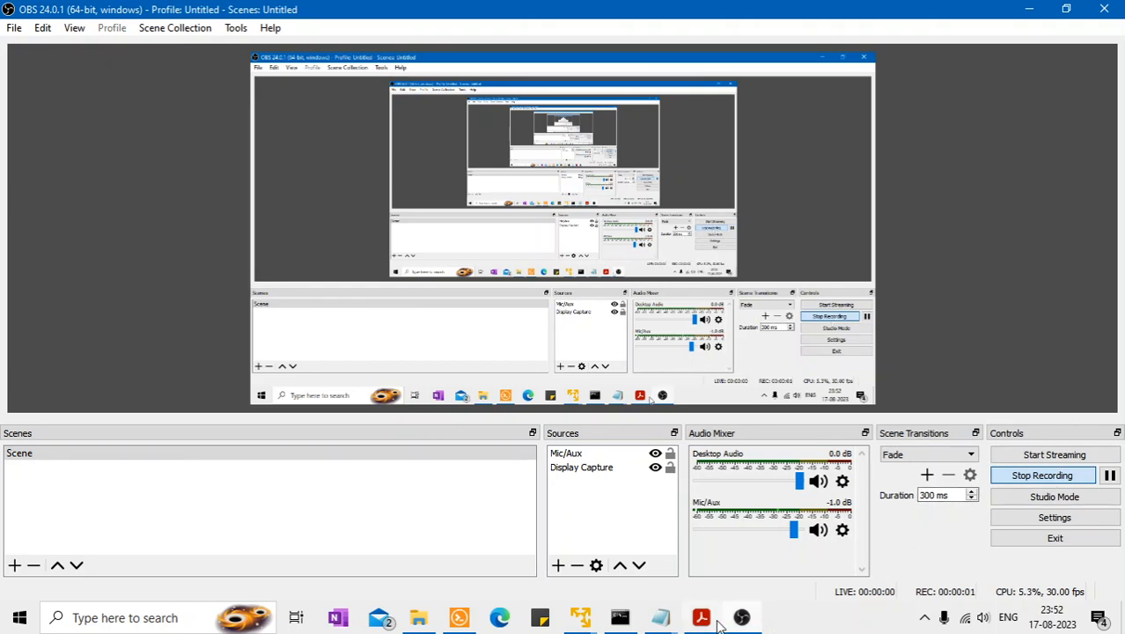
# - Bring the HADR Tutorial 23 title slide on Java Automatic Client Reroute to the front
pyautogui.click(700, 616)
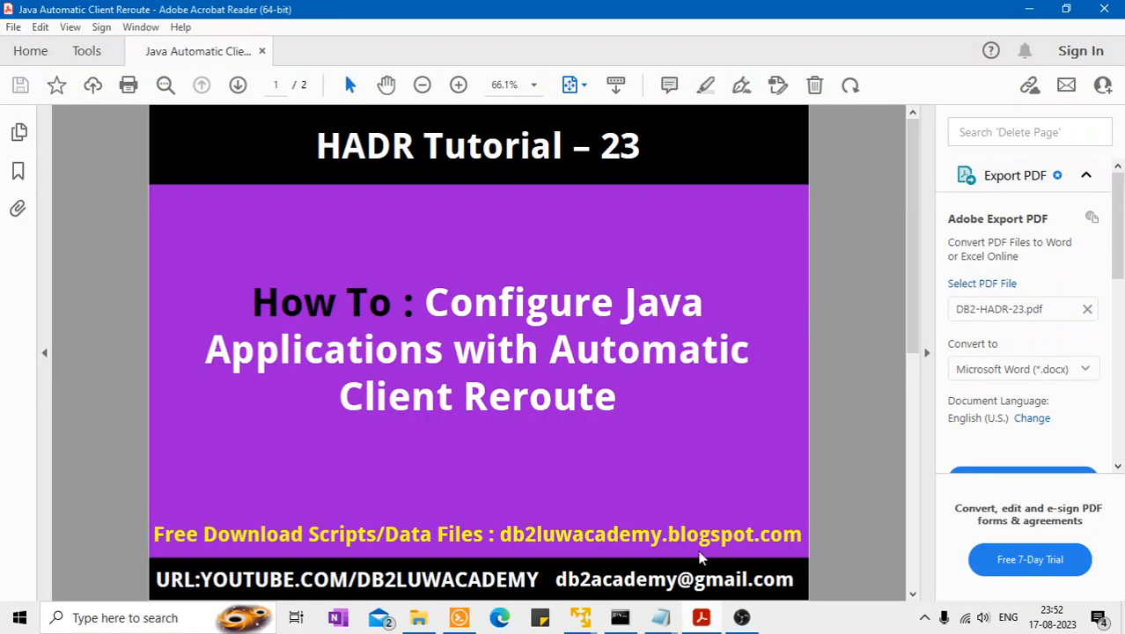
pyautogui.moveTo(653, 369)
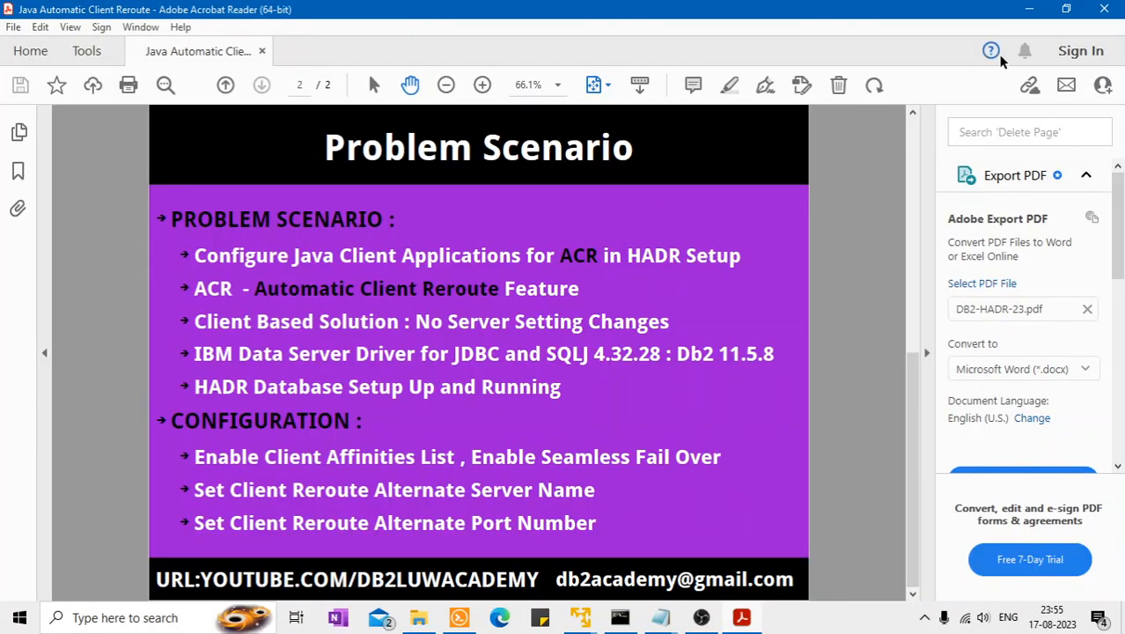
pyautogui.moveTo(1102, 11)
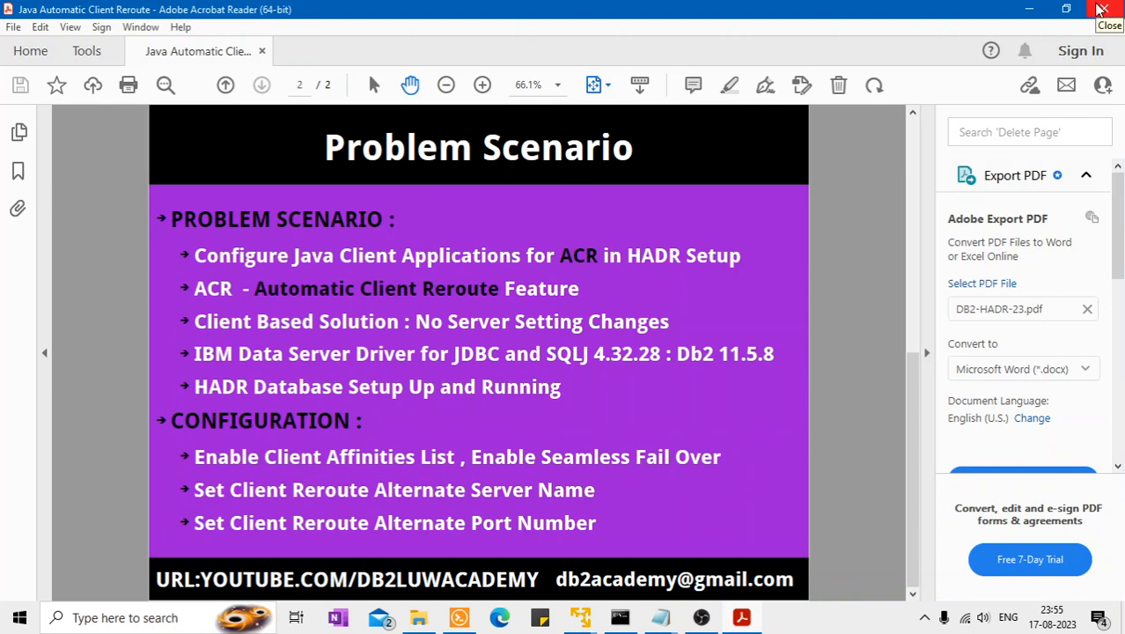
pyautogui.moveTo(971, 91)
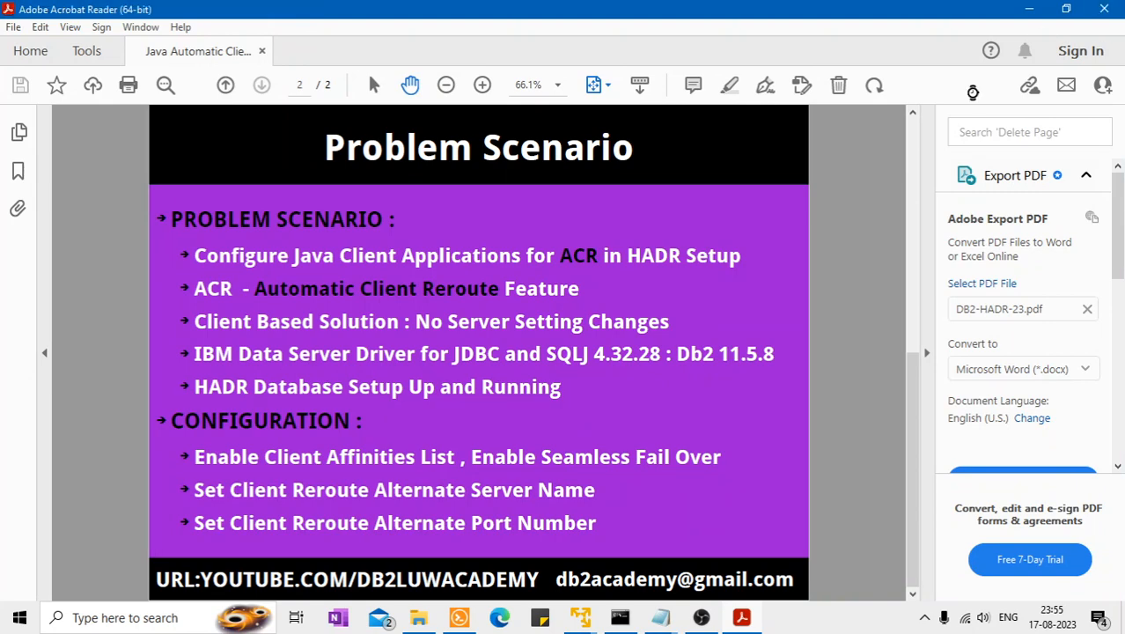
# - Close the slides and switch Solar-PuTTY between the fedora and open-suse sessions
pyautogui.click(701, 616)
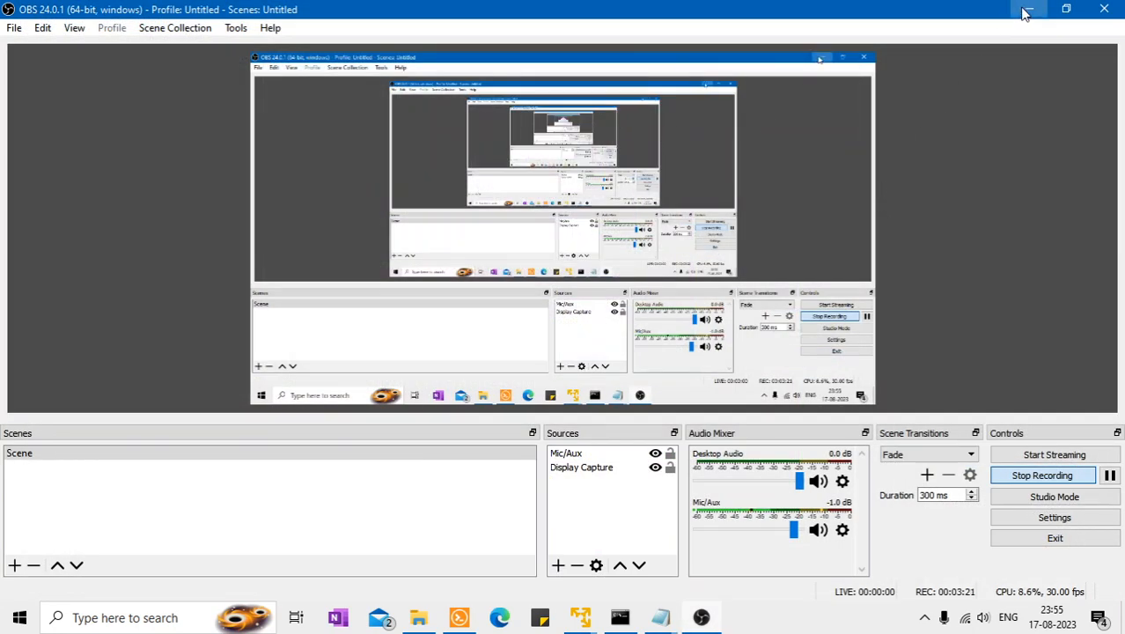
pyautogui.click(1028, 10)
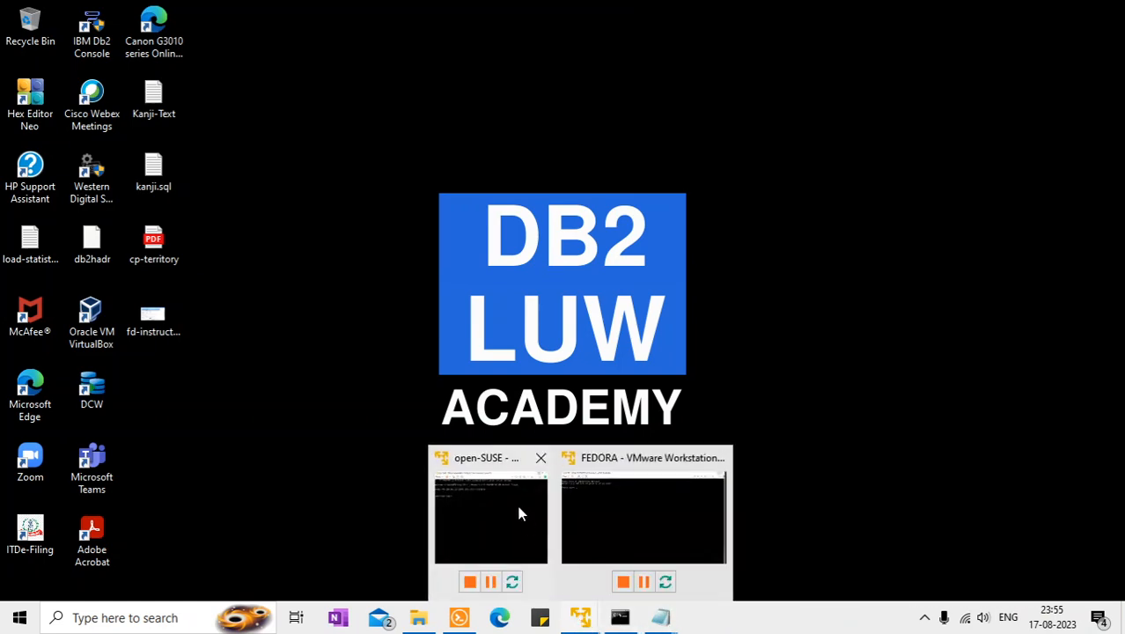
pyautogui.click(489, 519)
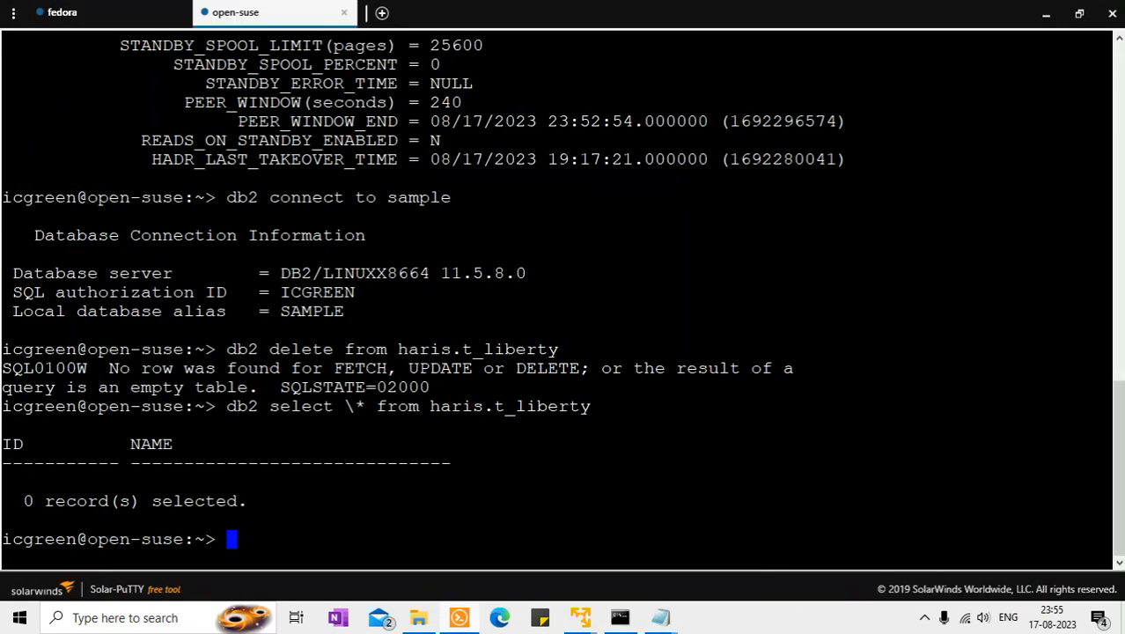
pyautogui.click(61, 10)
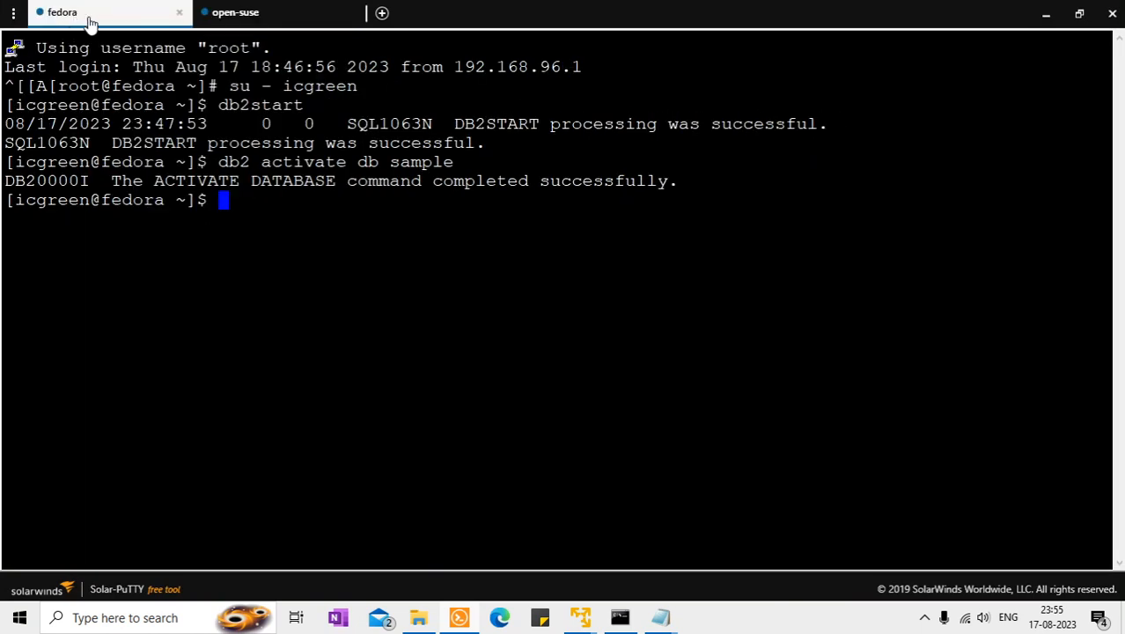
pyautogui.click(236, 12)
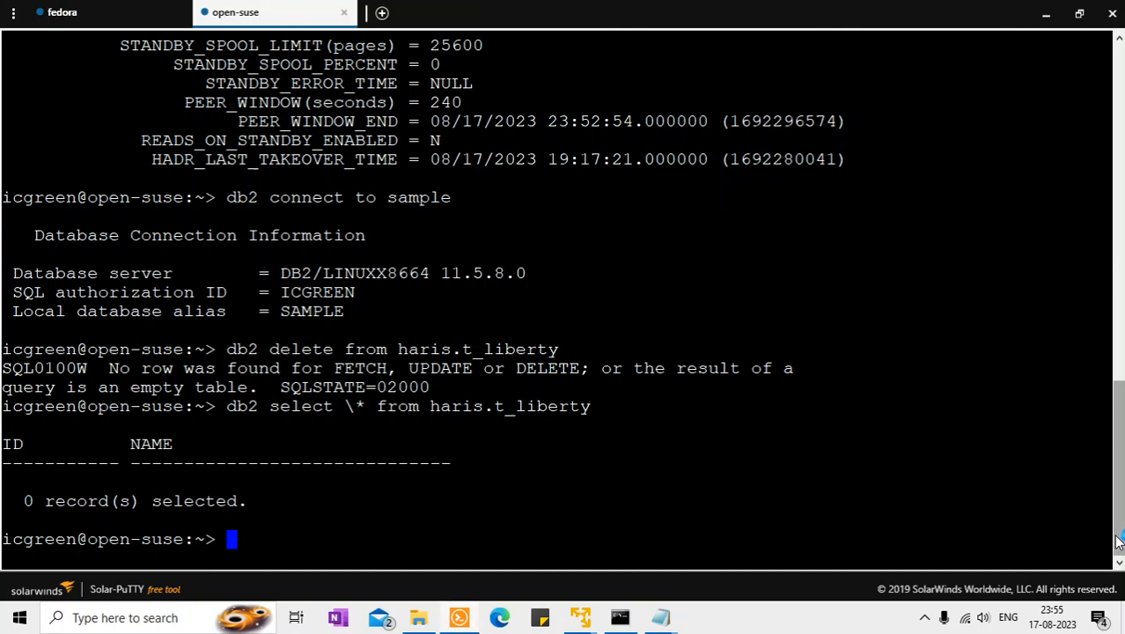
# - Review the db2pd HADR output showing open-suse as PRIMARY in PEER state and mark its host name
pyautogui.scroll(3)
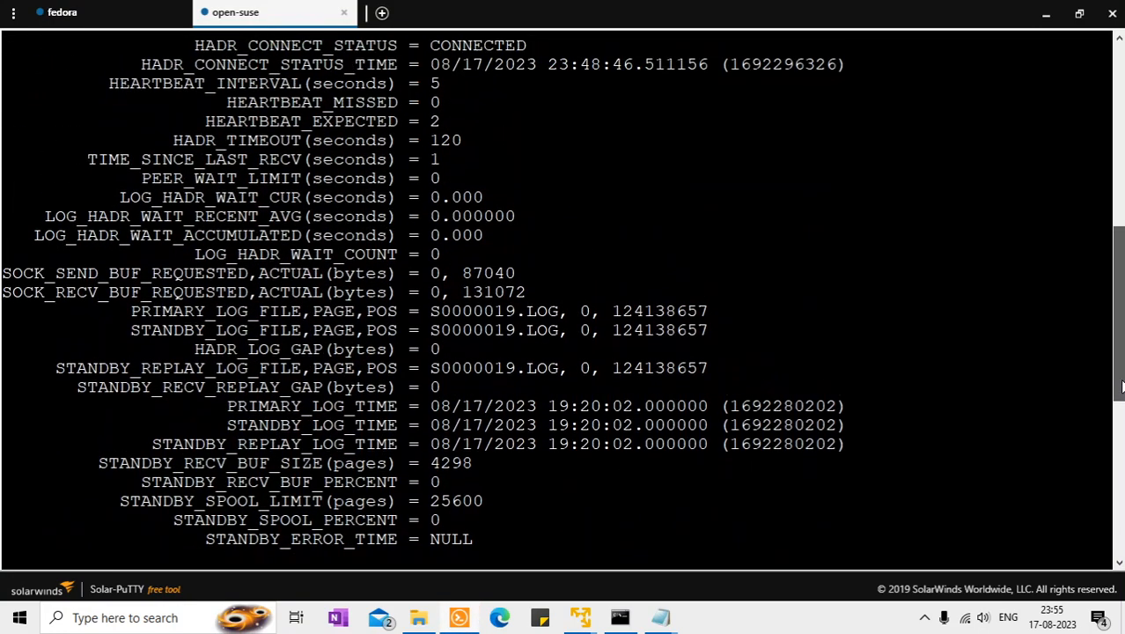
pyautogui.scroll(3)
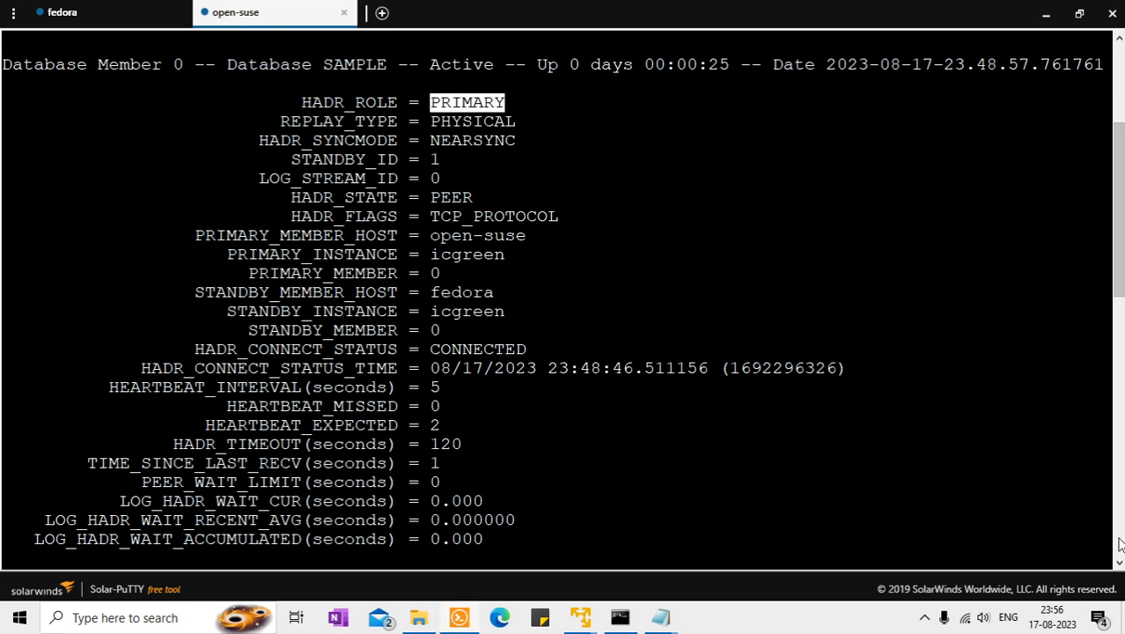
pyautogui.scroll(-3)
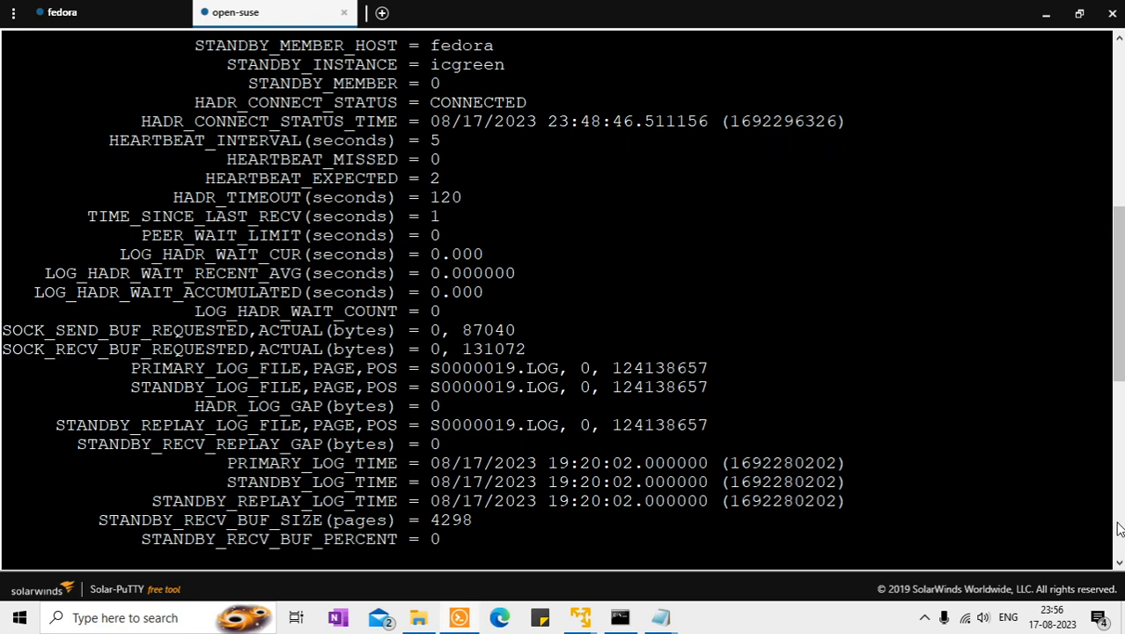
pyautogui.scroll(-3)
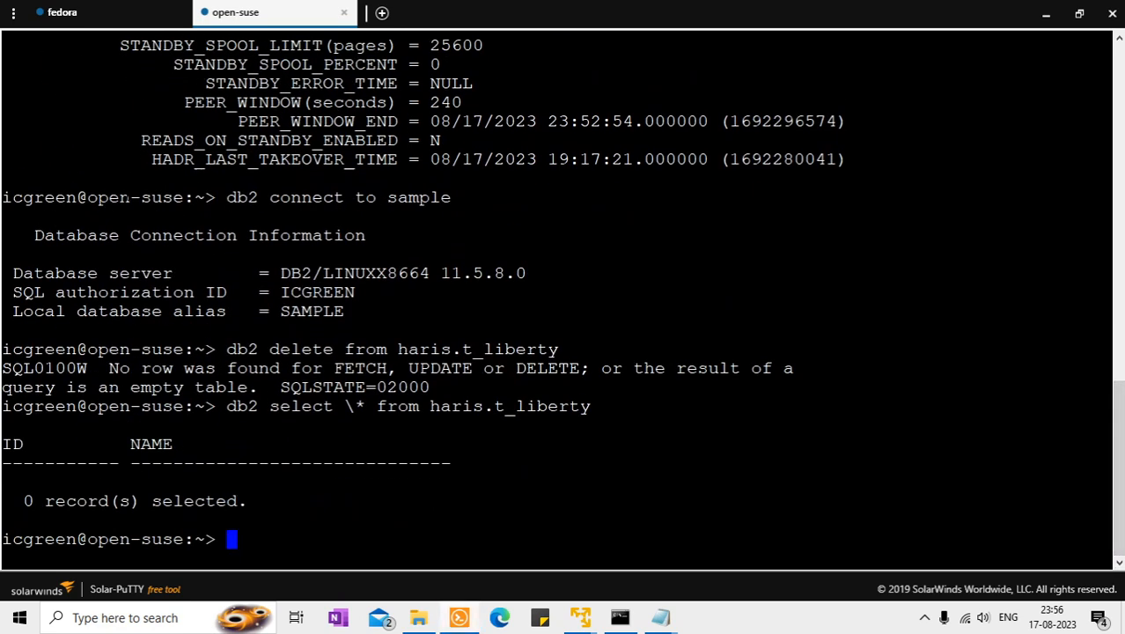
pyautogui.doubleClick(141, 197)
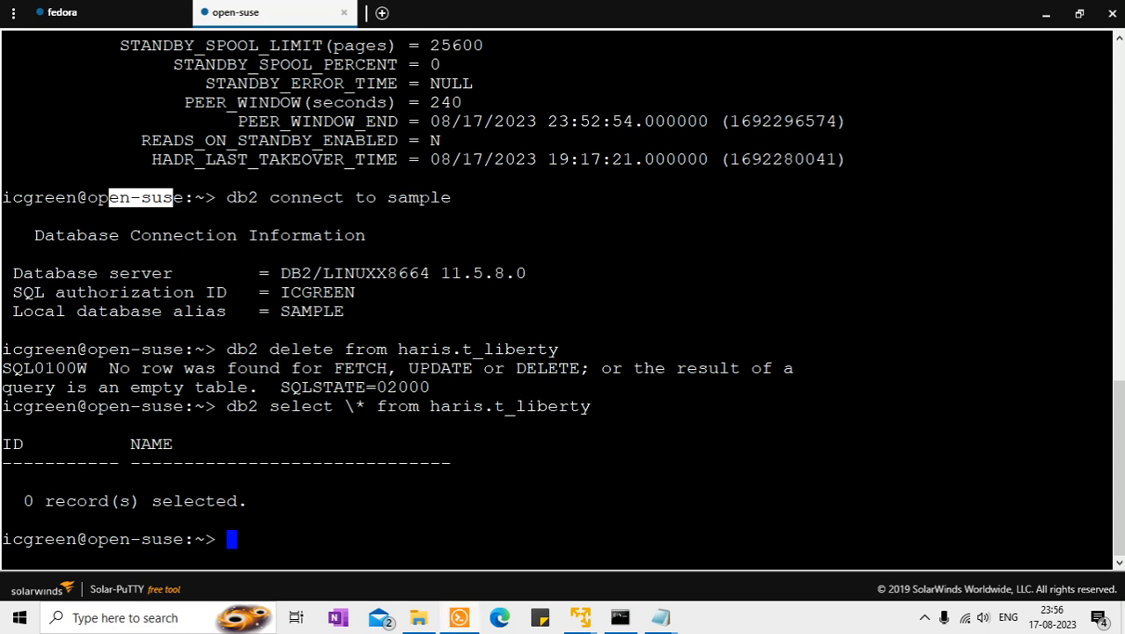
# - Run db2pd -db sample -hadr on fedora confirming STANDBY in PEER state, then minimise the terminal
pyautogui.click(105, 10)
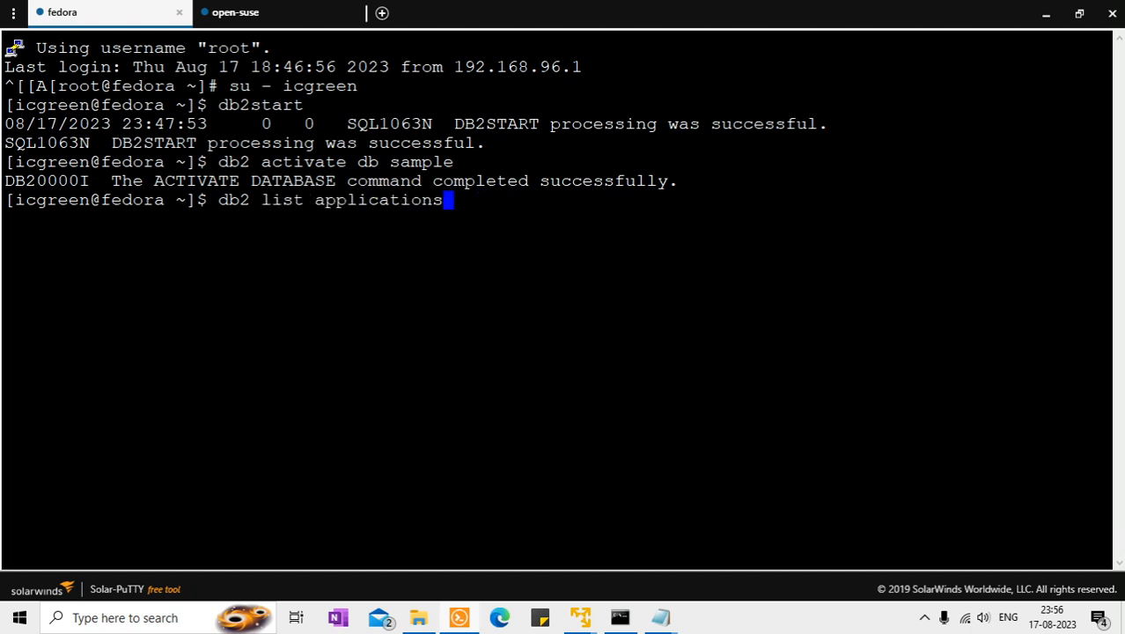
pyautogui.write('db2pd -db sample -hadr')
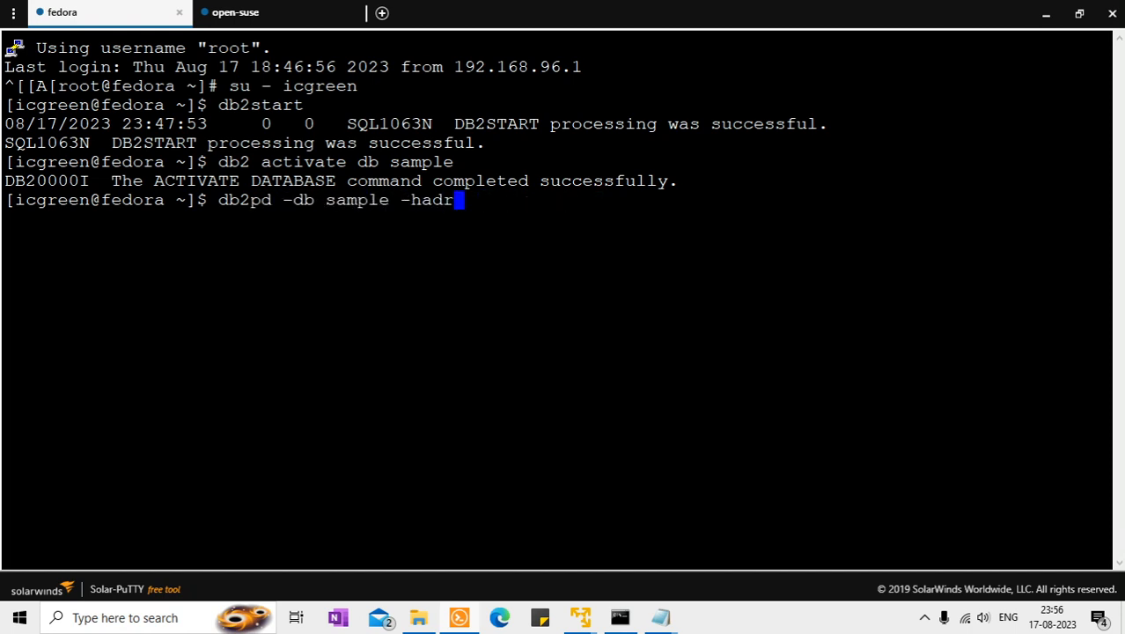
pyautogui.press('Return')
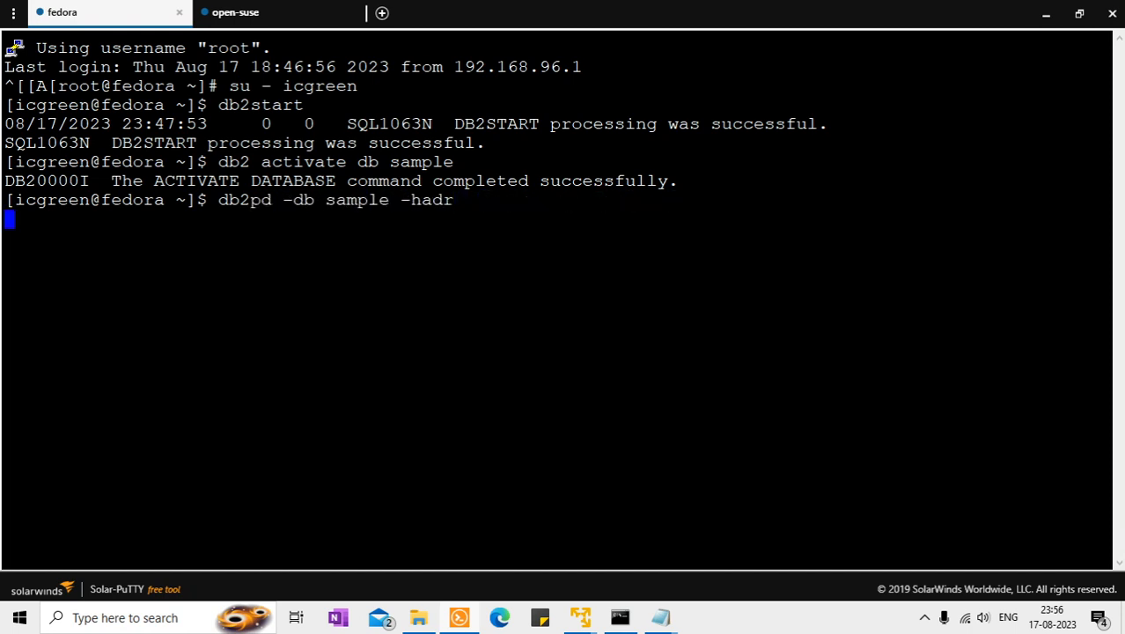
pyautogui.press('Return')
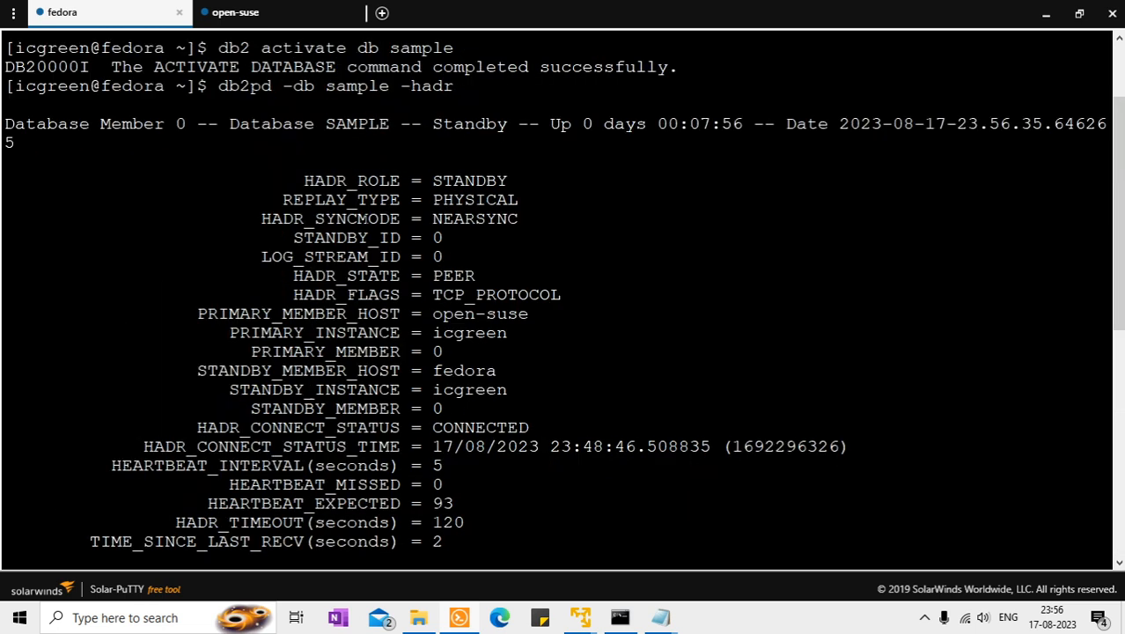
pyautogui.scroll(-3)
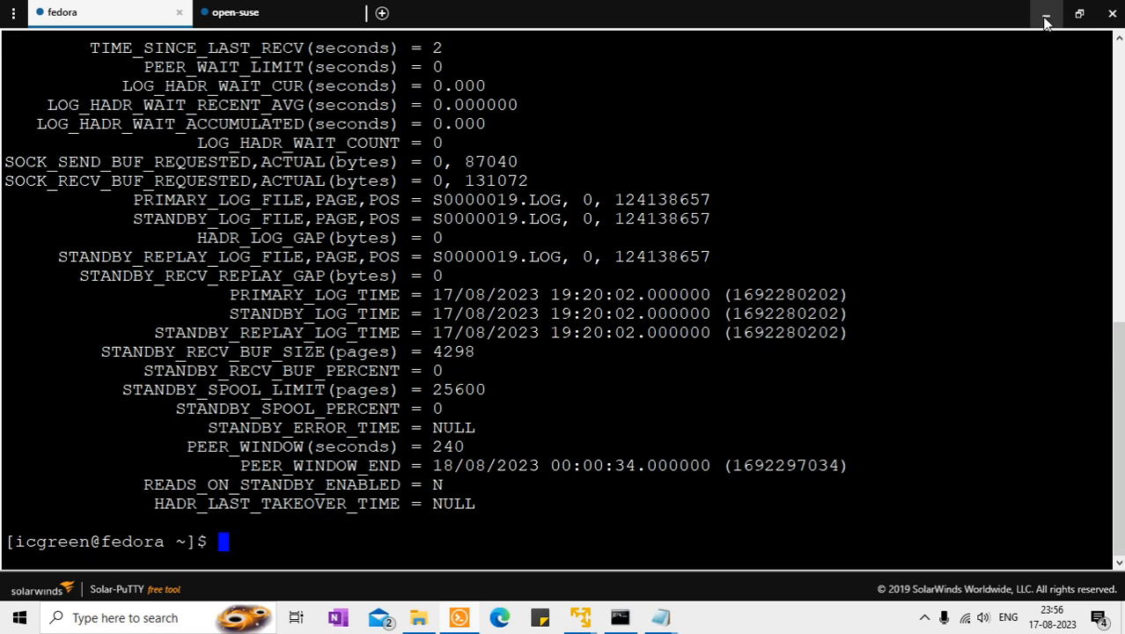
pyautogui.click(1045, 16)
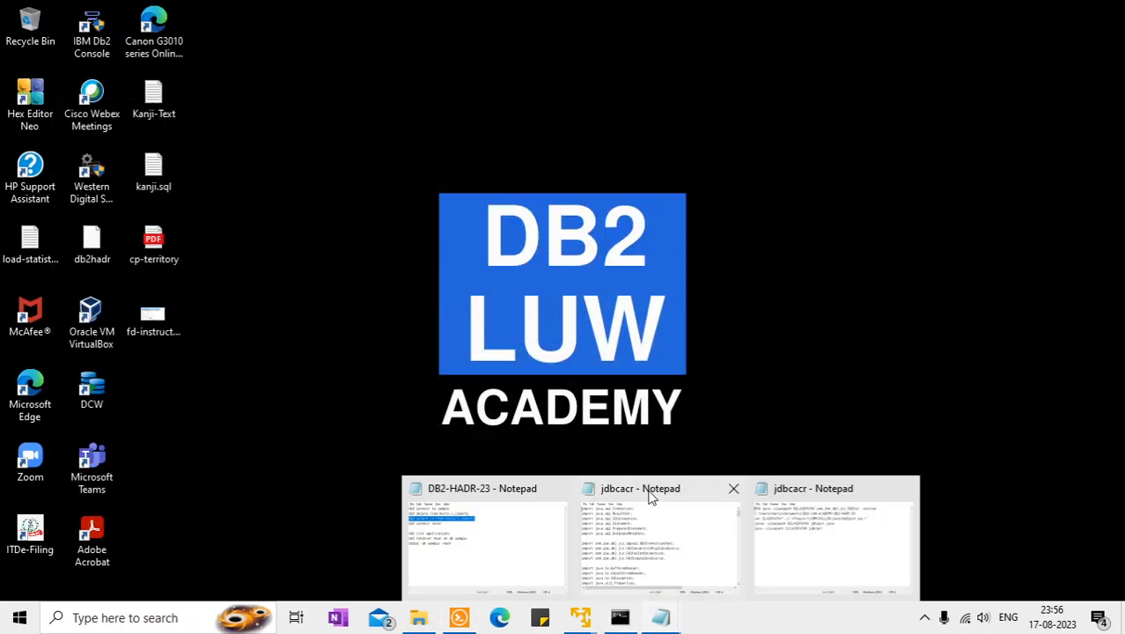
# - Show the jdbcacr Java source full screen and highlight the HARIS.T_LIBERTY query and fedora server name
pyautogui.click(659, 537)
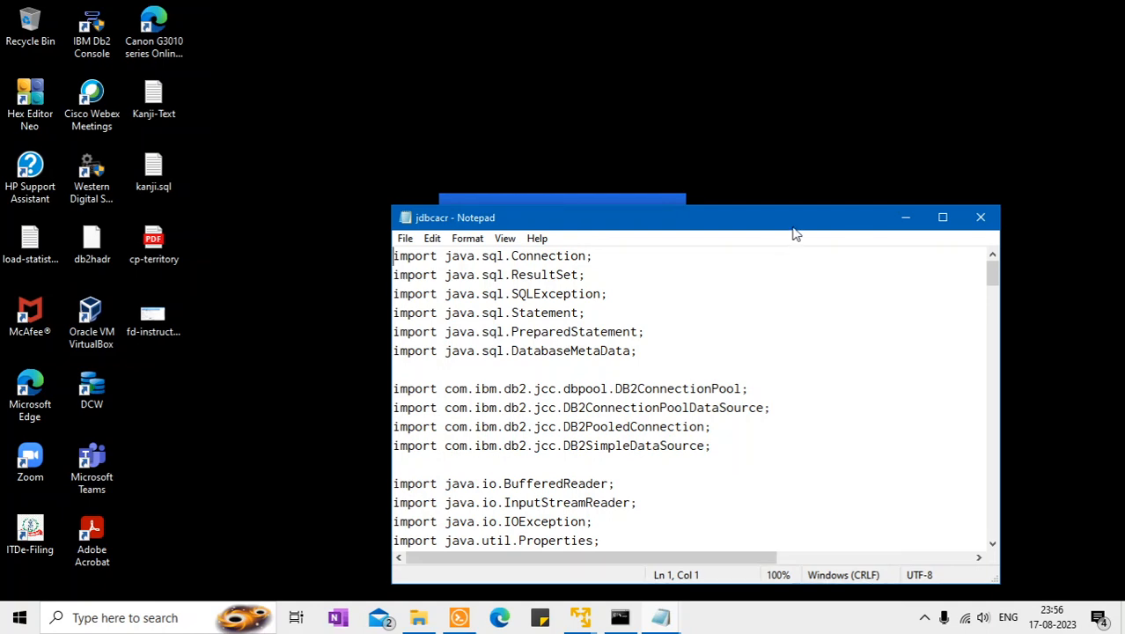
pyautogui.click(942, 219)
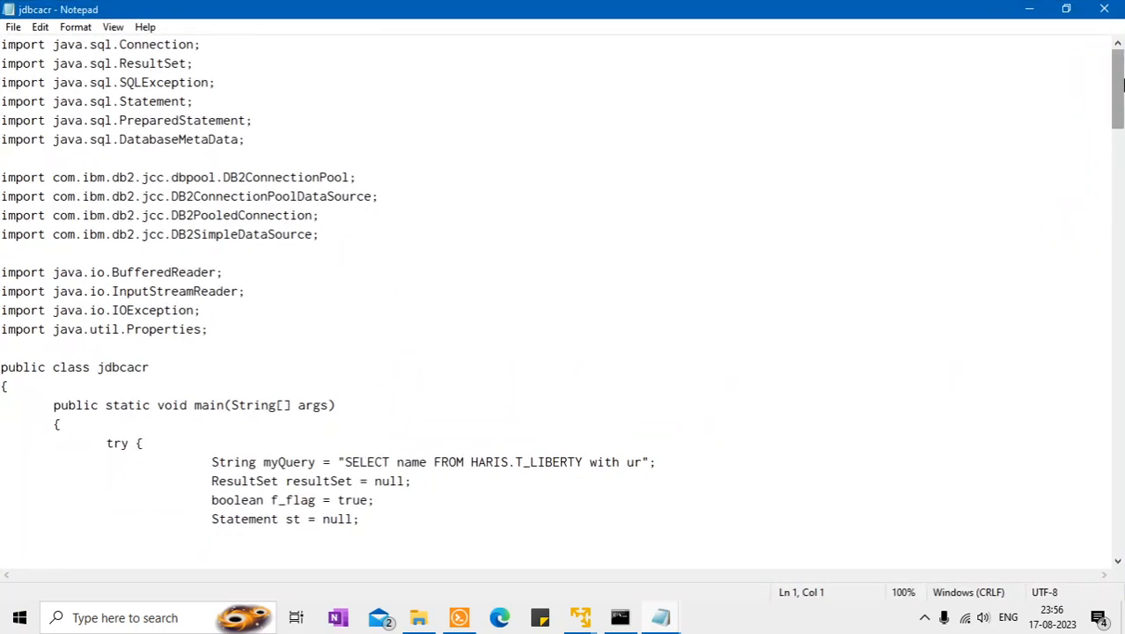
pyautogui.scroll(-3)
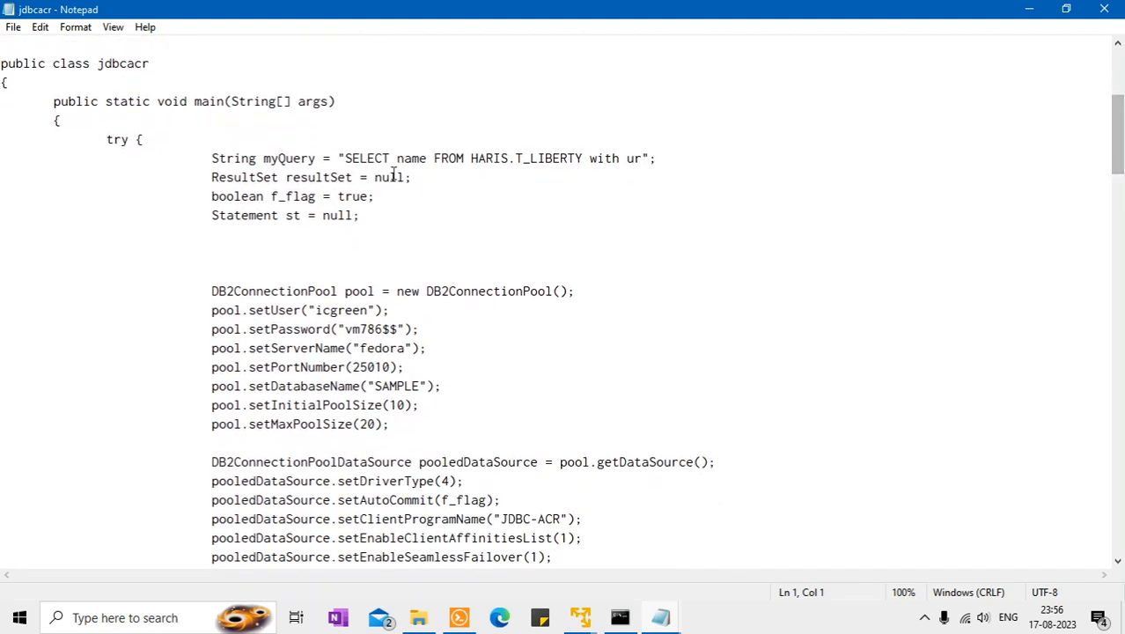
pyautogui.moveTo(373, 158); pyautogui.dragTo(562, 158)
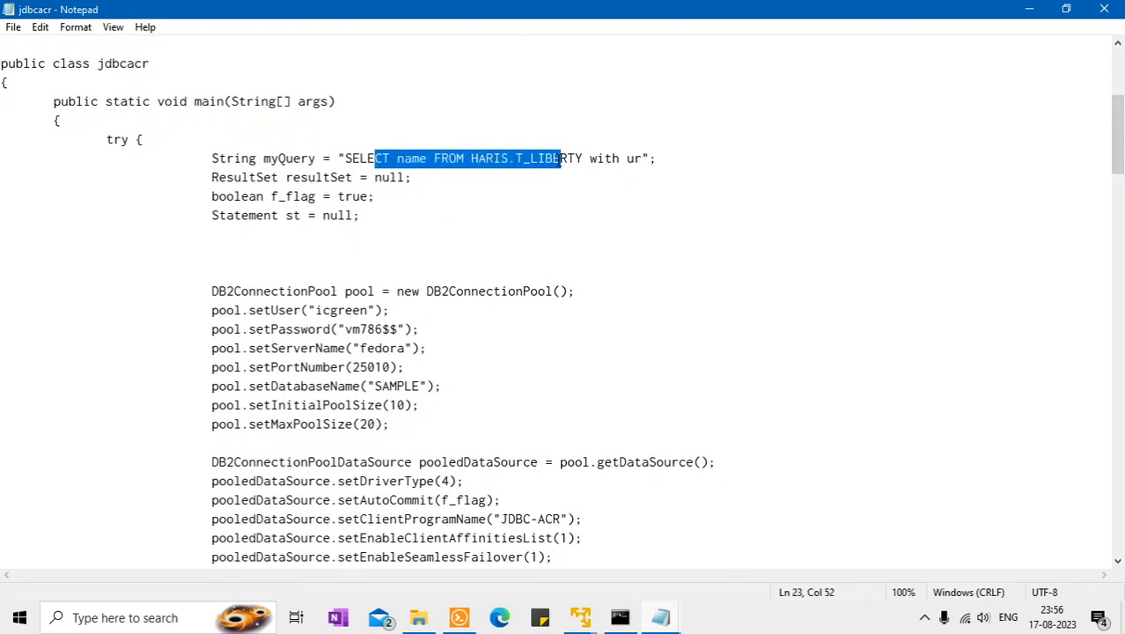
pyautogui.doubleClick(489, 292)
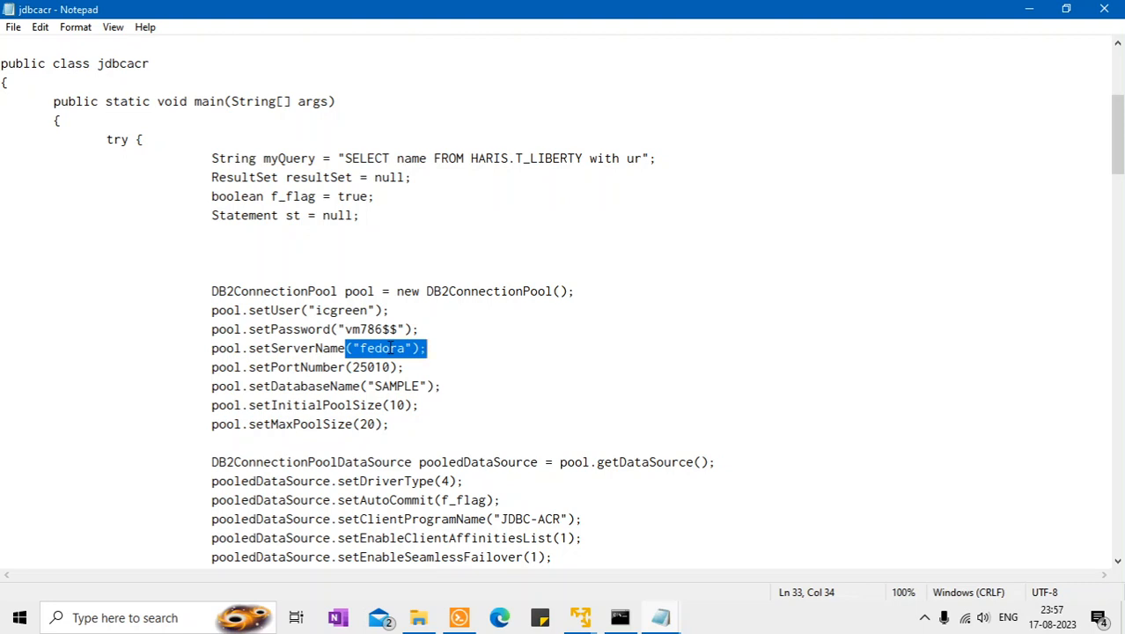
# - Review the client reroute settings and highlight the client program name JDBC-ACR
pyautogui.scroll(-3)
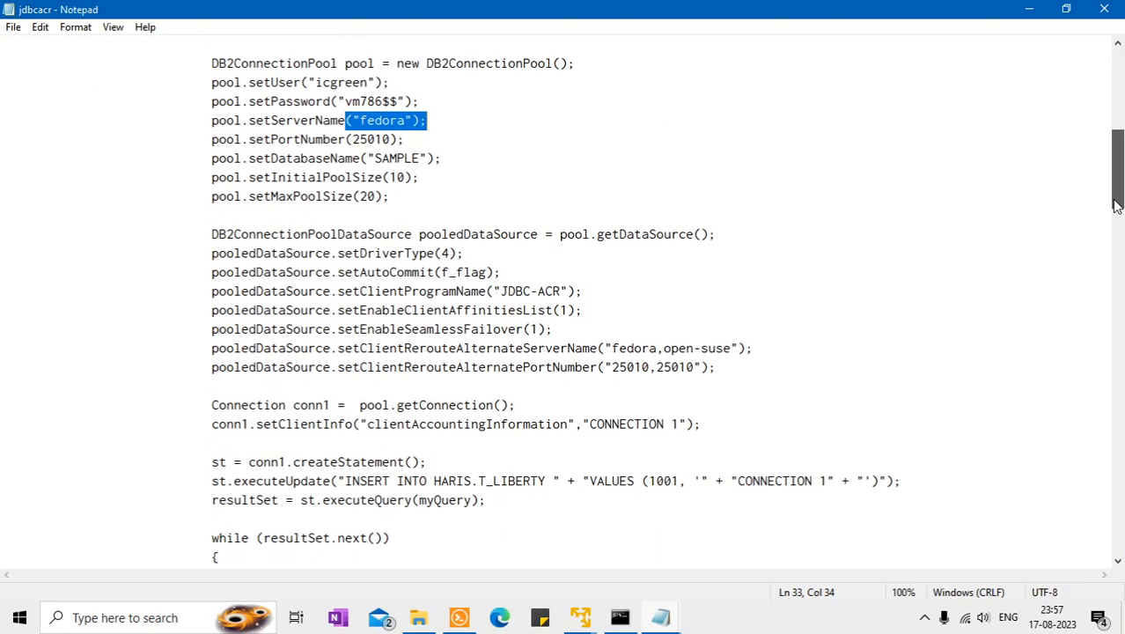
pyautogui.moveTo(633, 352)
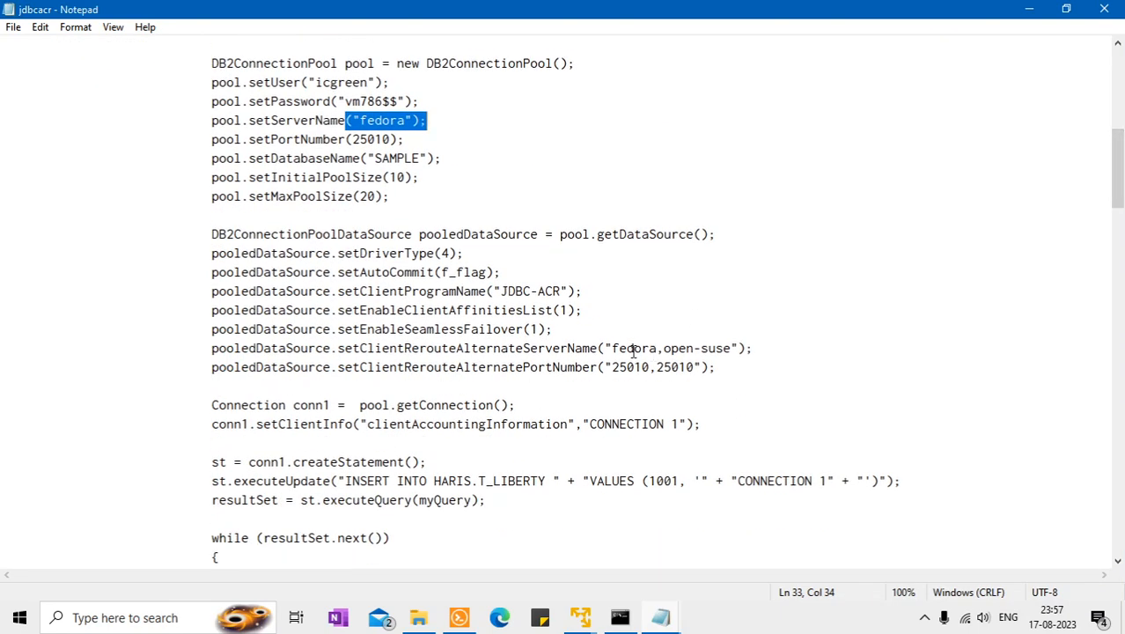
pyautogui.doubleClick(700, 349)
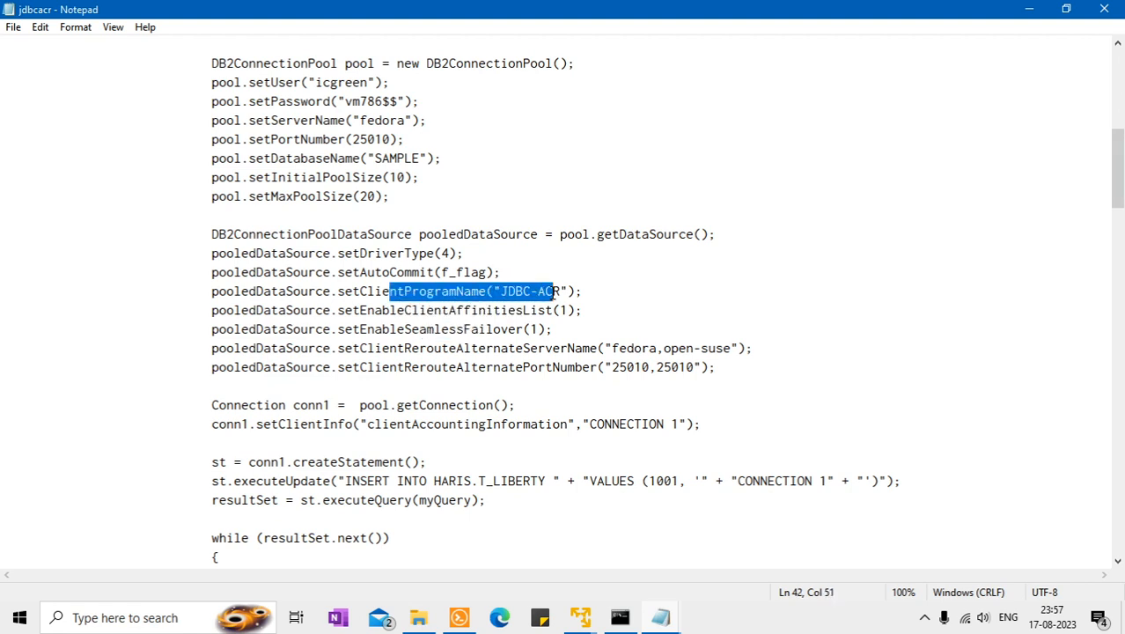
pyautogui.click(564, 291)
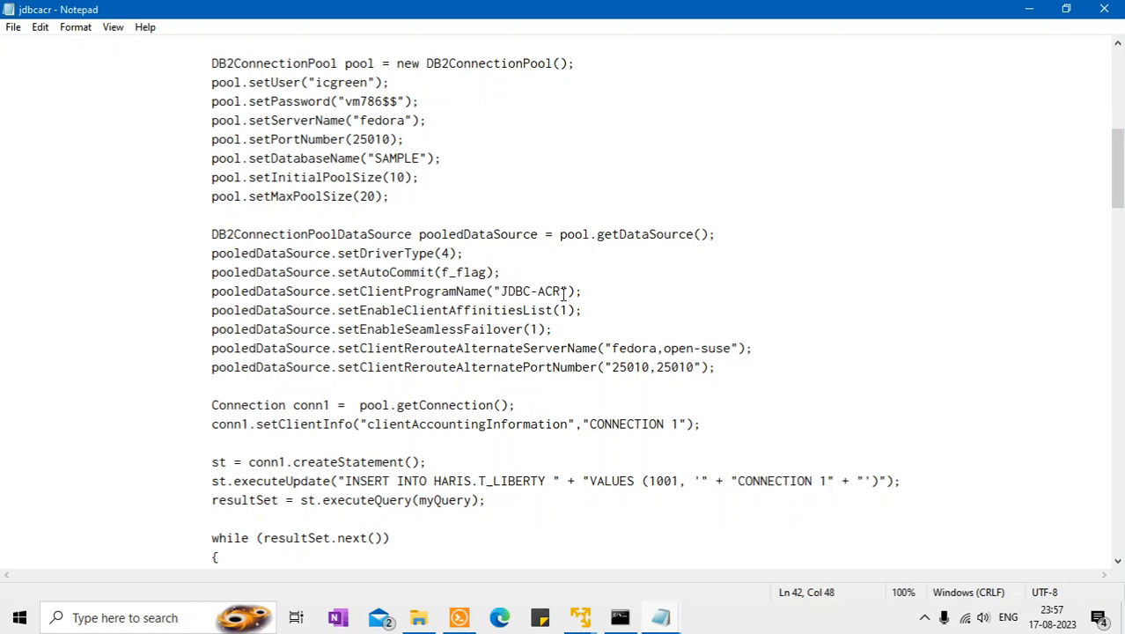
pyautogui.scroll(-3)
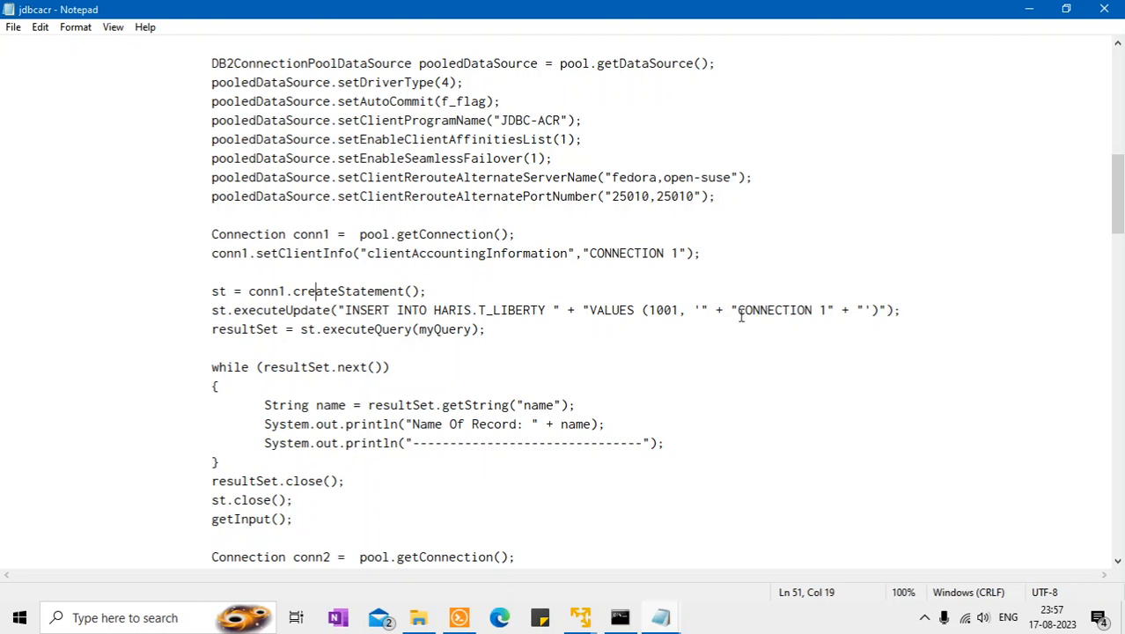
pyautogui.click(696, 310)
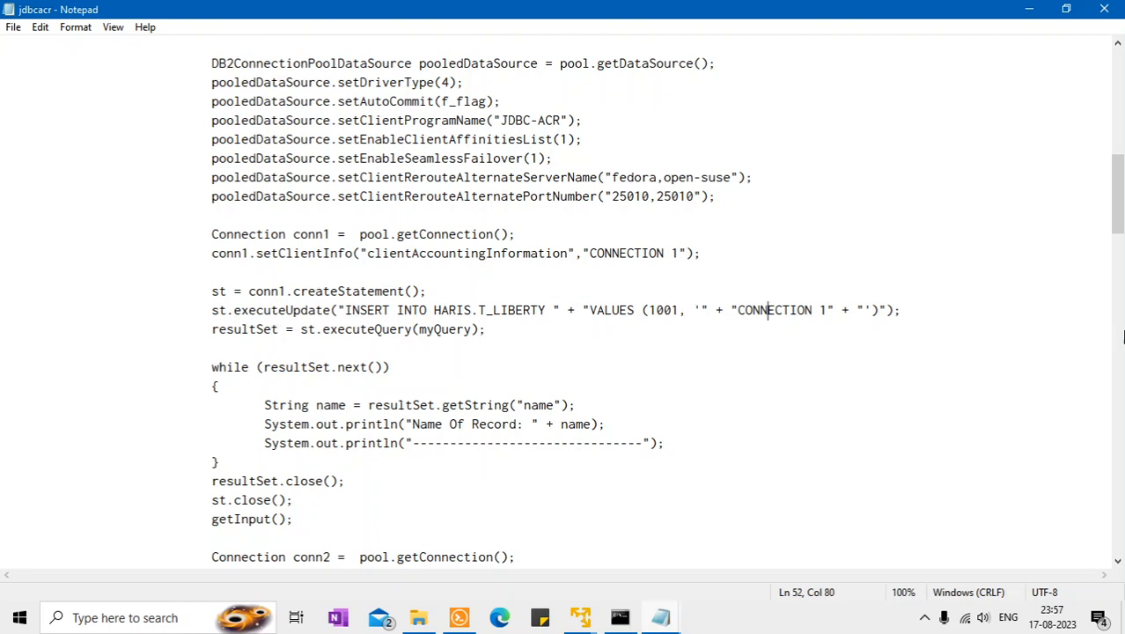
pyautogui.scroll(-3)
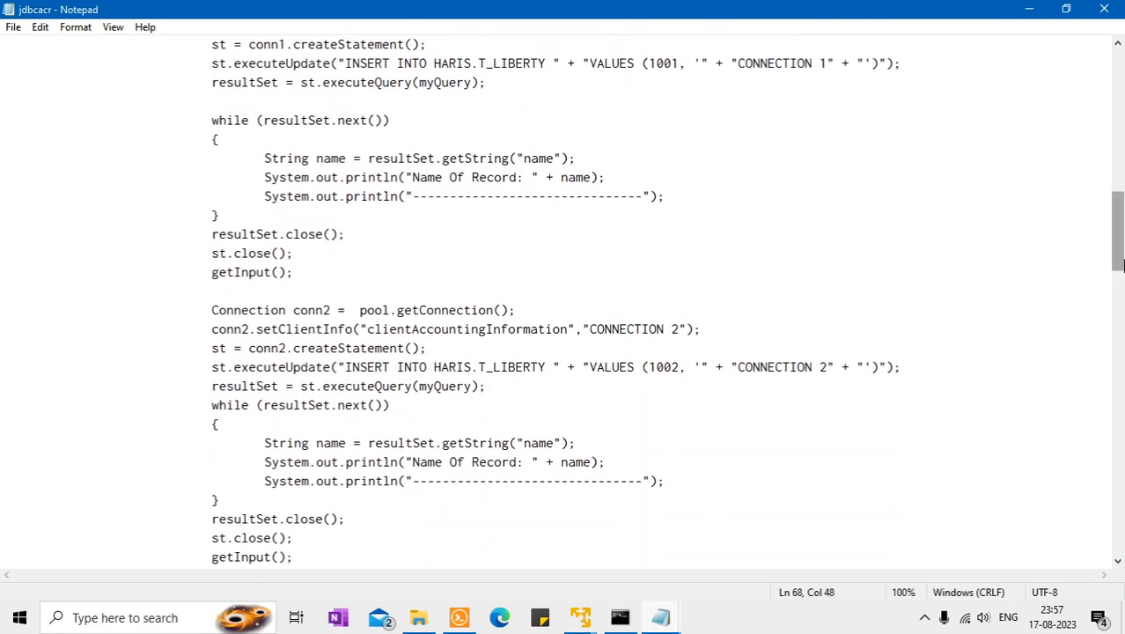
pyautogui.scroll(-3)
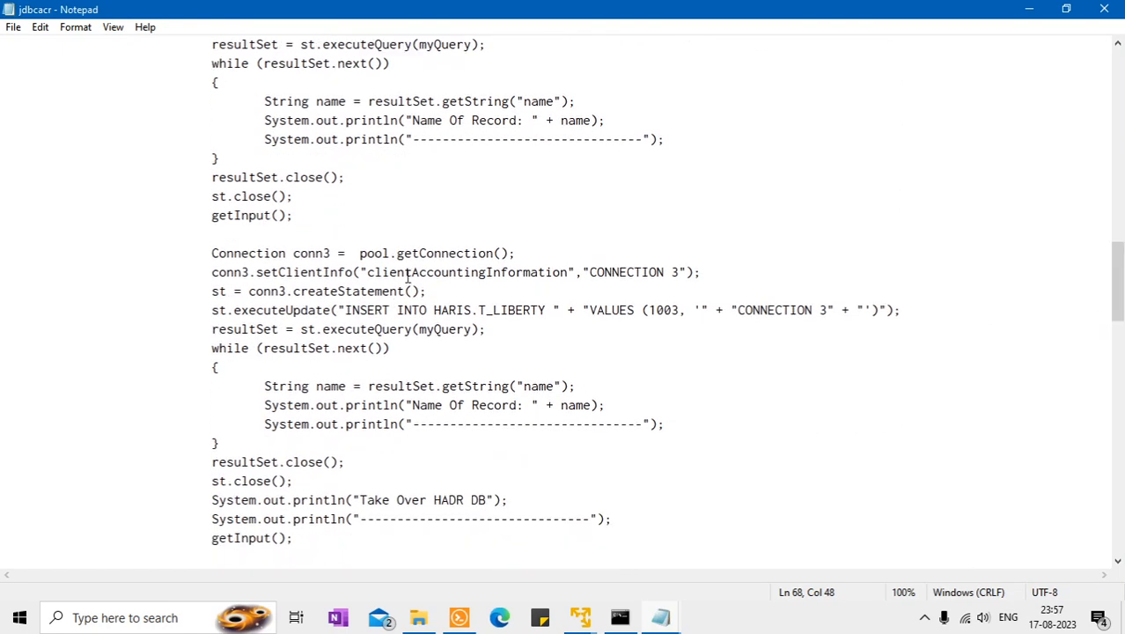
pyautogui.scroll(-3)
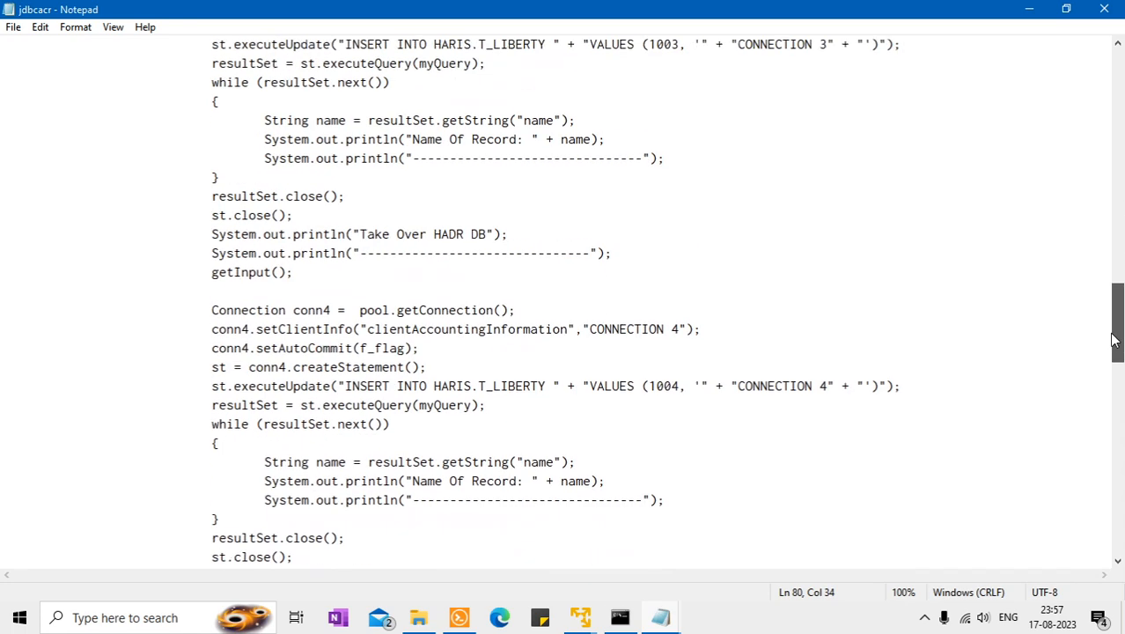
pyautogui.scroll(-3)
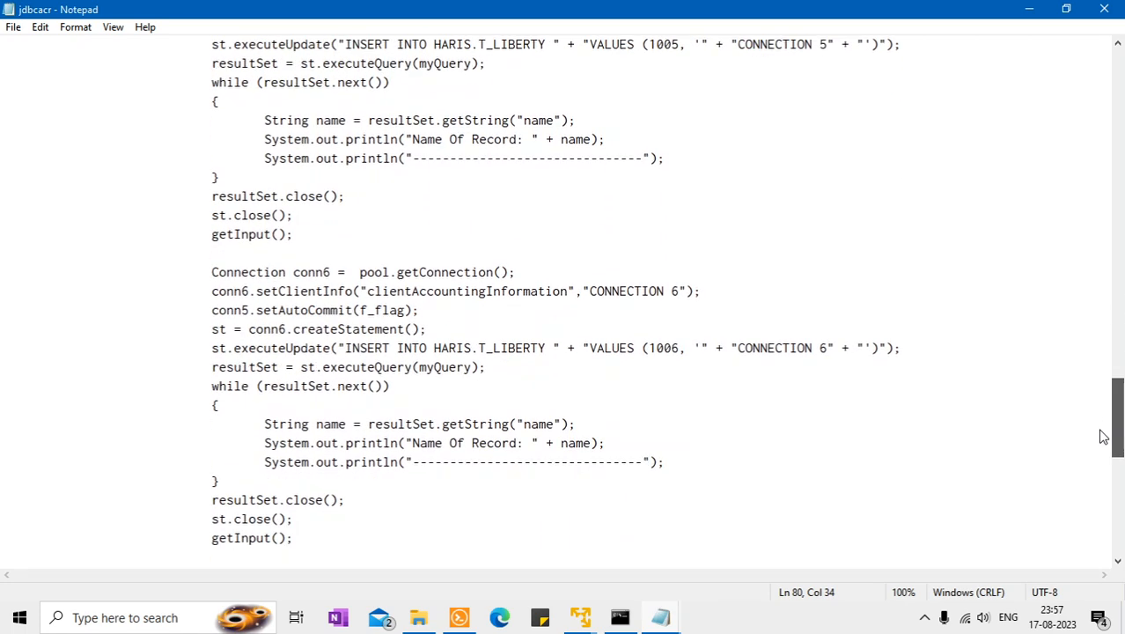
pyautogui.scroll(-3)
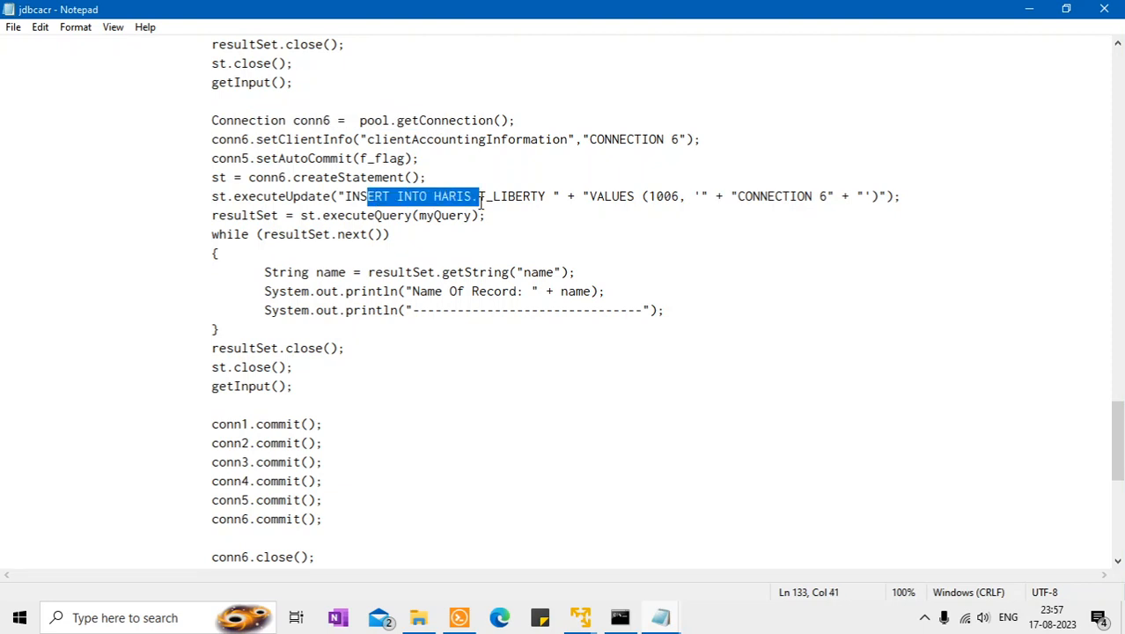
pyautogui.moveTo(444, 296)
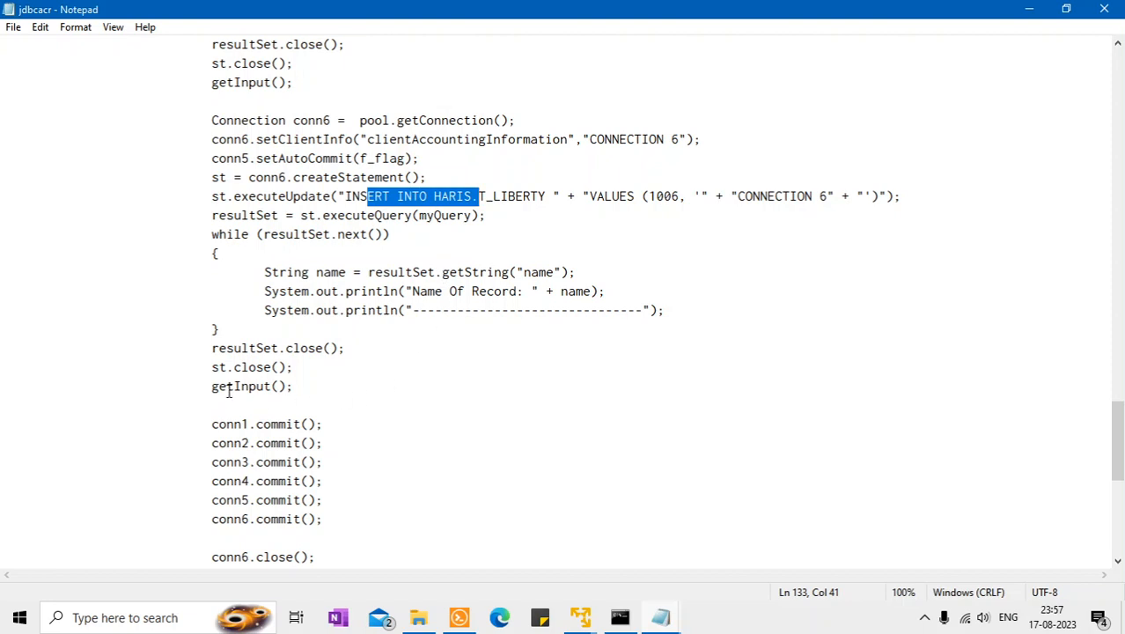
pyautogui.doubleClick(234, 386)
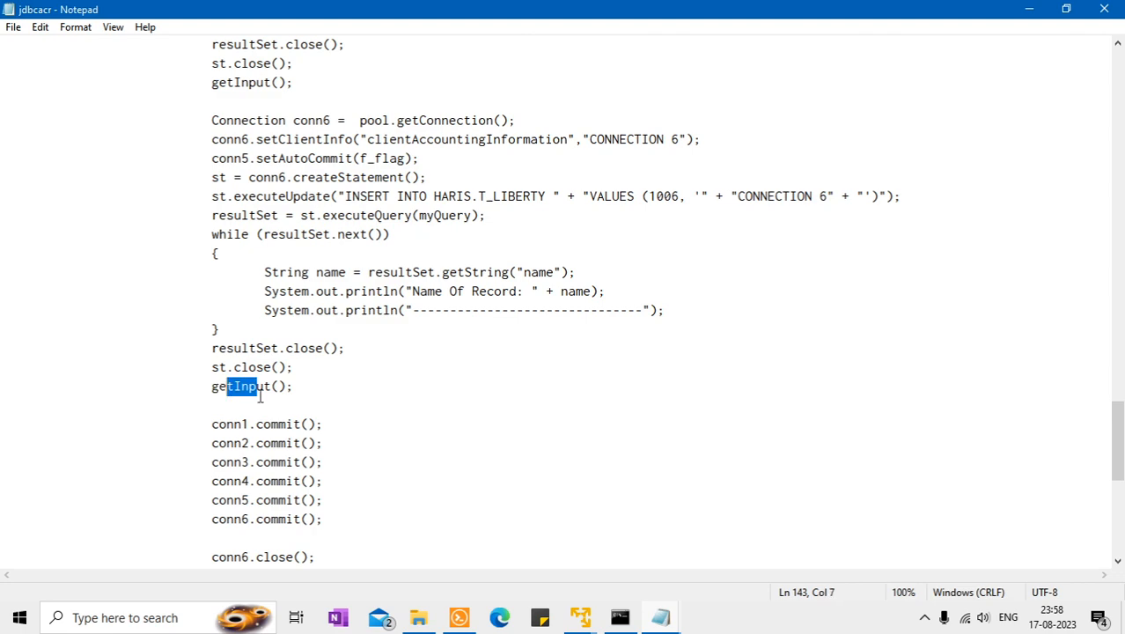
pyautogui.moveTo(1104, 422)
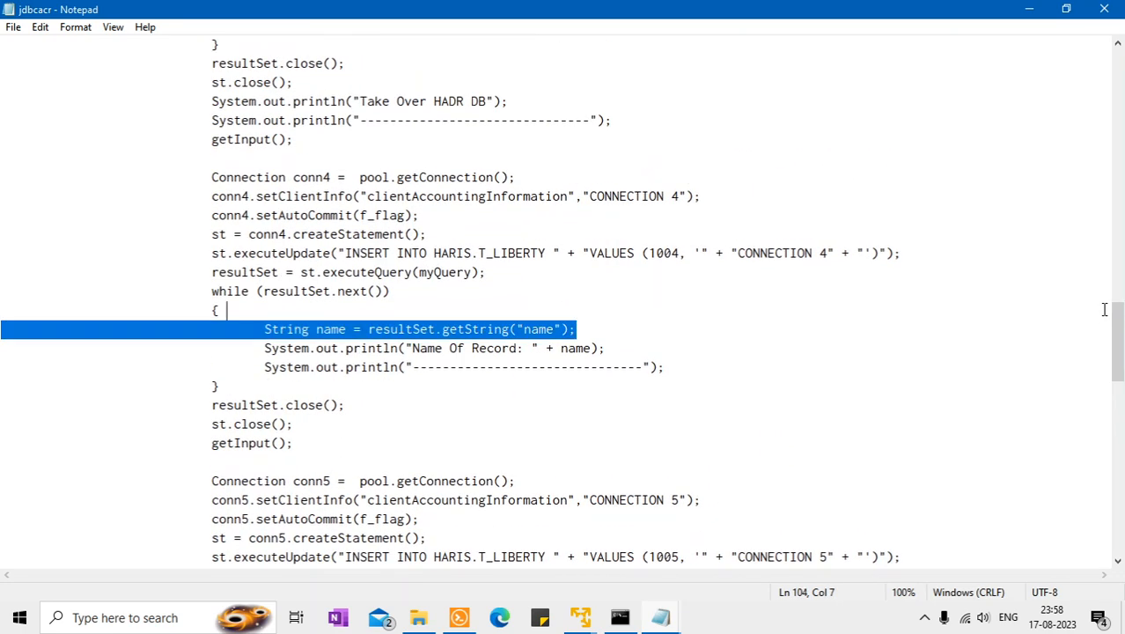
pyautogui.scroll(3)
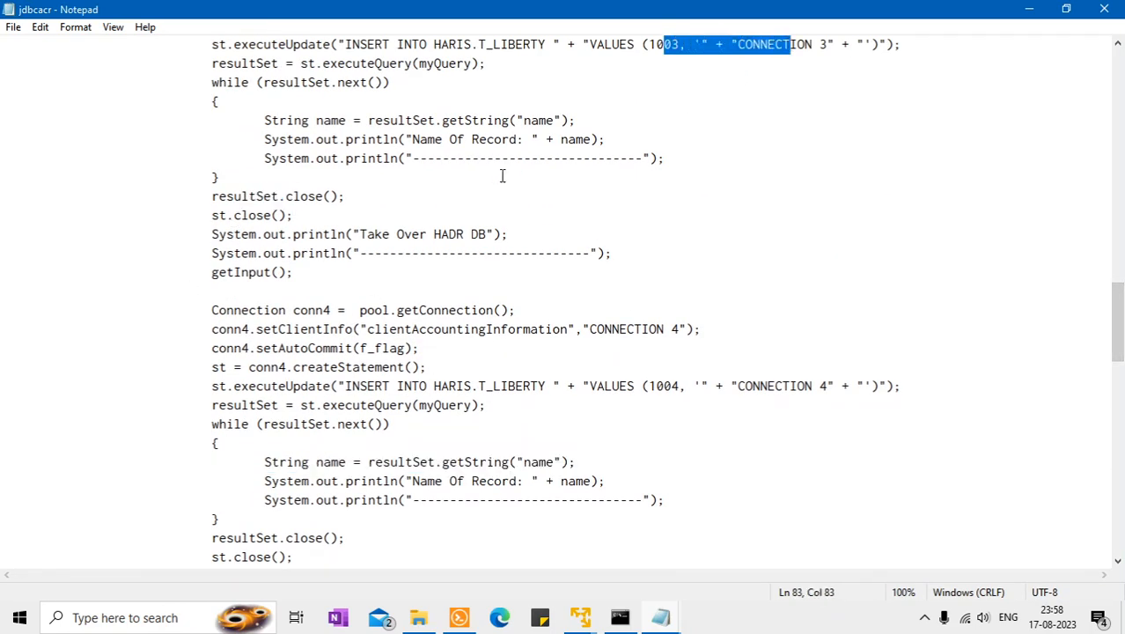
pyautogui.doubleClick(243, 271)
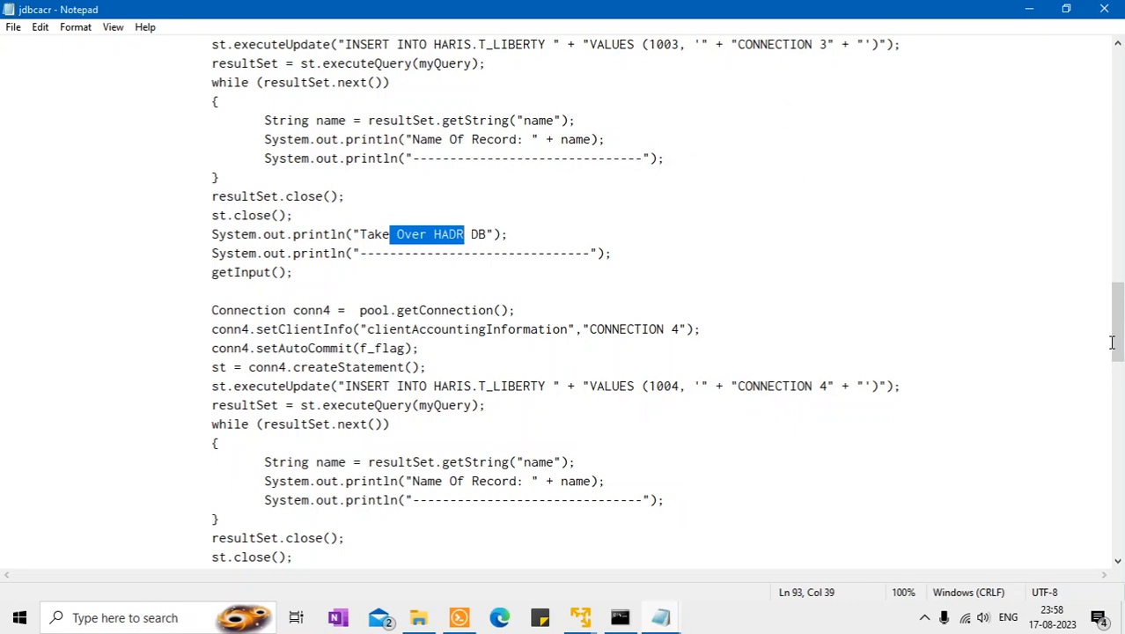
pyautogui.scroll(3)
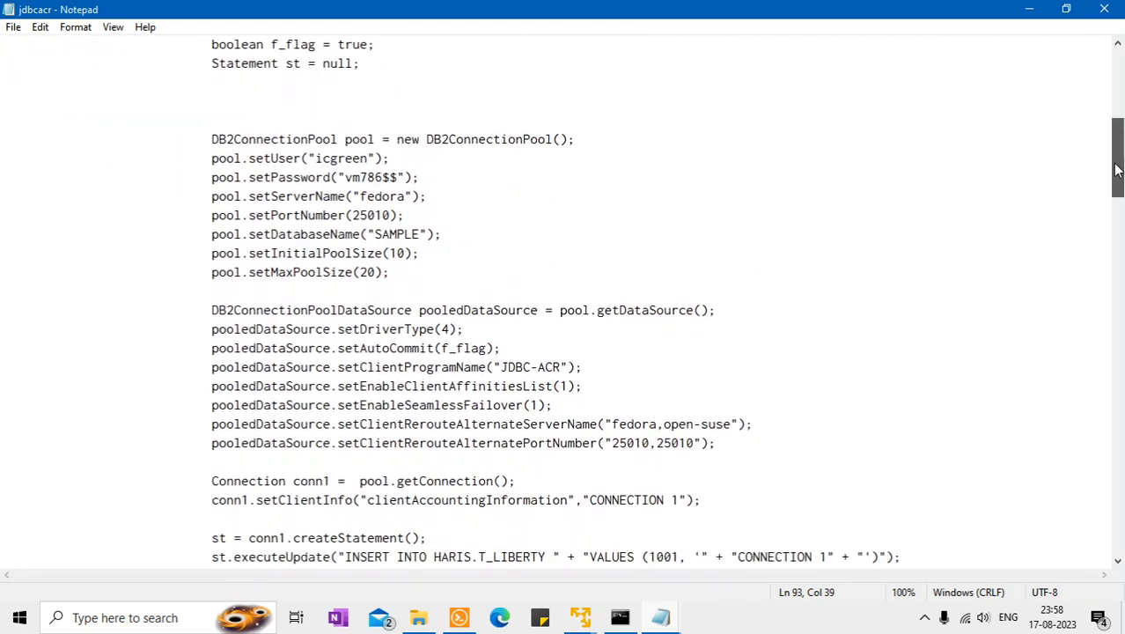
pyautogui.click(390, 329)
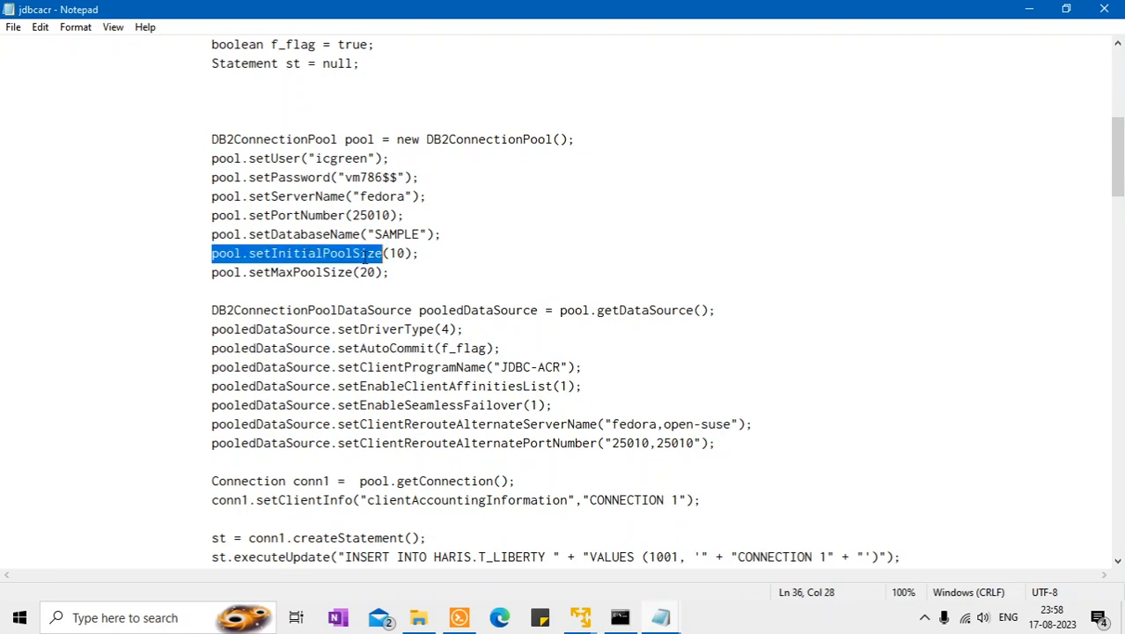
pyautogui.doubleClick(299, 271)
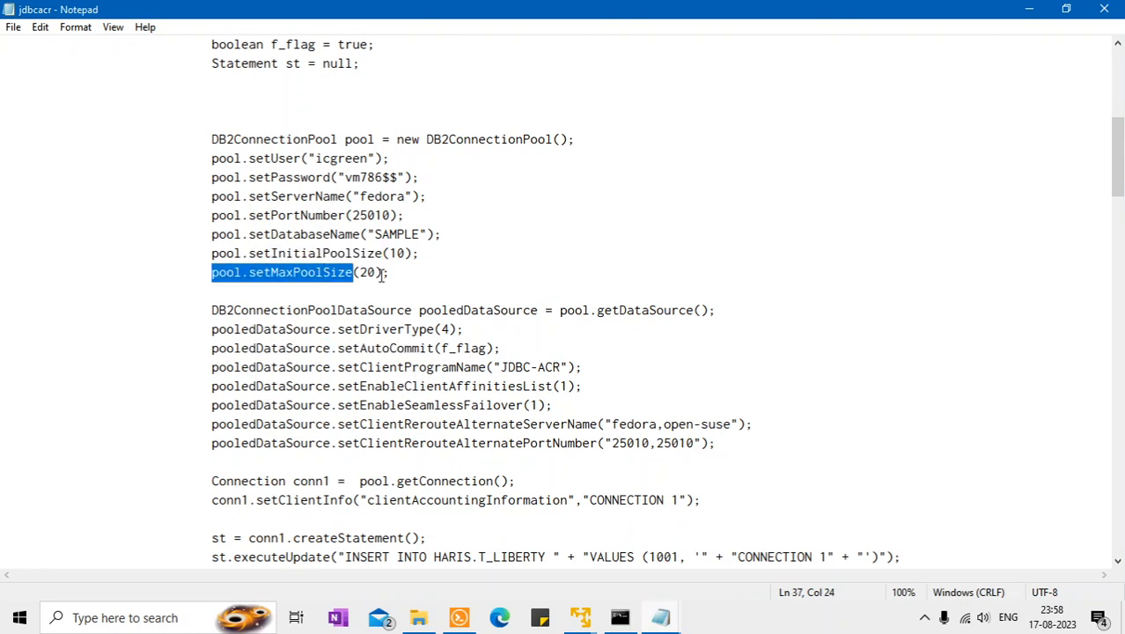
pyautogui.doubleClick(296, 254)
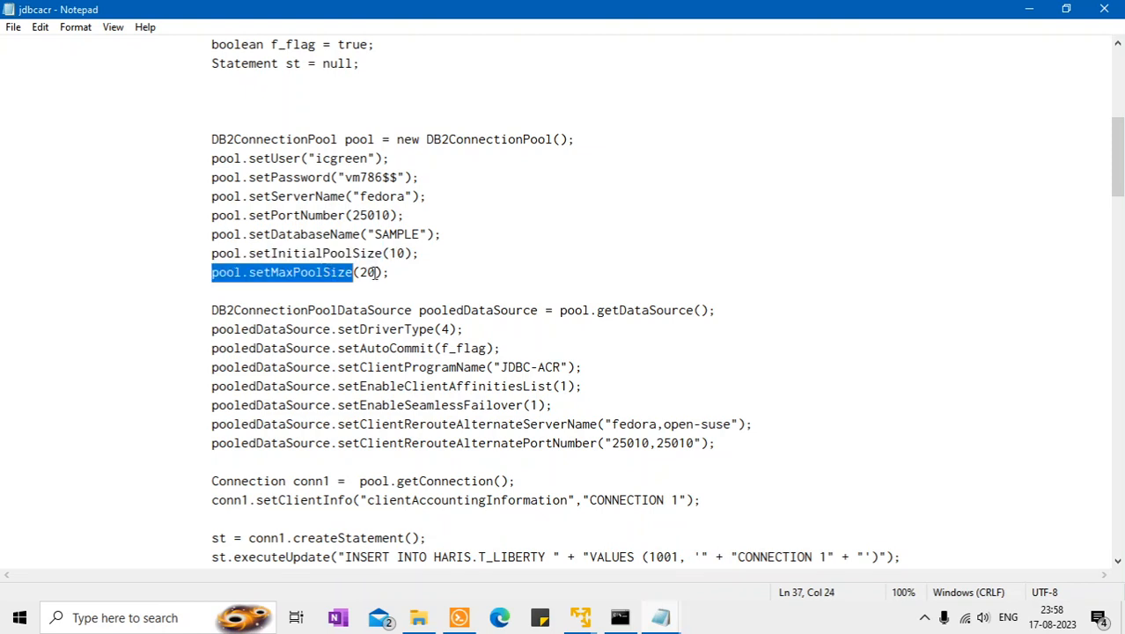
pyautogui.moveTo(427, 251)
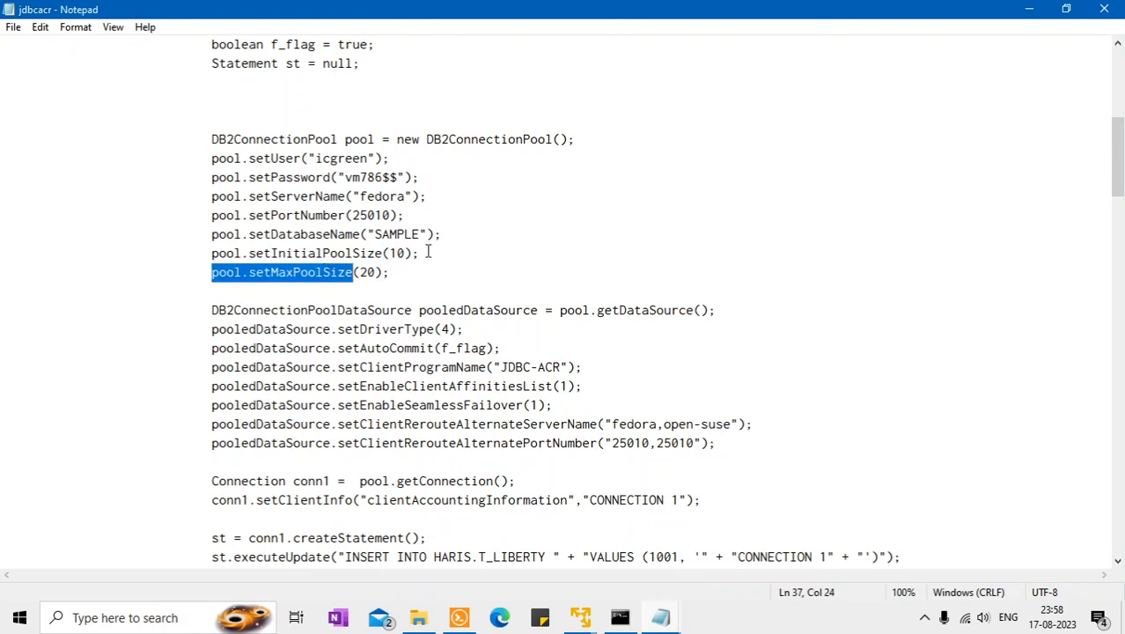
pyautogui.doubleClick(497, 139)
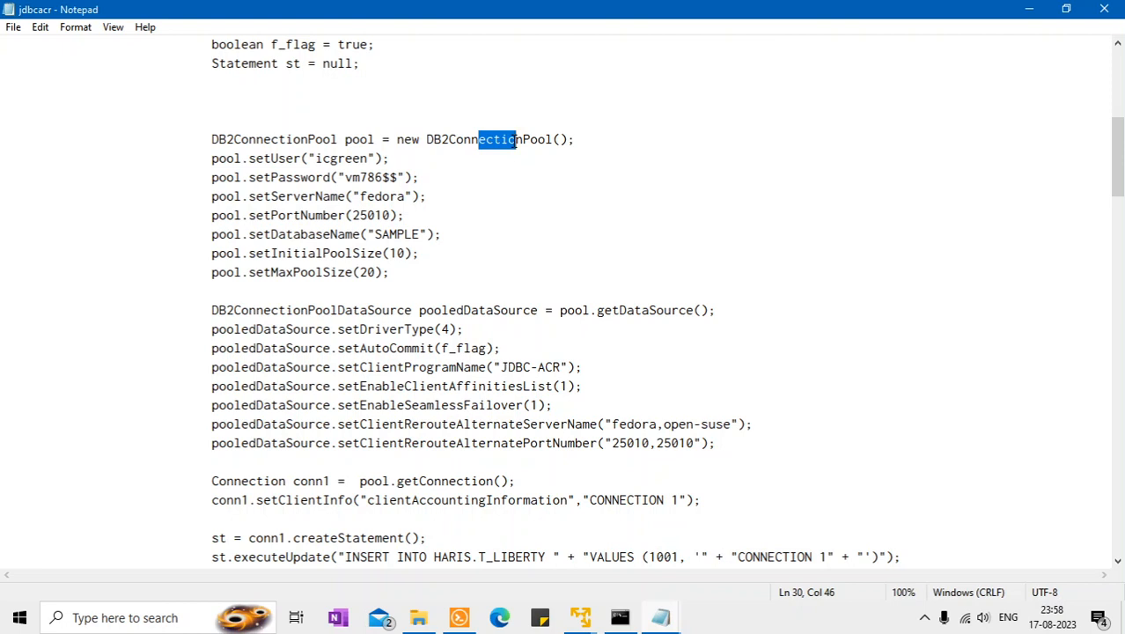
pyautogui.moveTo(1107, 11)
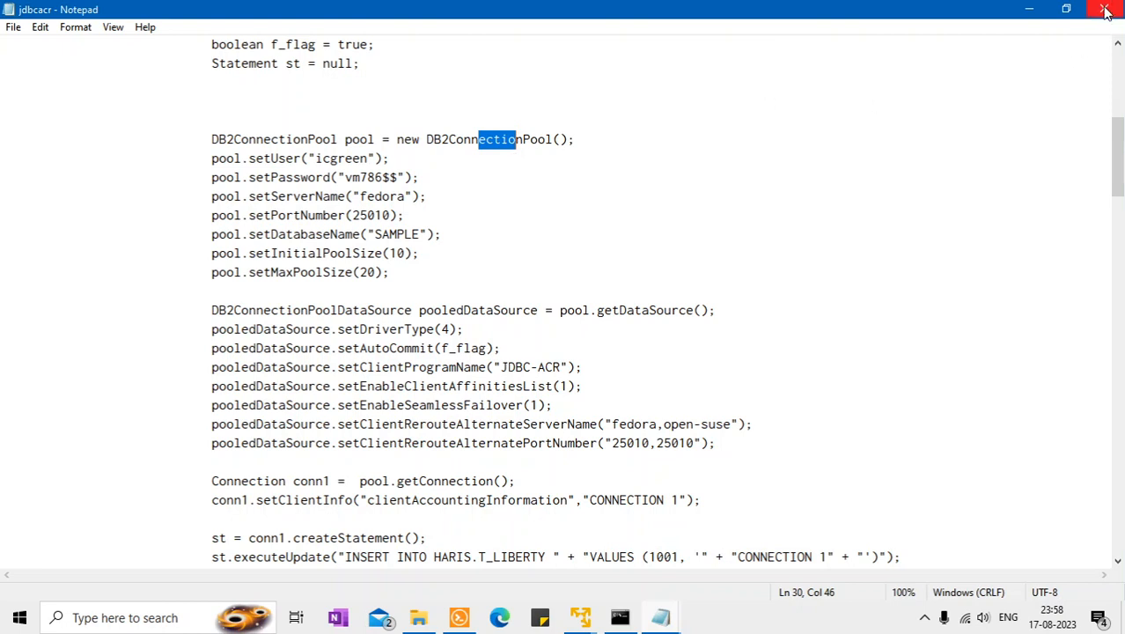
pyautogui.moveTo(1107, 11)
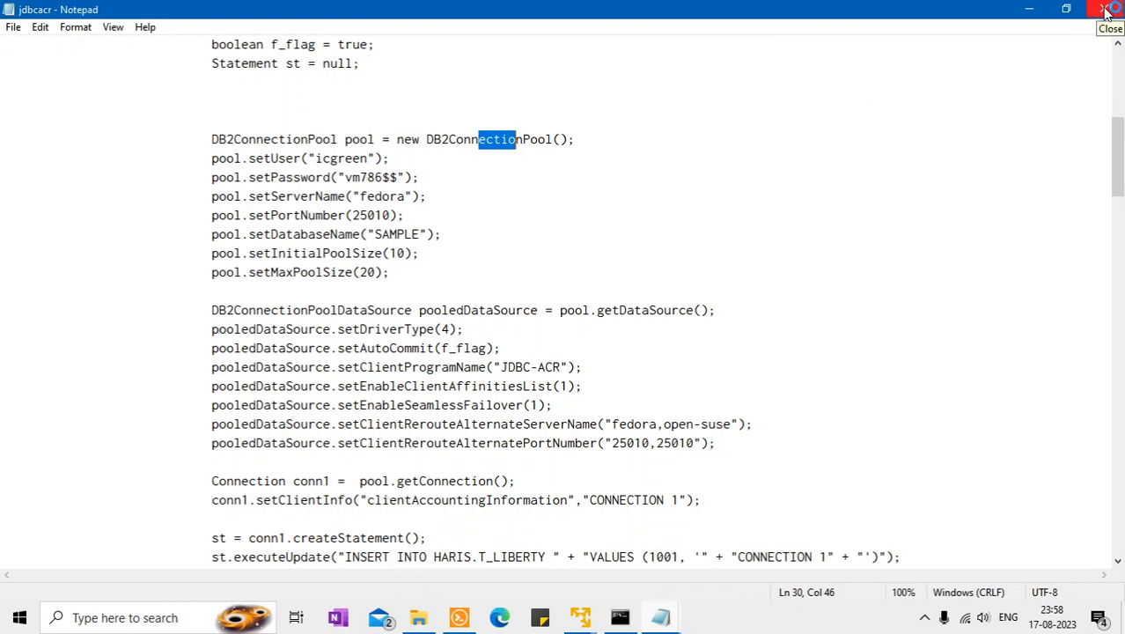
# - Close the Java source, bring up Command Prompt and the DB2-HADR-23 notes, and stage db2start and db2 terminate on fedora
pyautogui.click(1107, 11)
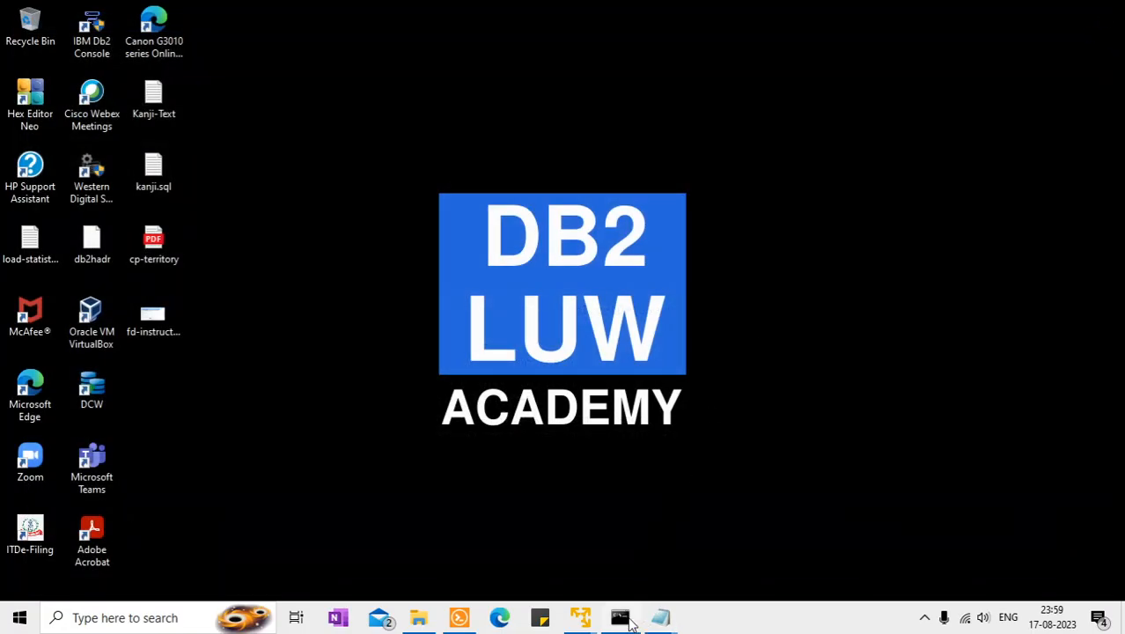
pyautogui.click(620, 616)
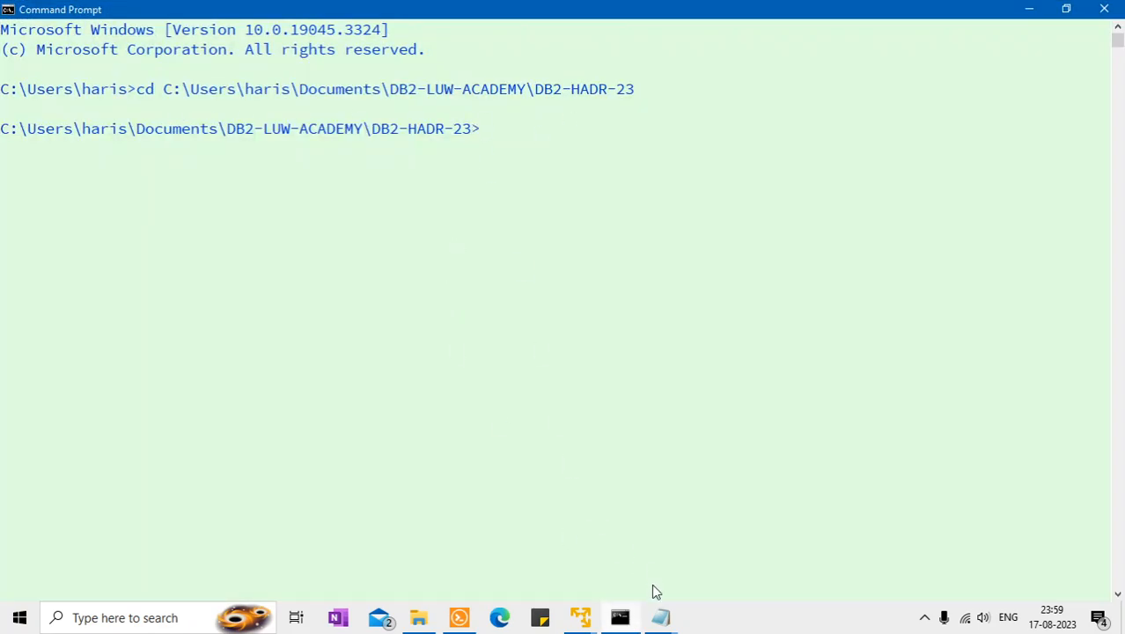
pyautogui.moveTo(658, 616)
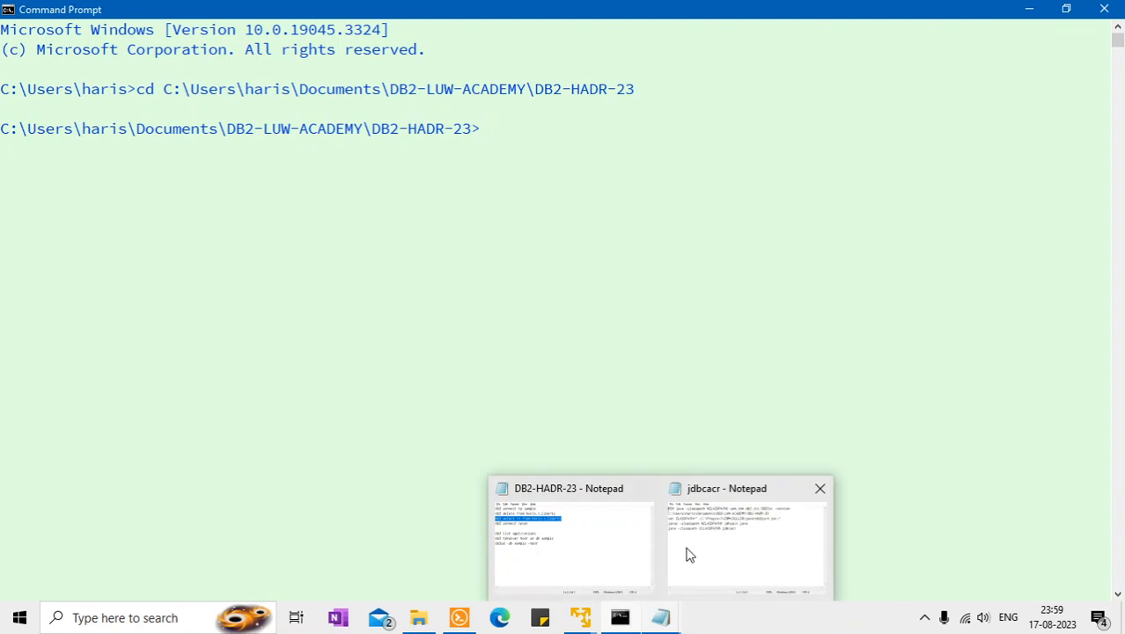
pyautogui.click(571, 537)
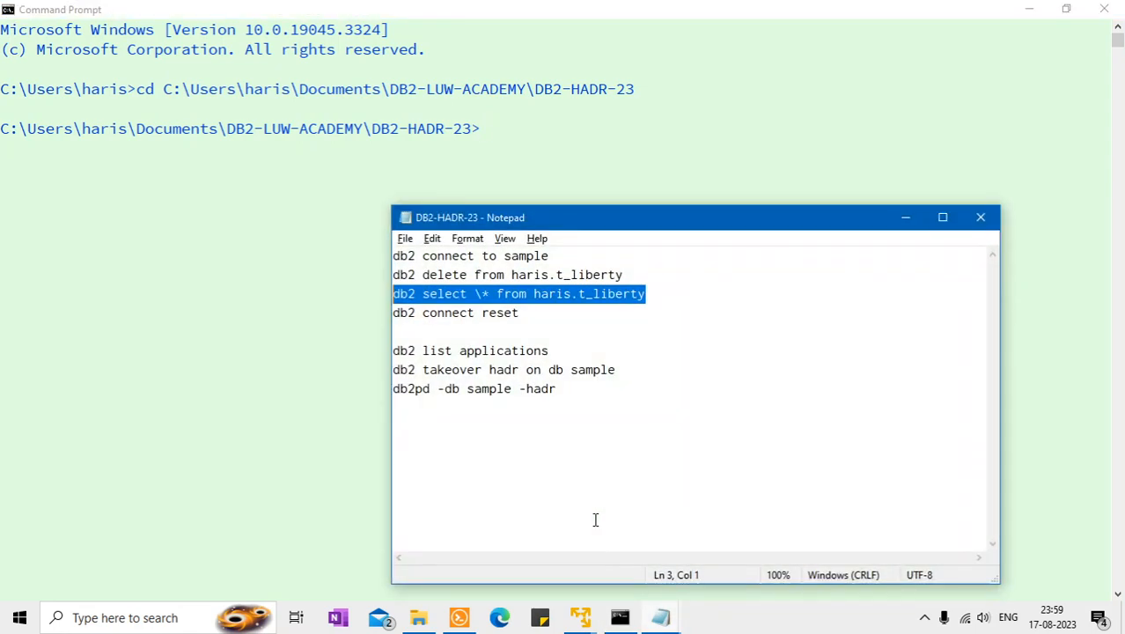
pyautogui.moveTo(659, 616)
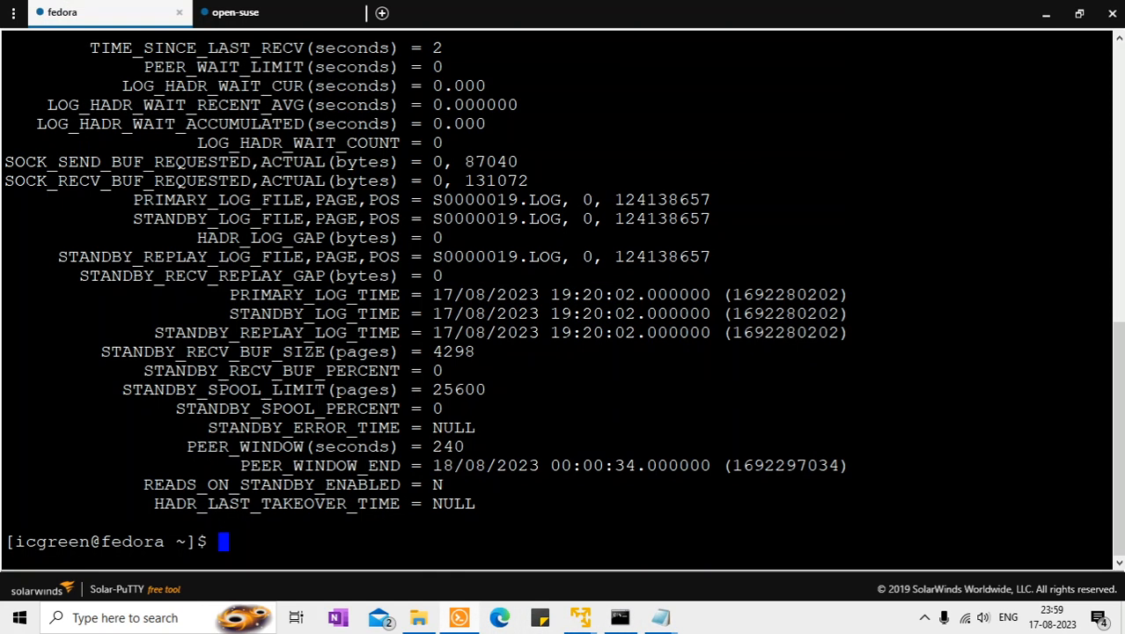
pyautogui.write('db2start')
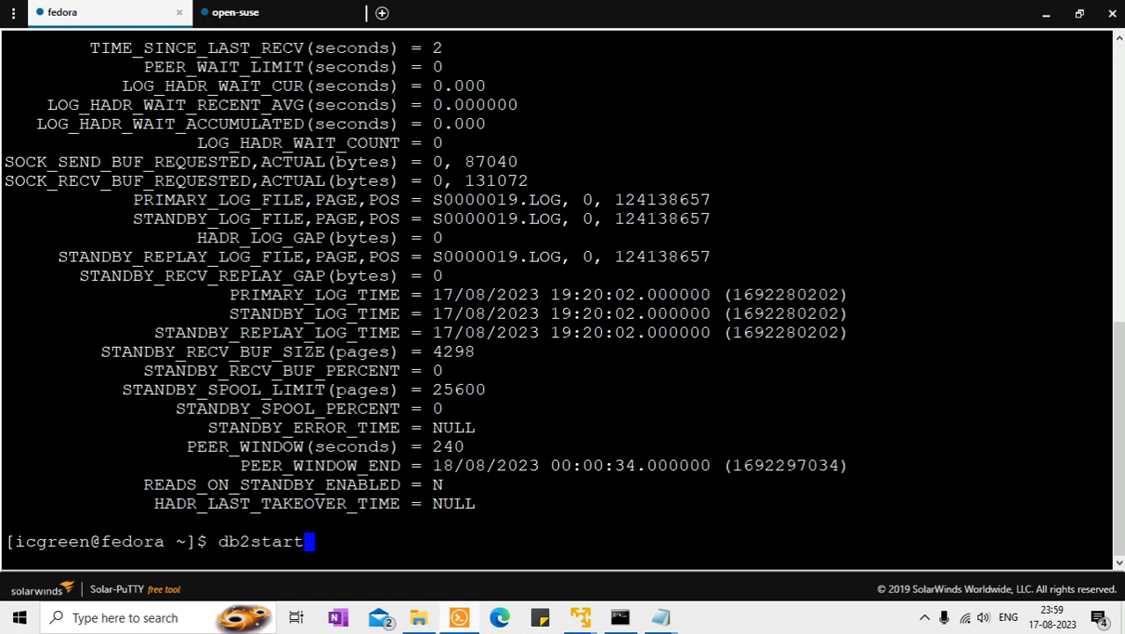
pyautogui.write('db2 terminate')
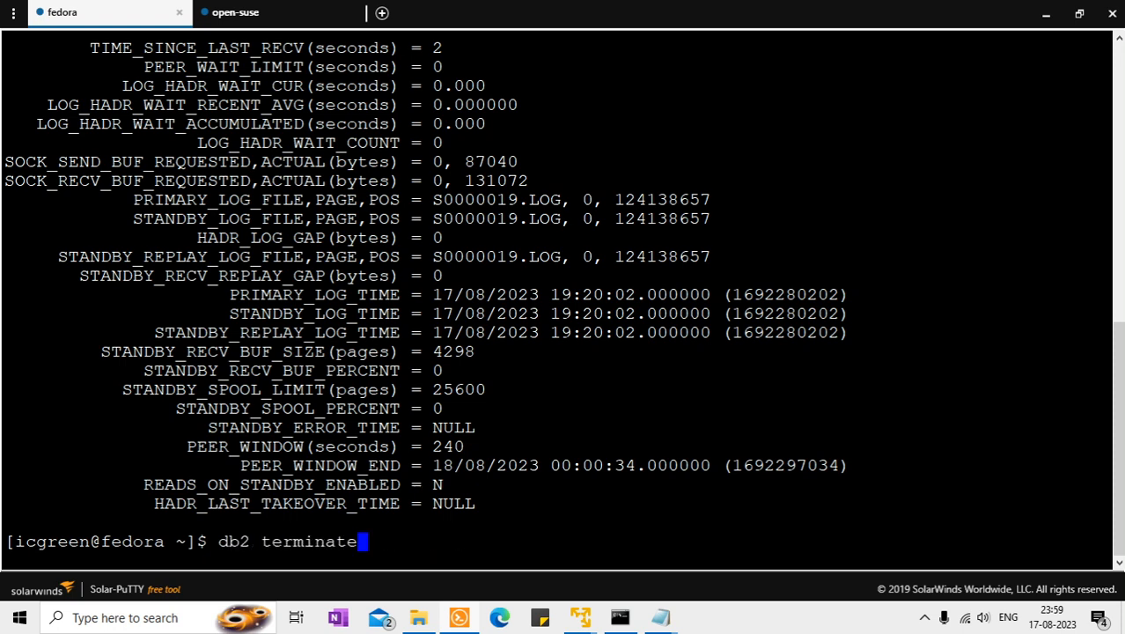
pyautogui.moveTo(299, 19)
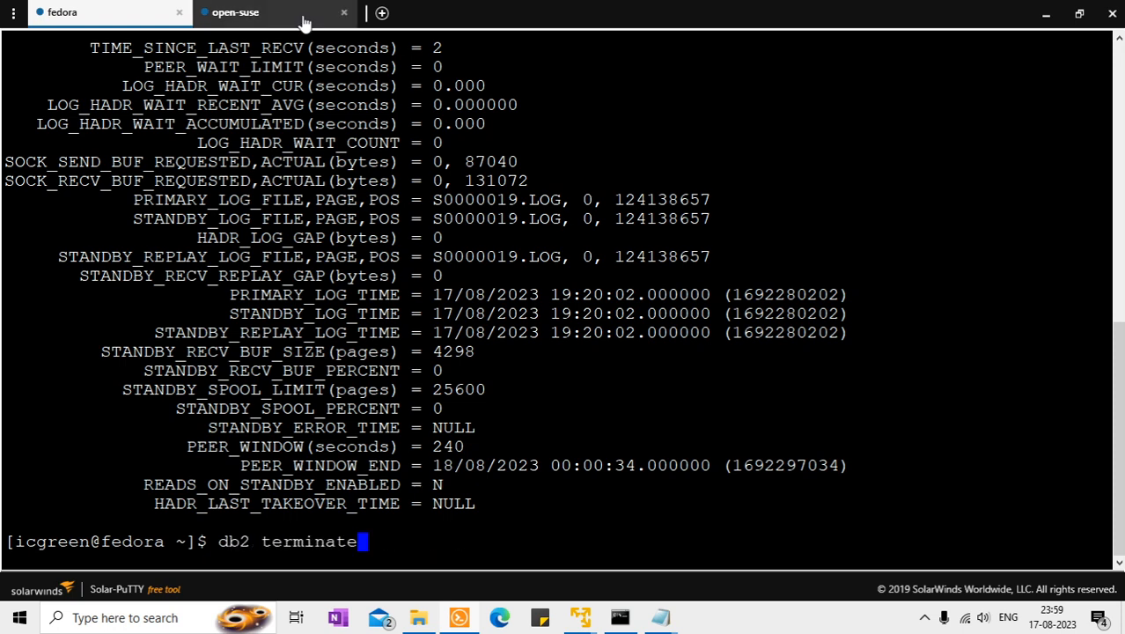
# - On open-suse rerun the t_liberty select and run db2 list applications showing only the db2bp session
pyautogui.click(236, 11)
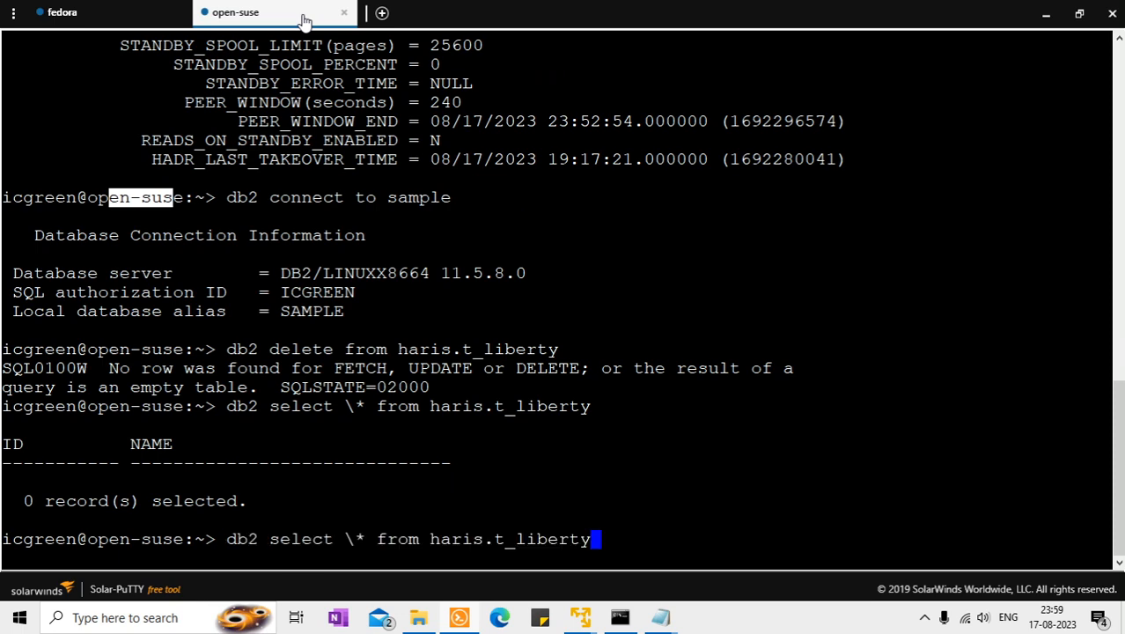
pyautogui.press('Return')
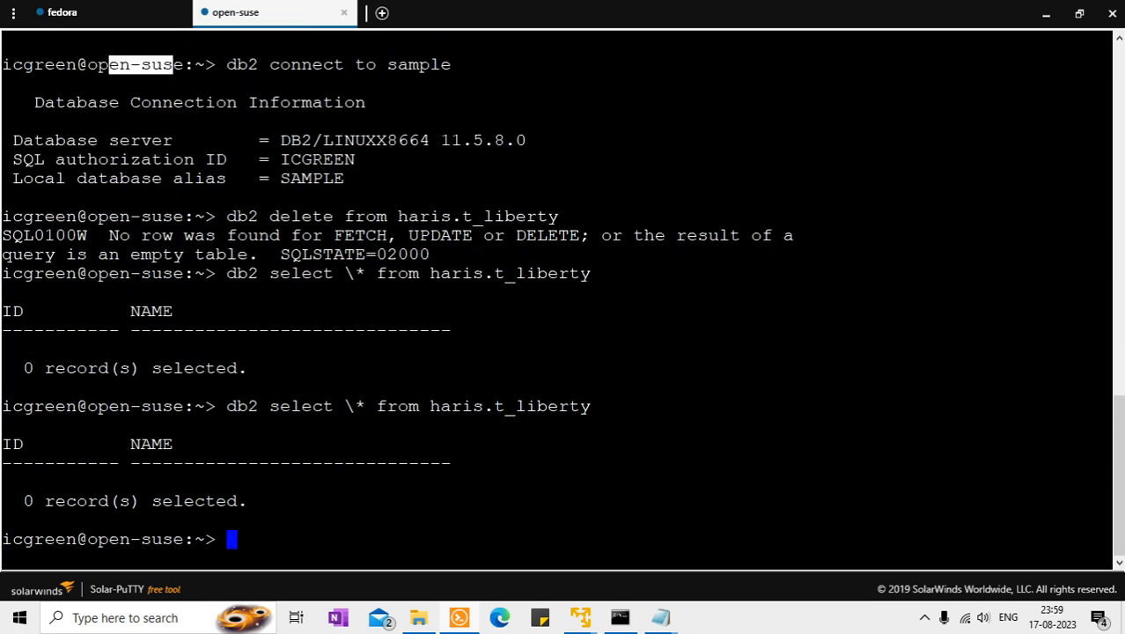
pyautogui.write('db2 l')
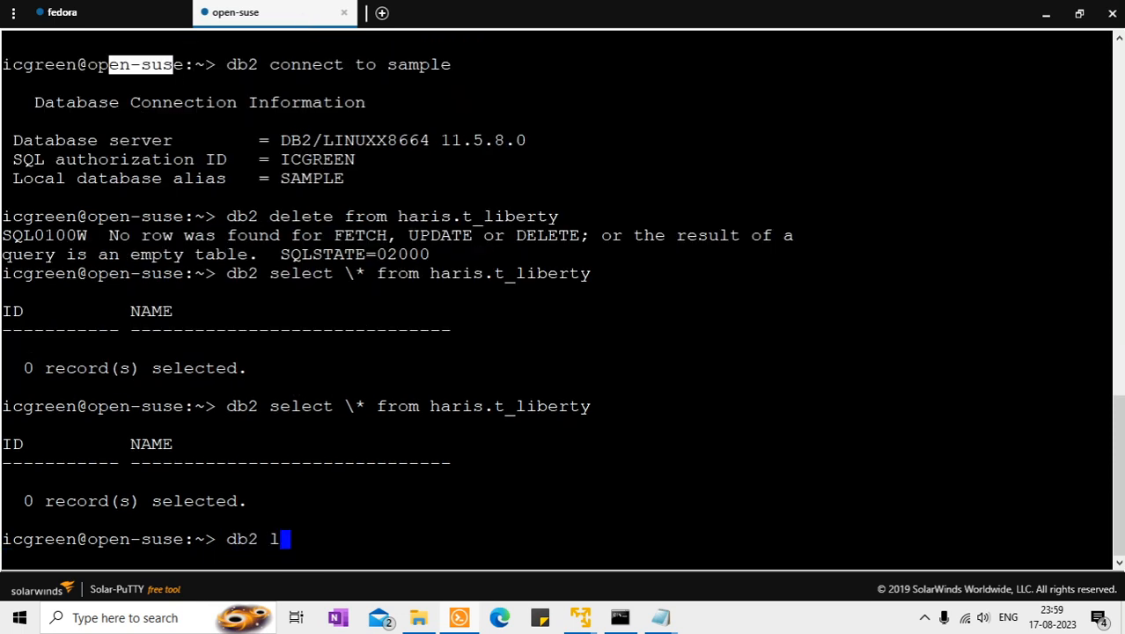
pyautogui.write('ist appl')
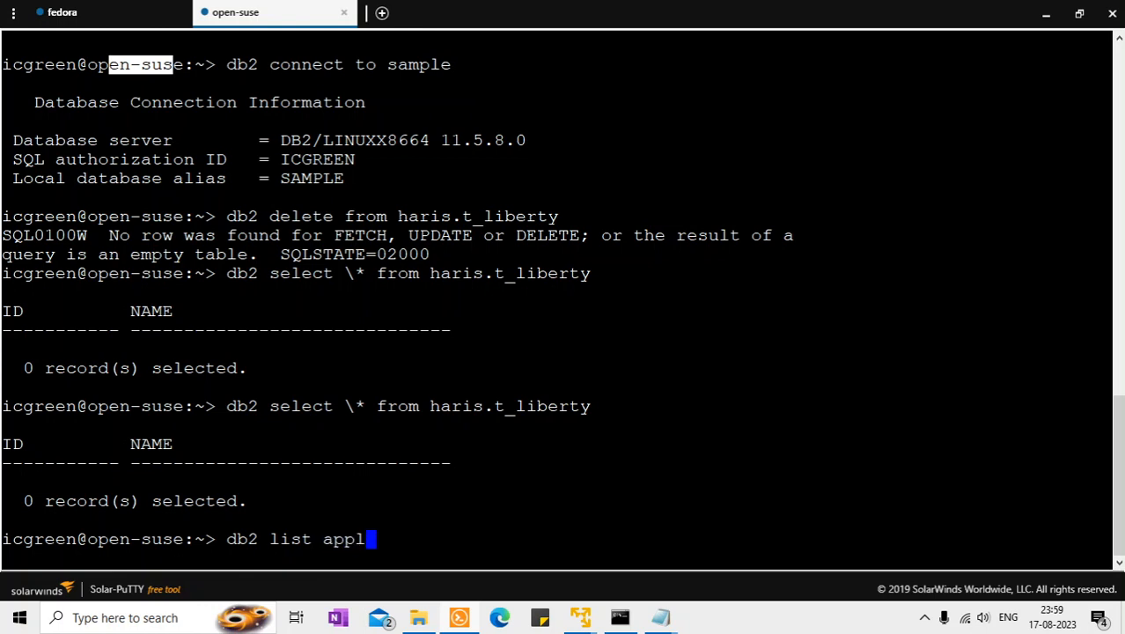
pyautogui.write('ications')
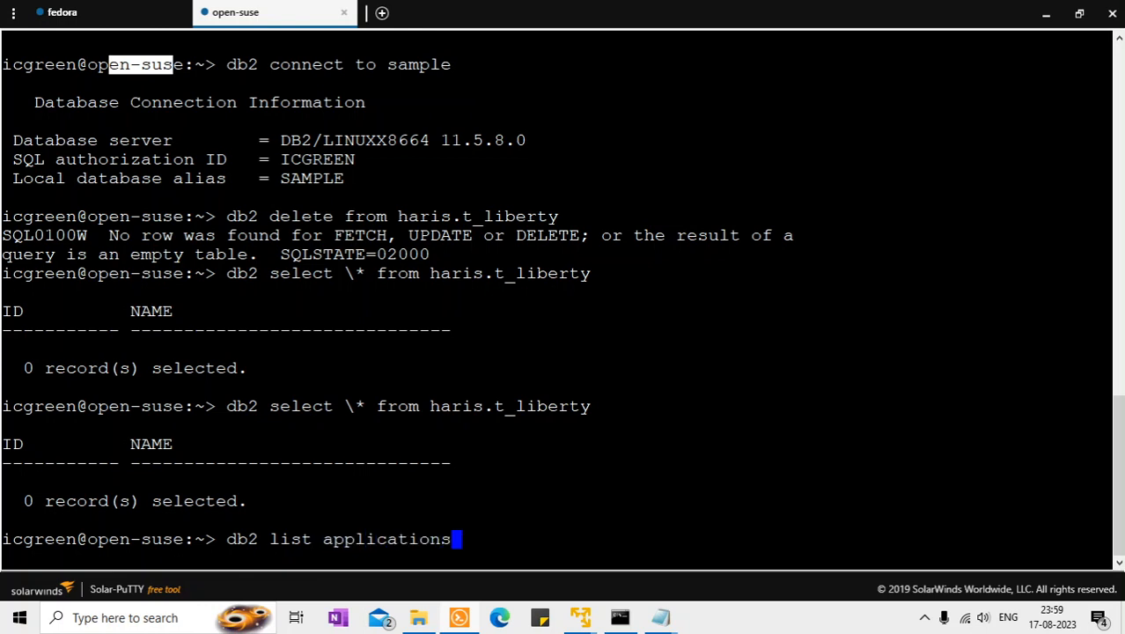
pyautogui.press('Return')
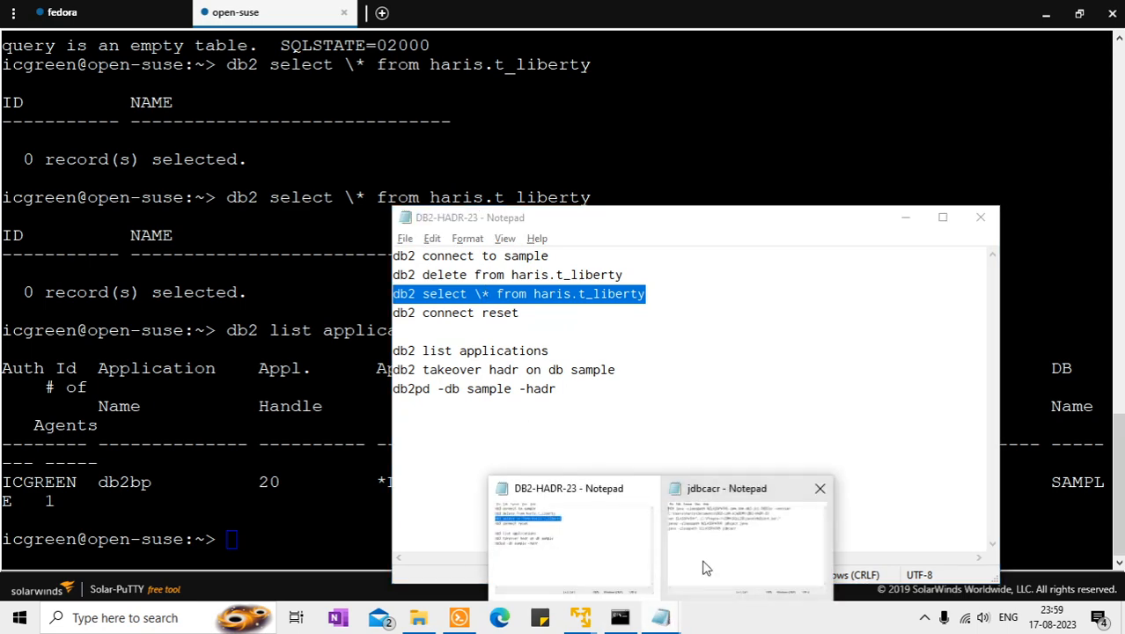
# - Compile jdbcacr.java with javac -classpath %CLASSPATH% and start the client, which reports CONNECTION 1
pyautogui.click(745, 528)
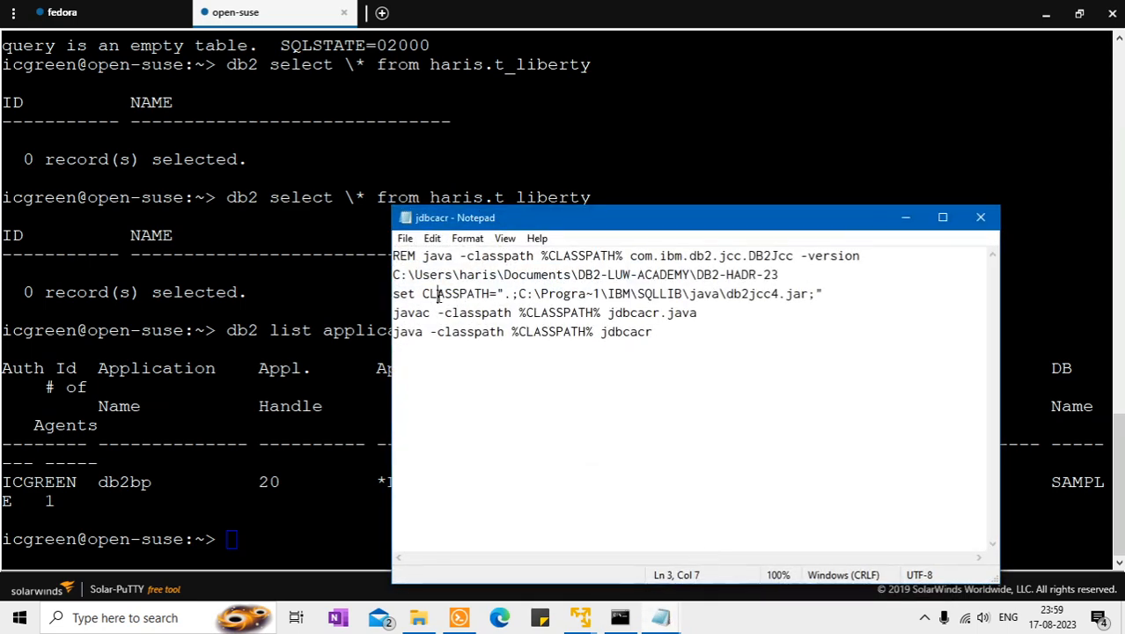
pyautogui.tripleClick(607, 293)
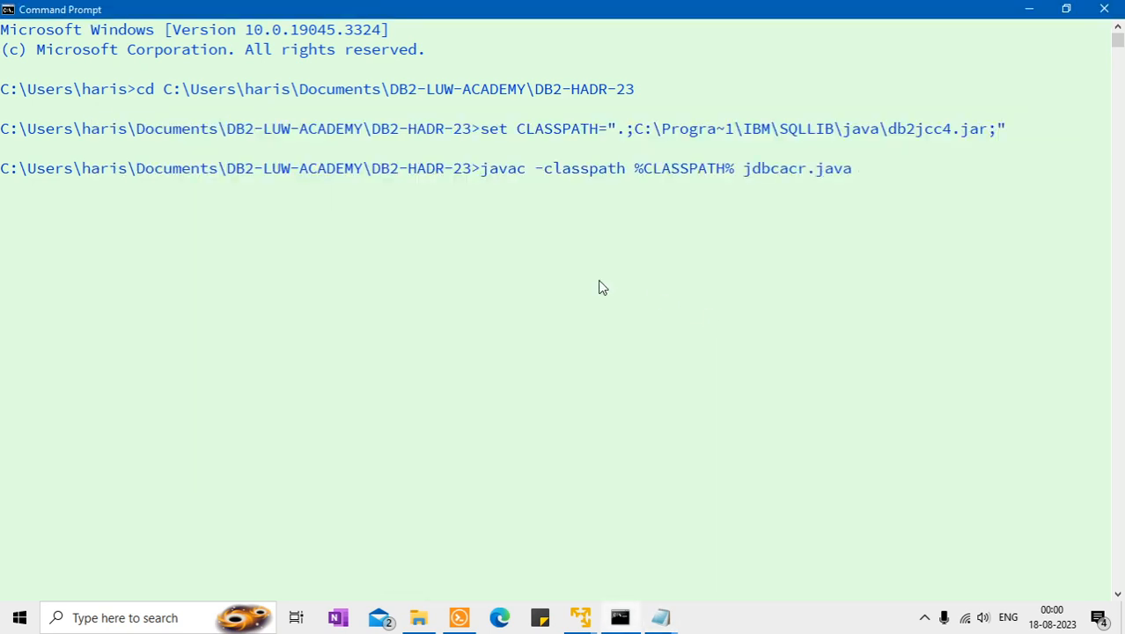
pyautogui.press('Return')
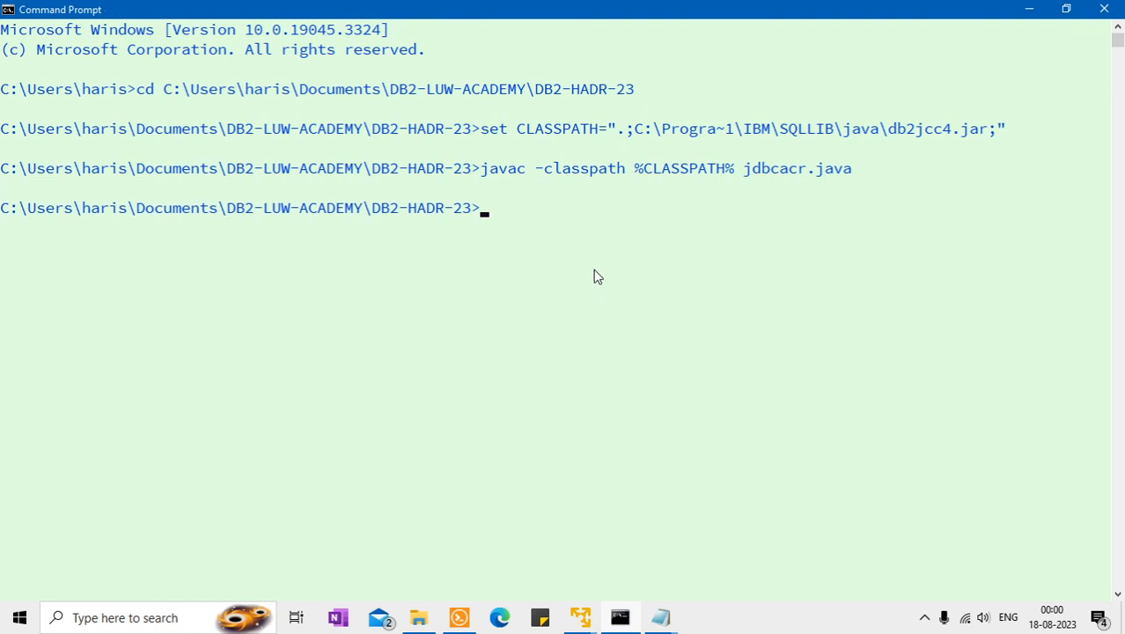
pyautogui.click(658, 616)
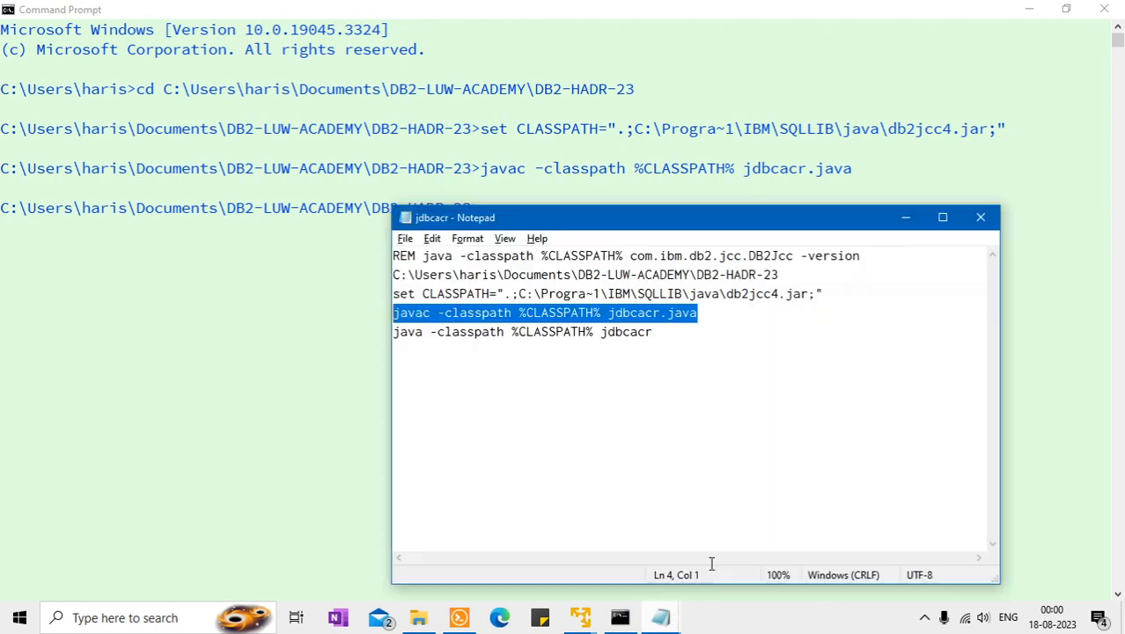
pyautogui.click(653, 330)
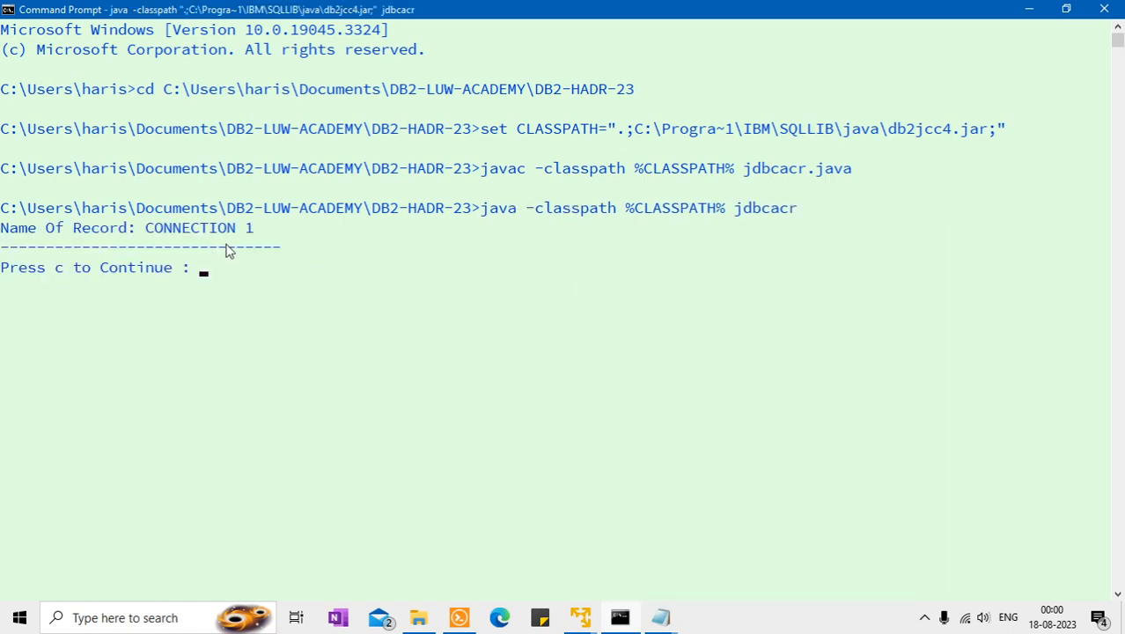
# - Run db2 list applications on open-suse and mark the new JDBC-ACR connection entry
pyautogui.click(460, 616)
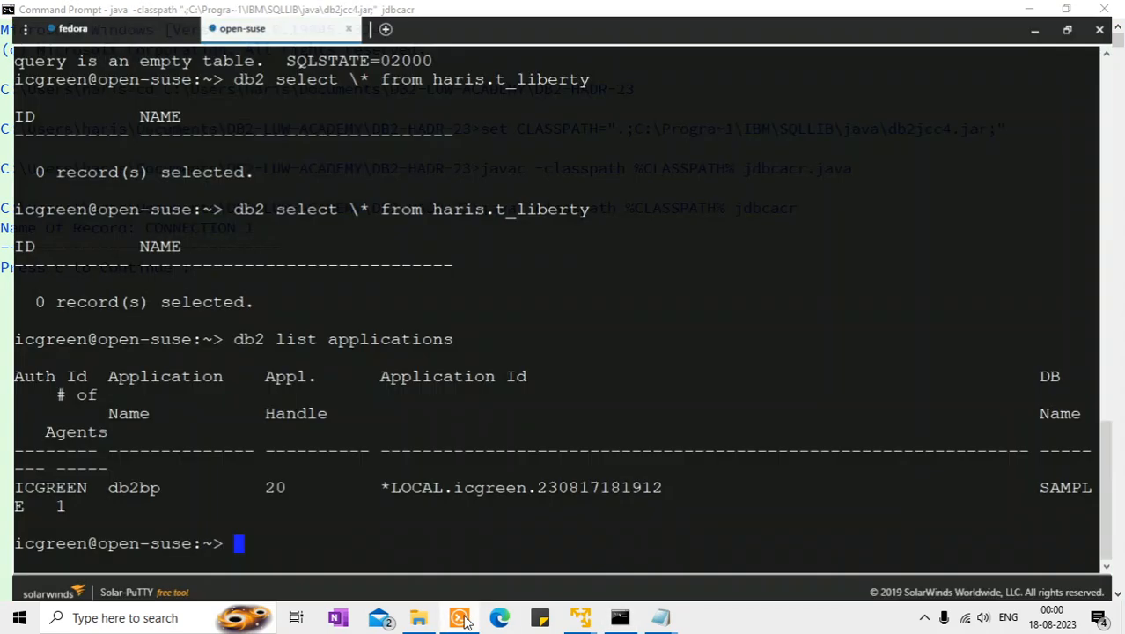
pyautogui.write('db2 list applications')
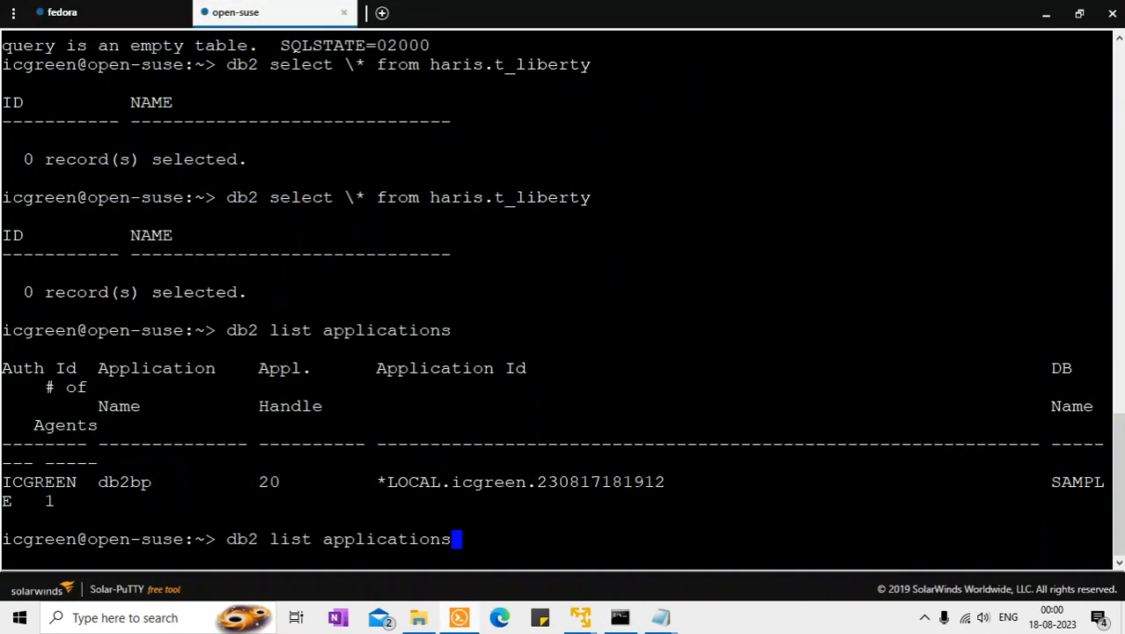
pyautogui.press('Return')
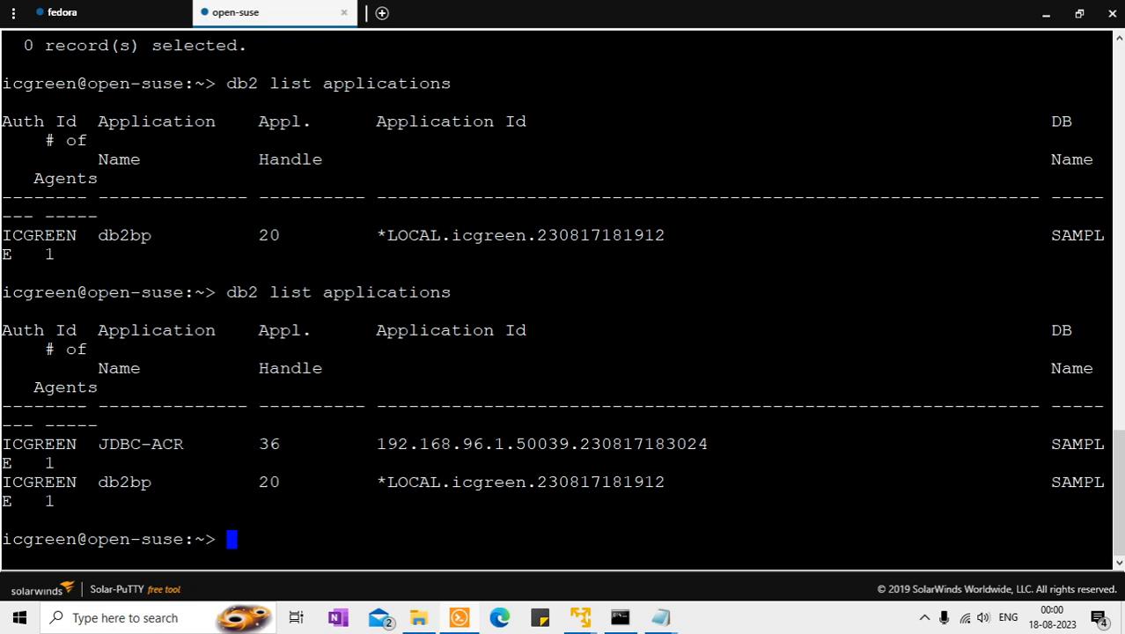
pyautogui.doubleClick(144, 443)
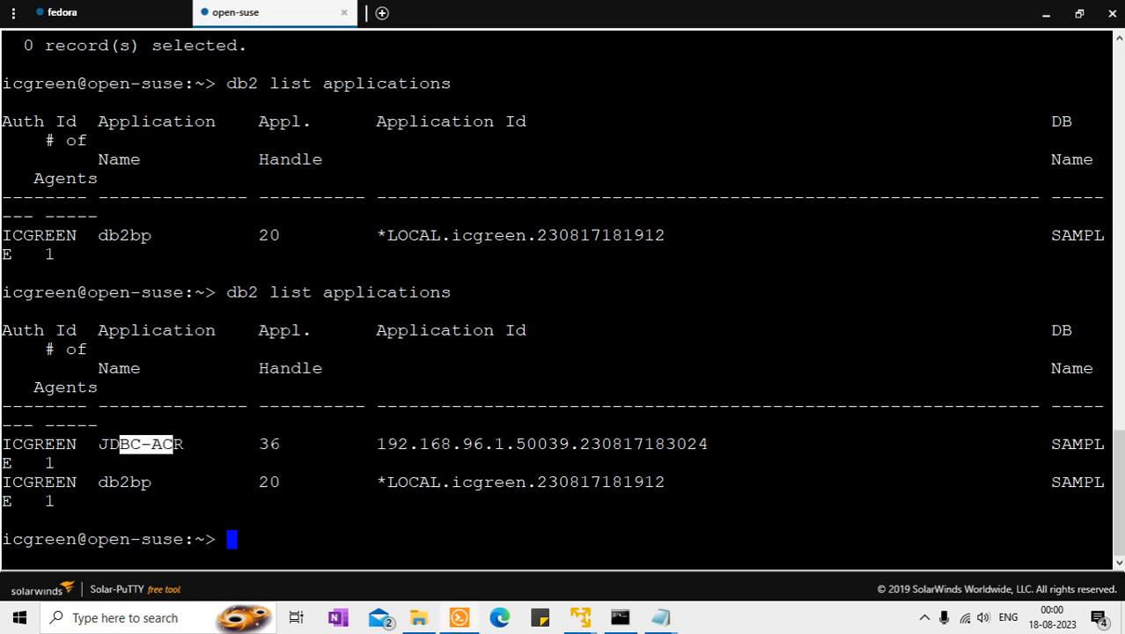
# - Query haris.t_liberty showing record CONNECTION 1, then continue the Java client with c
pyautogui.write('db2 select \\* from haris.t_liberty')
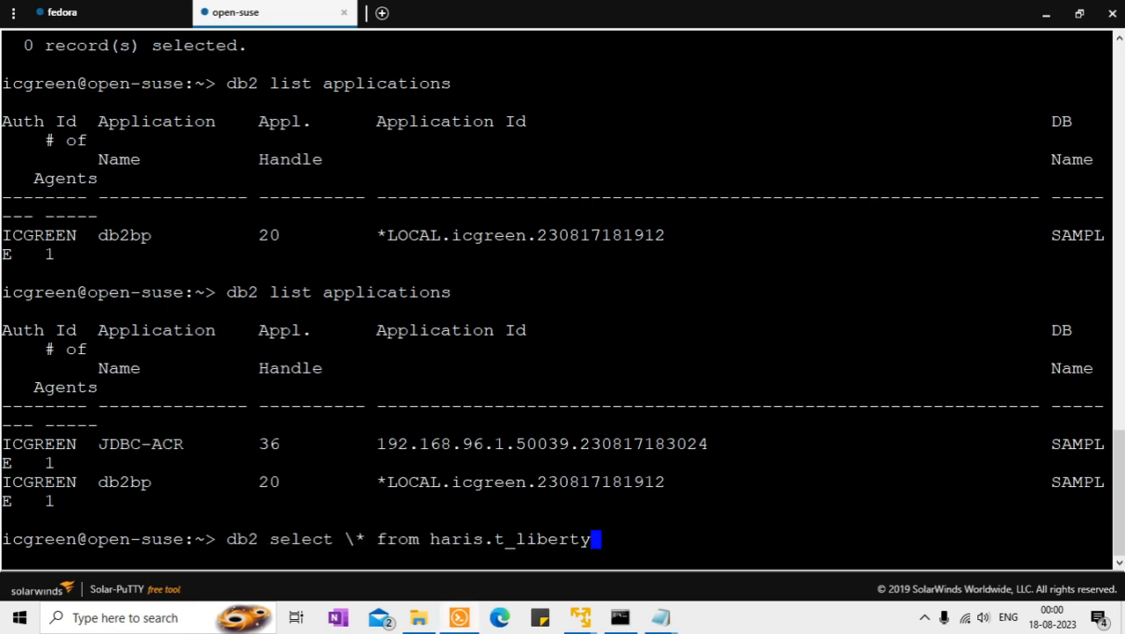
pyautogui.press('Return')
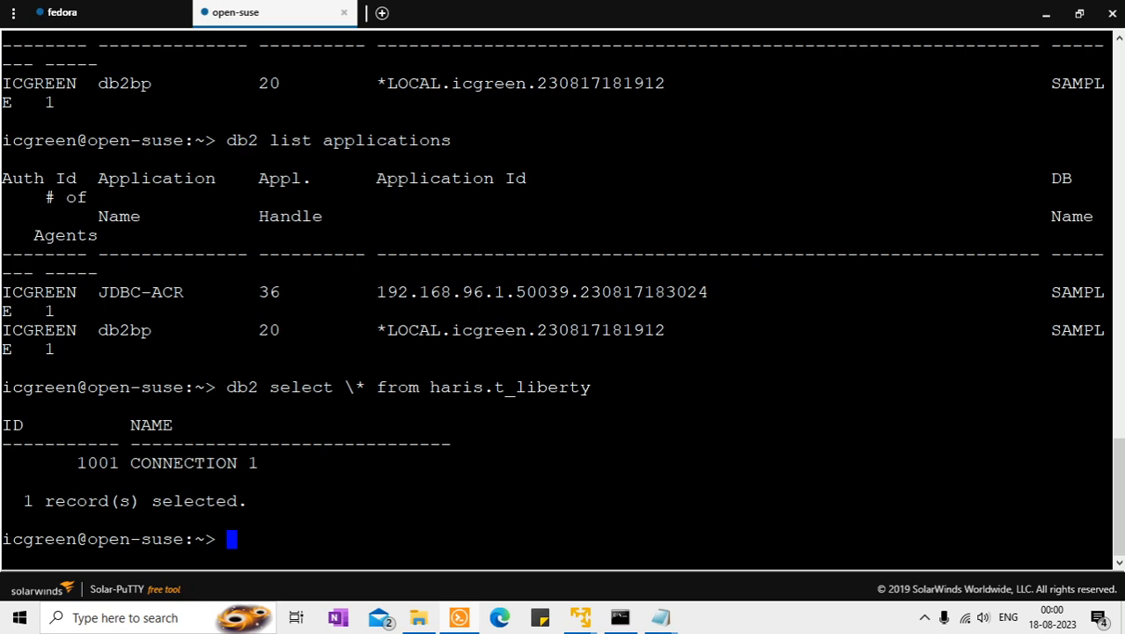
pyautogui.click(619, 616)
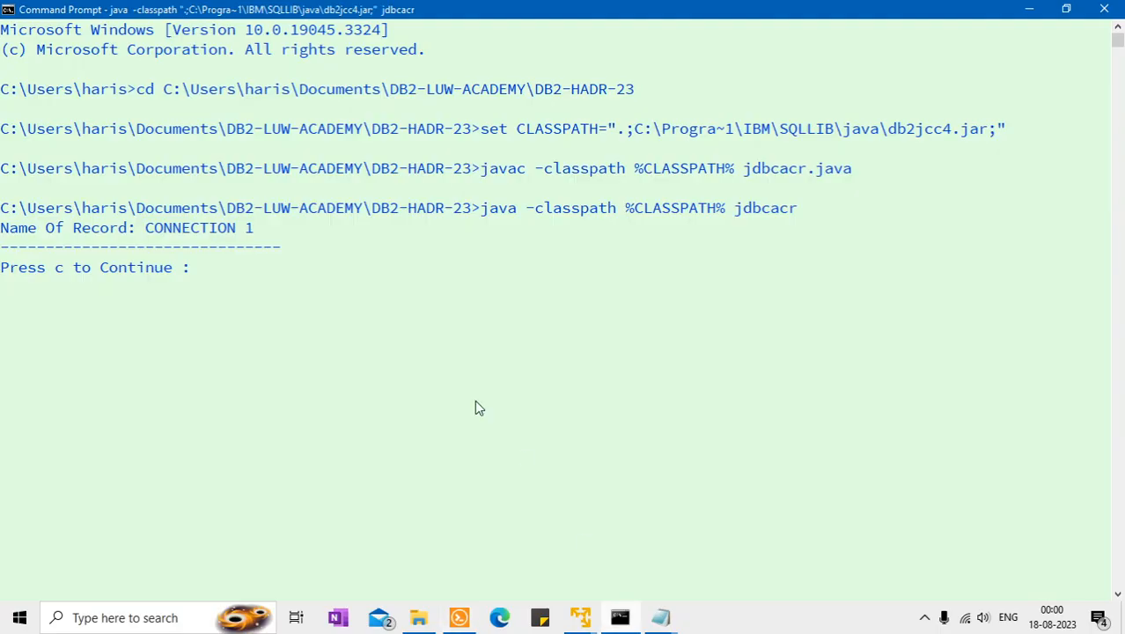
pyautogui.write('c')
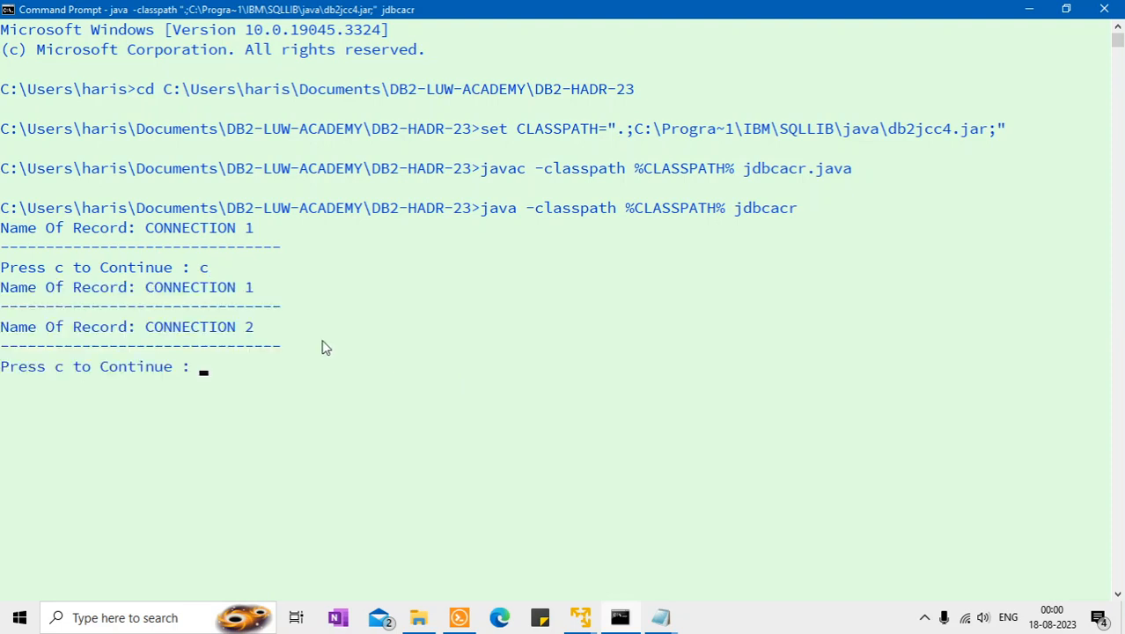
pyautogui.moveTo(588, 611)
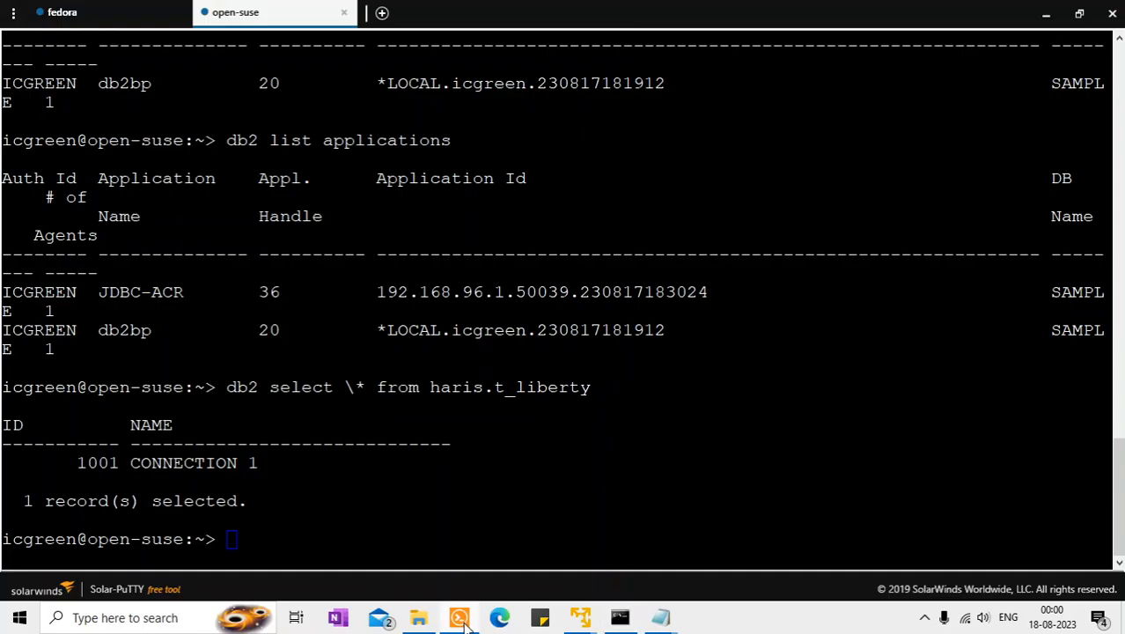
# - Rerun the t_liberty query and db2 list applications, showing CONNECTION 1 and 2 with two JDBC-ACR connections
pyautogui.press('Up')
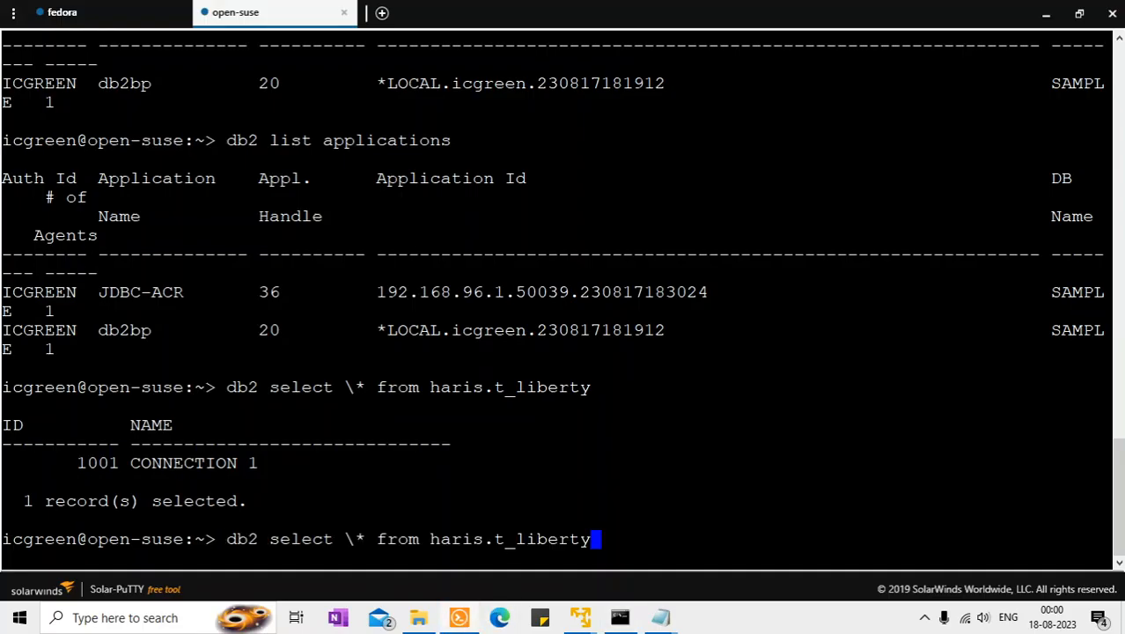
pyautogui.press('Return')
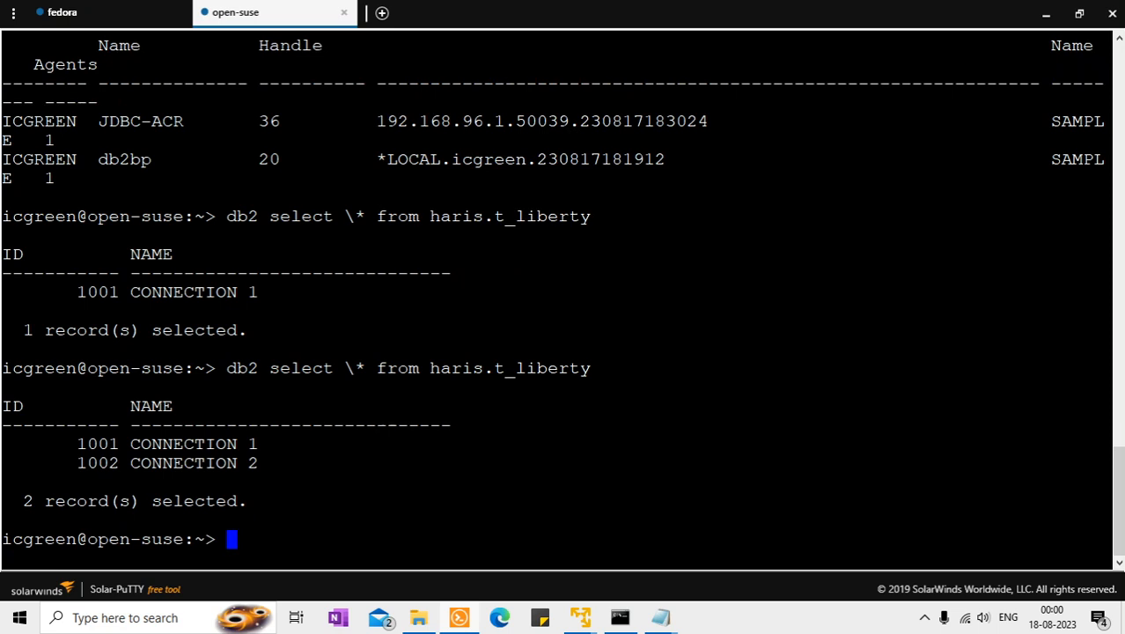
pyautogui.press('Return')
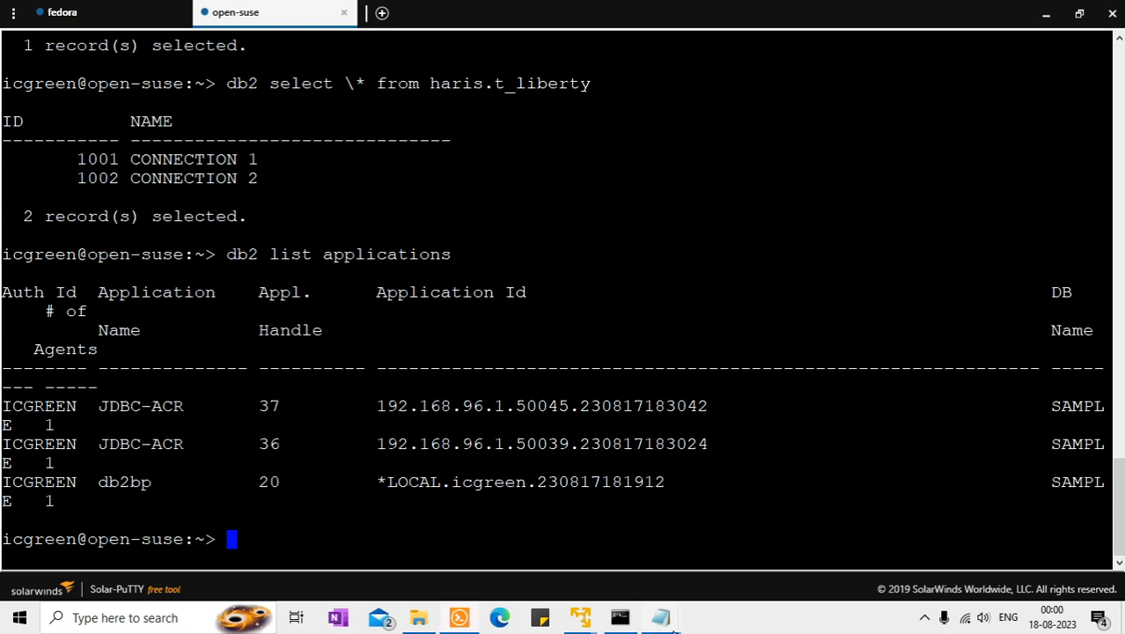
pyautogui.moveTo(658, 616)
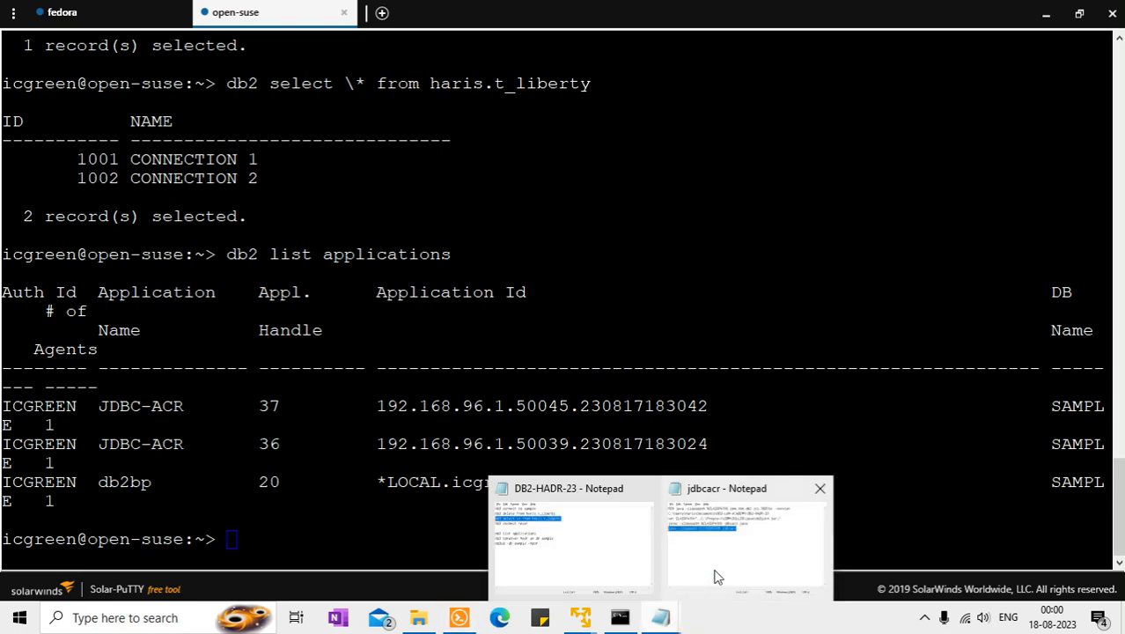
# - Continue the Java client to CONNECTION 3 and query haris.t_liberty for the three records
pyautogui.click(618, 615)
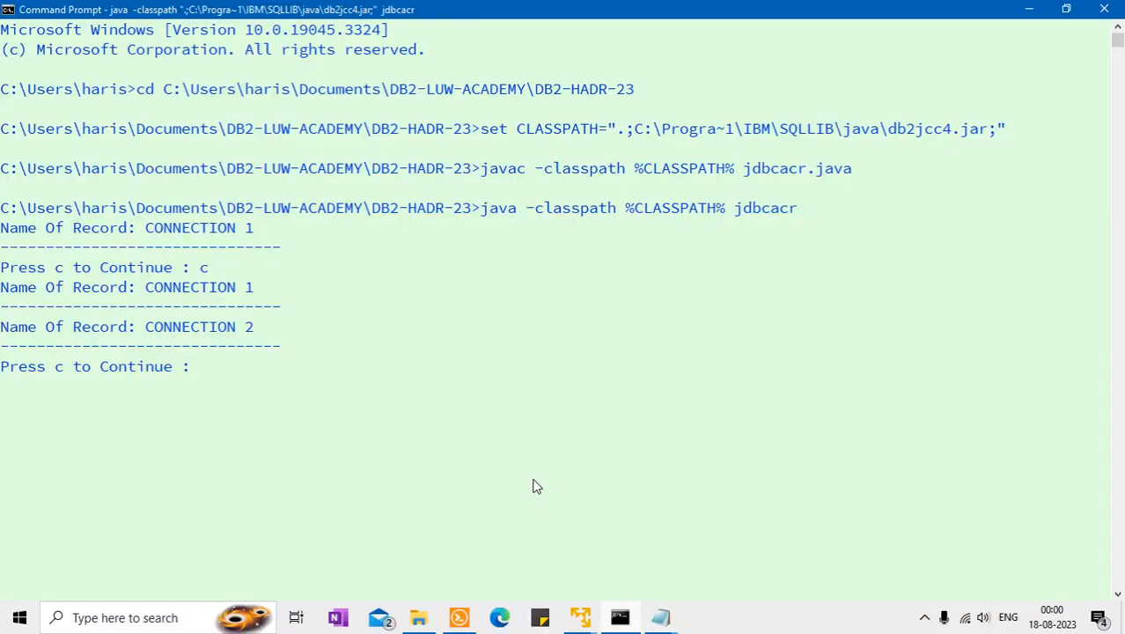
pyautogui.write('c')
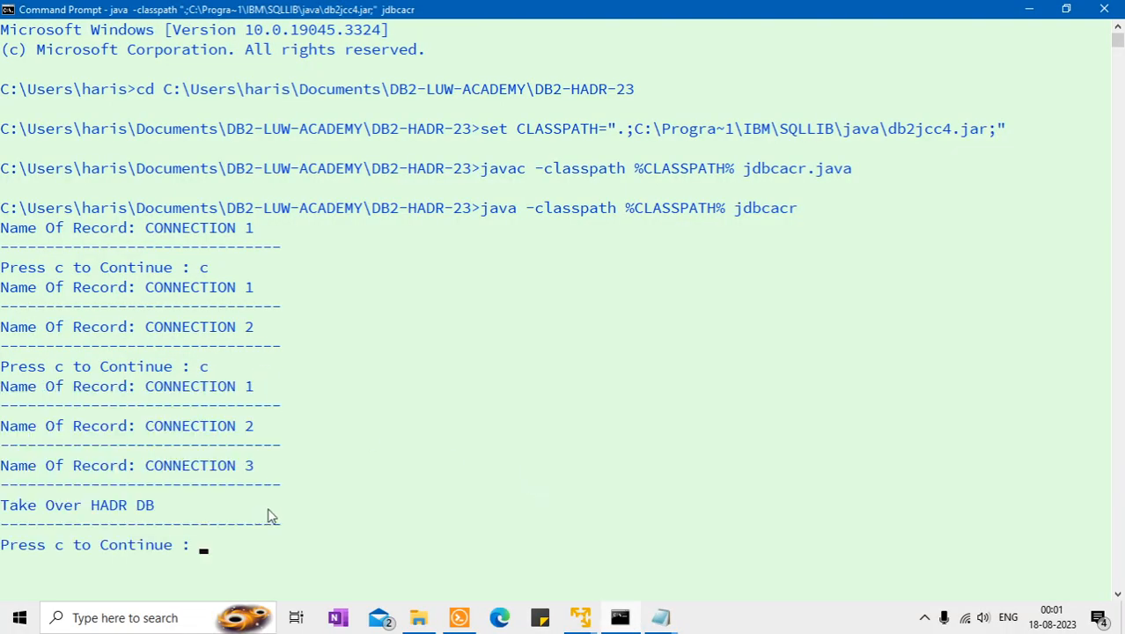
pyautogui.moveTo(151, 517)
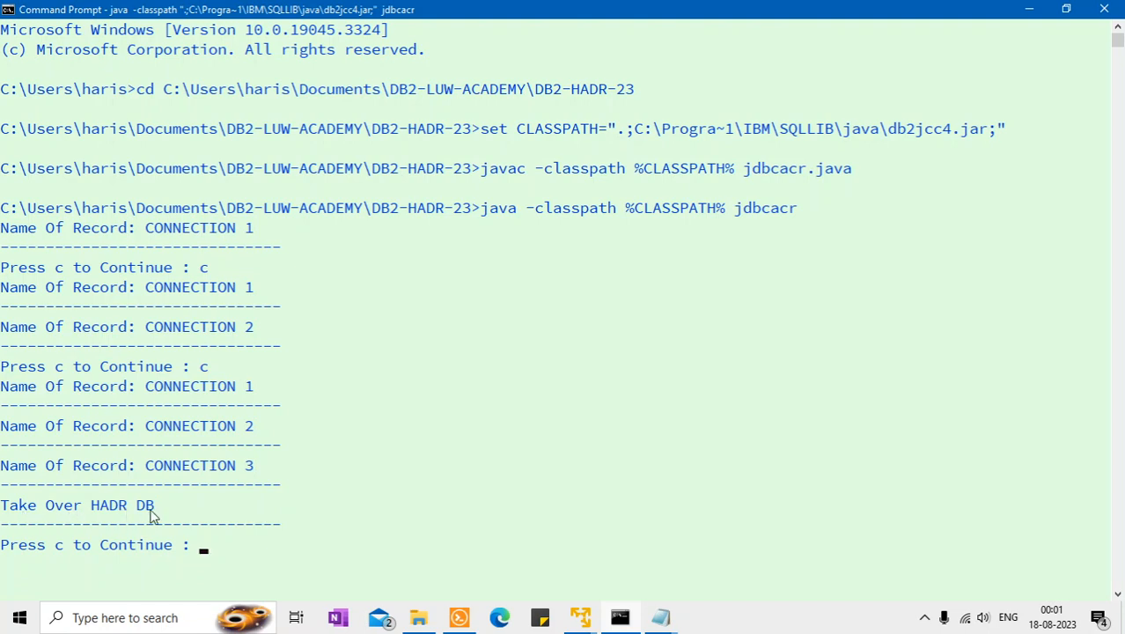
pyautogui.moveTo(257, 528)
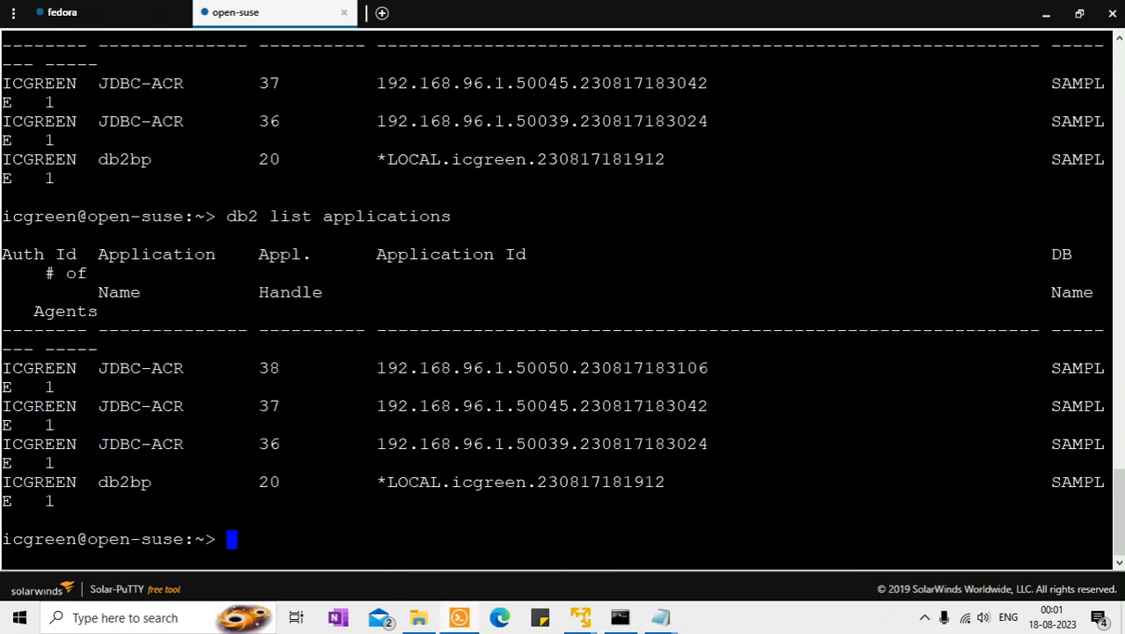
pyautogui.write('db2 select \\* from haris.t_liberty')
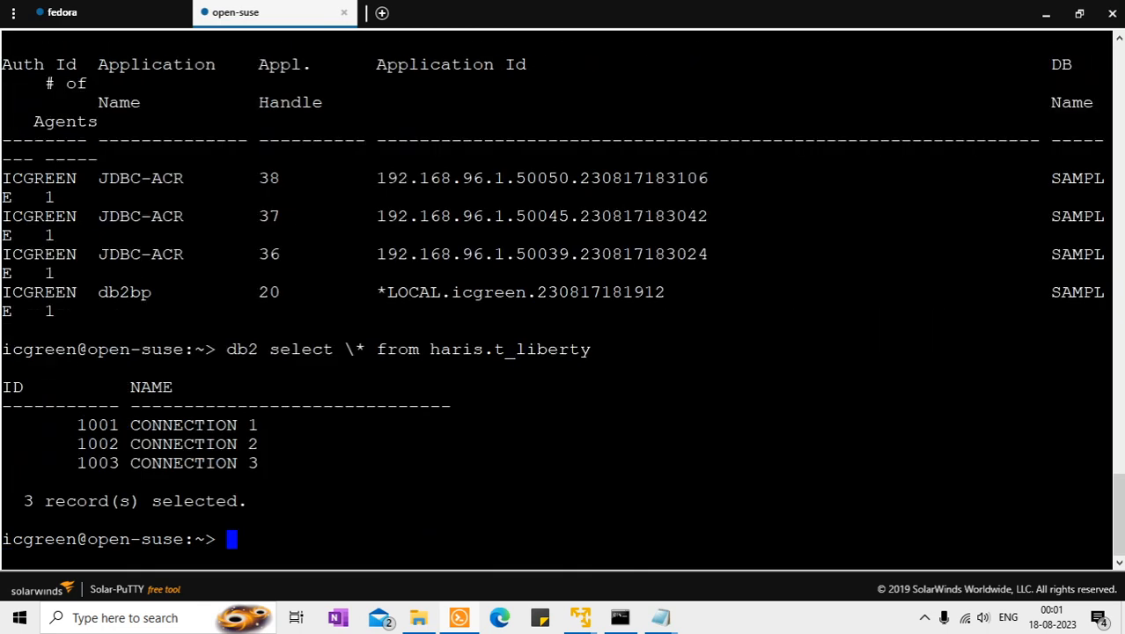
# - Run db2 connect reset on open-suse to release the database connection
pyautogui.write('db2')
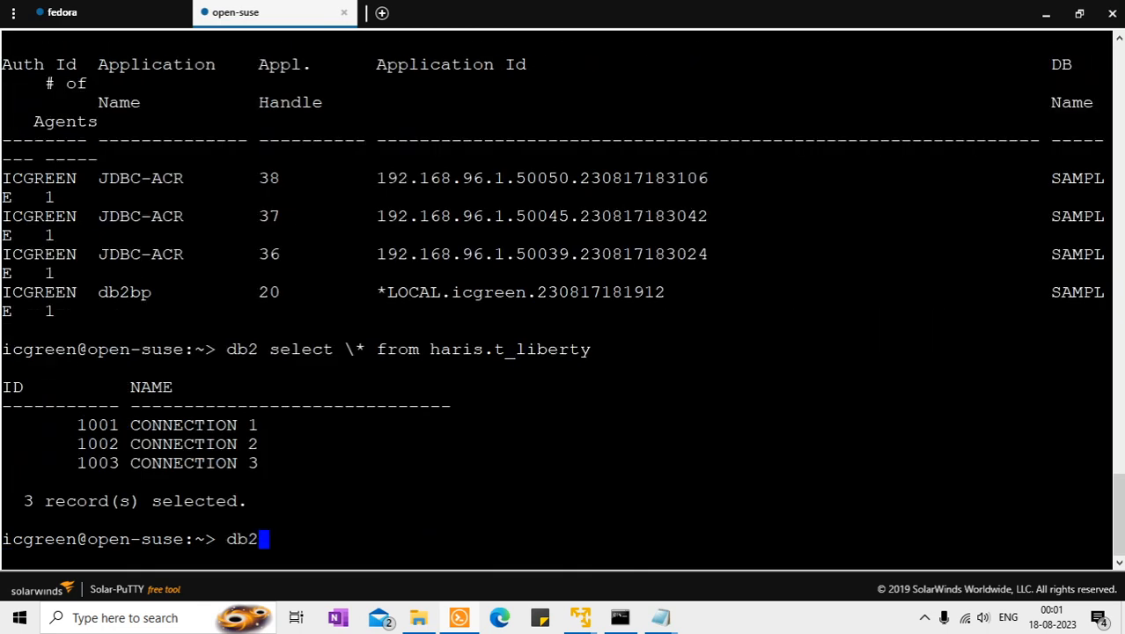
pyautogui.write('connect re')
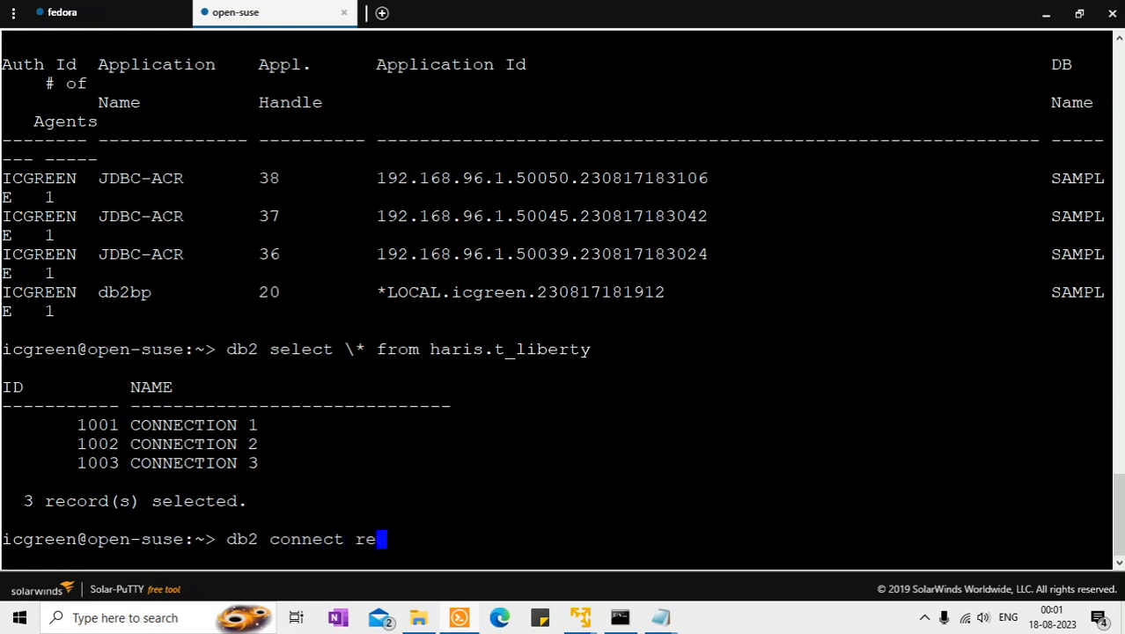
pyautogui.write('set')
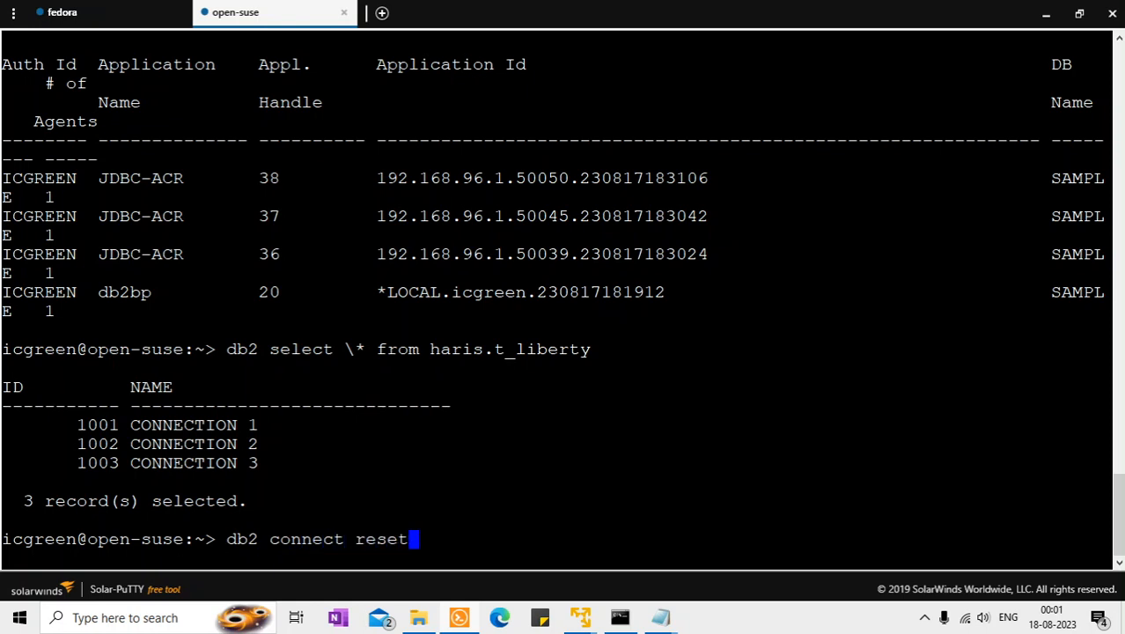
pyautogui.press('Return')
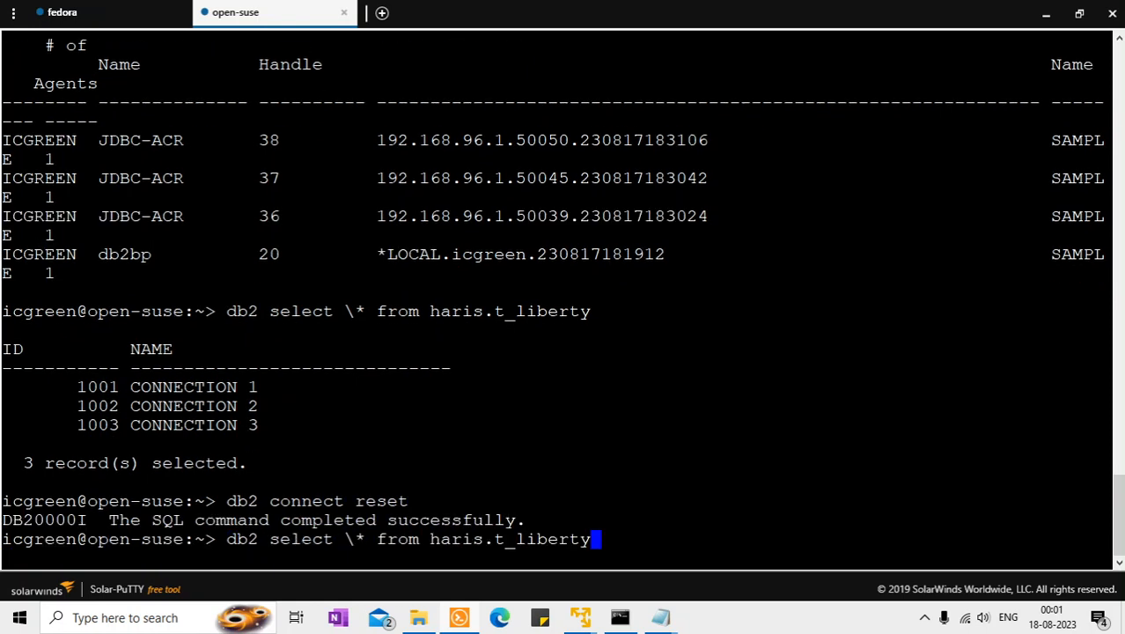
pyautogui.press('Return')
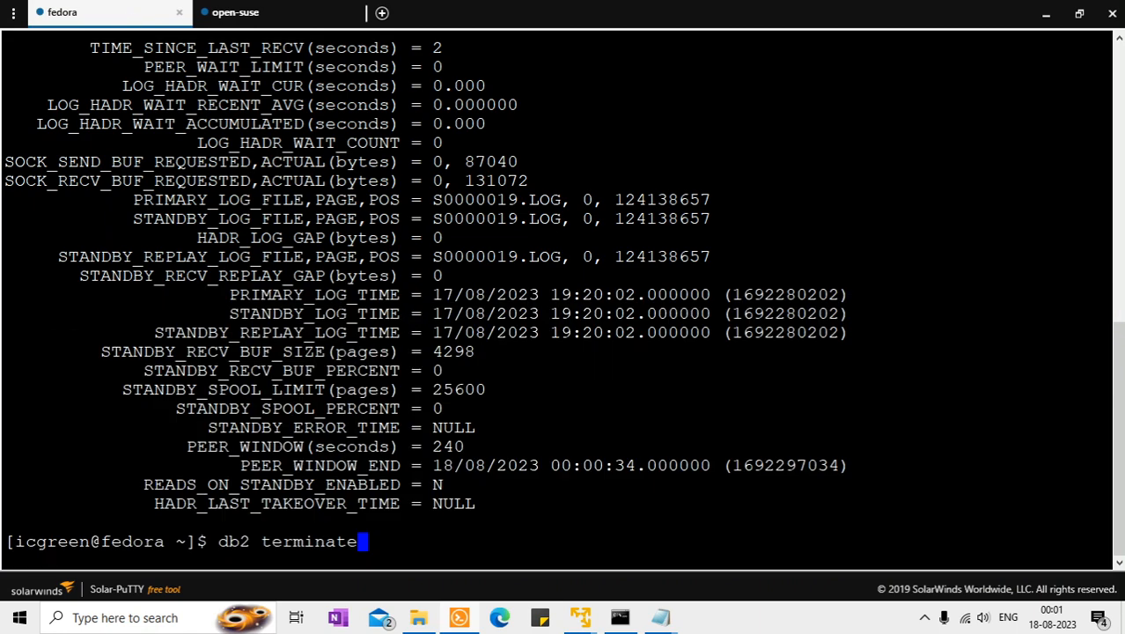
# - Run db2 terminate on fedora and issue db2 takeover hadr on db sample
pyautogui.press('Return')
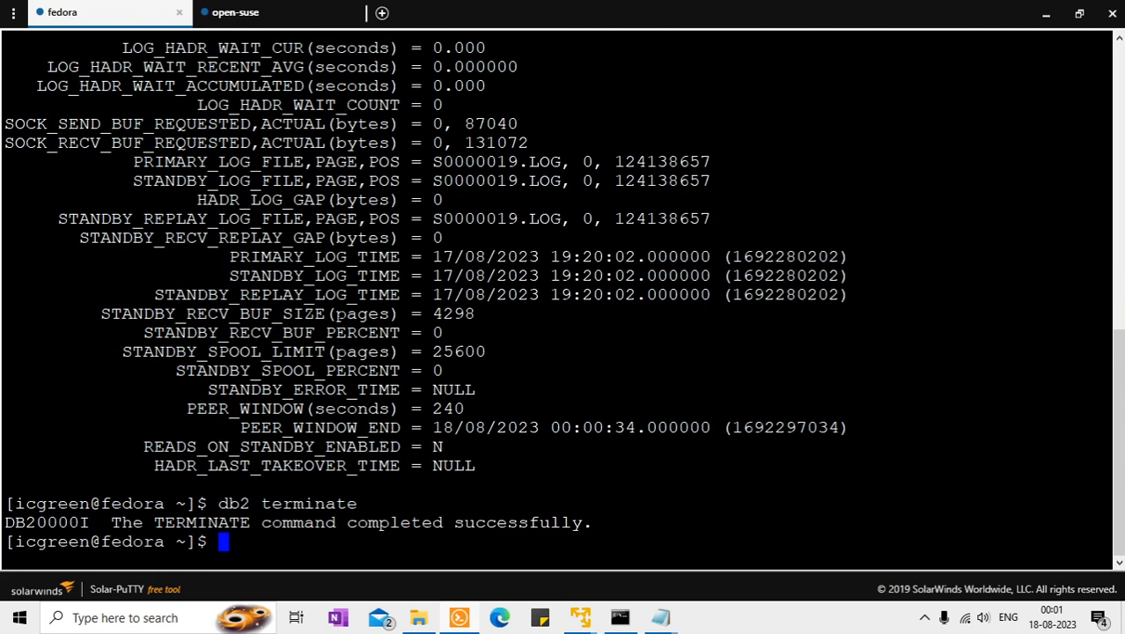
pyautogui.write('exit')
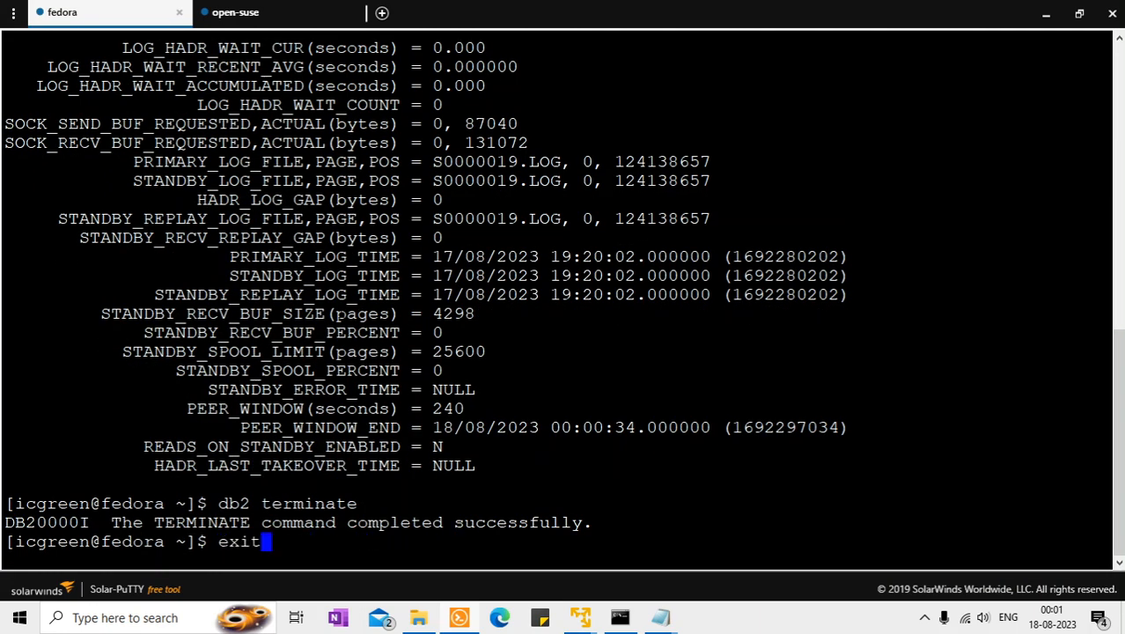
pyautogui.write('db2 list applications')
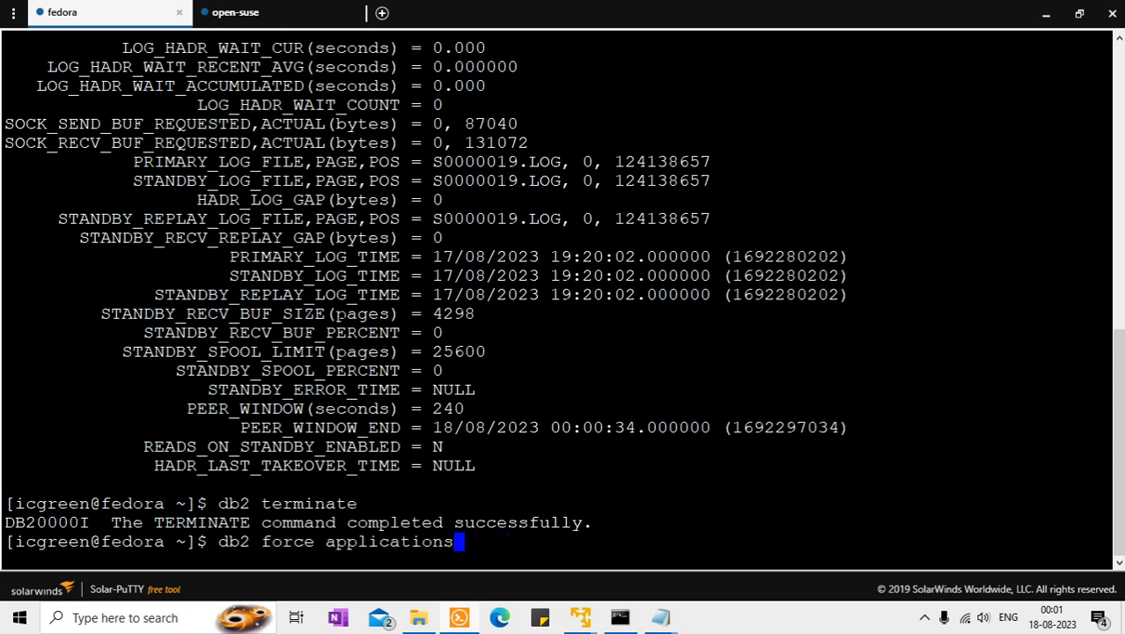
pyautogui.write('all')
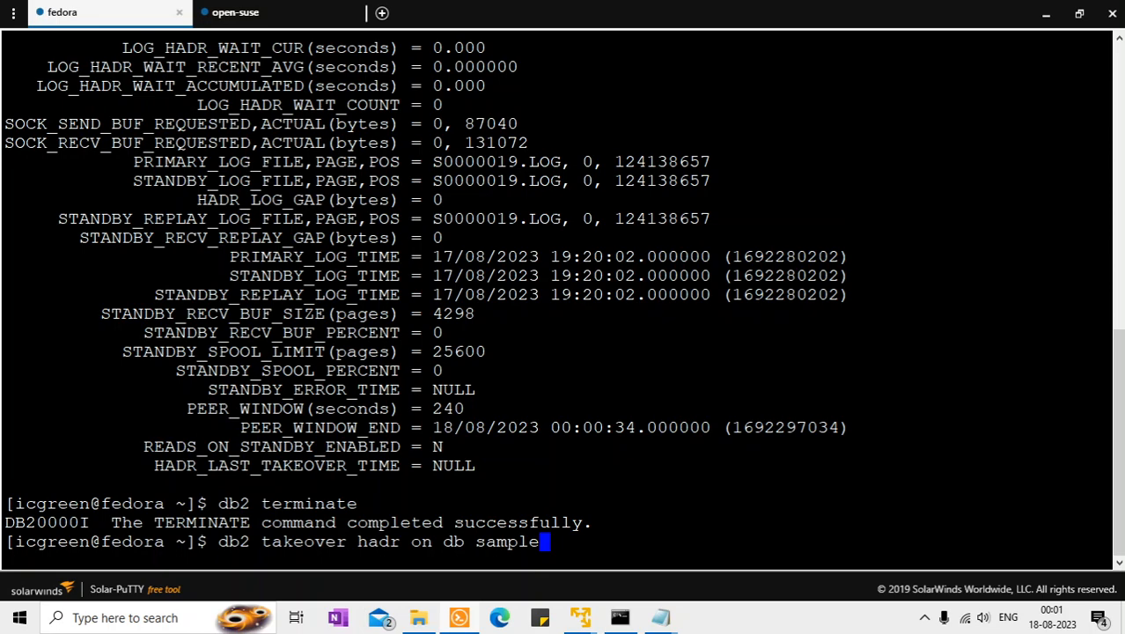
pyautogui.click(619, 616)
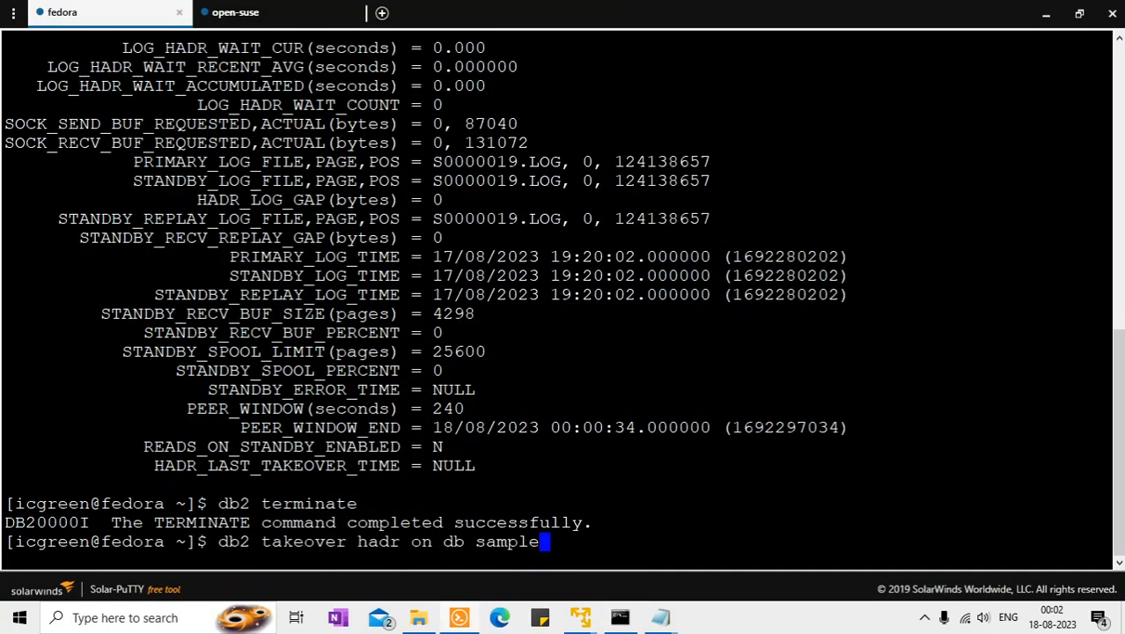
pyautogui.press('Return')
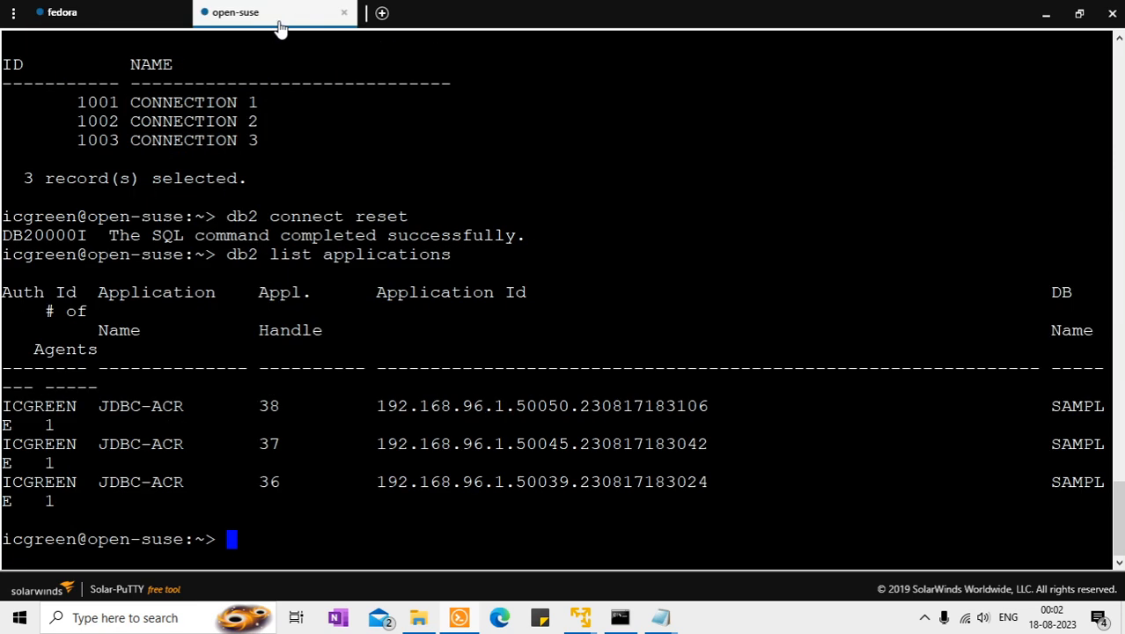
# - Check db2 list applications on open-suse, then show HADR status of sample on fedora
pyautogui.write('db2 list applications')
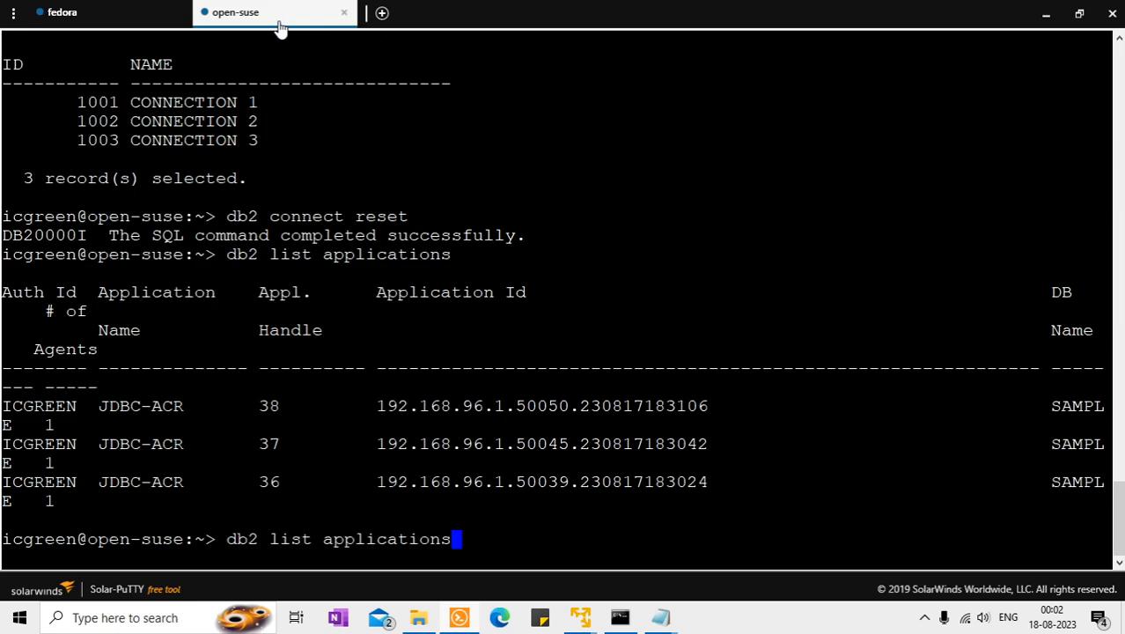
pyautogui.press('Return')
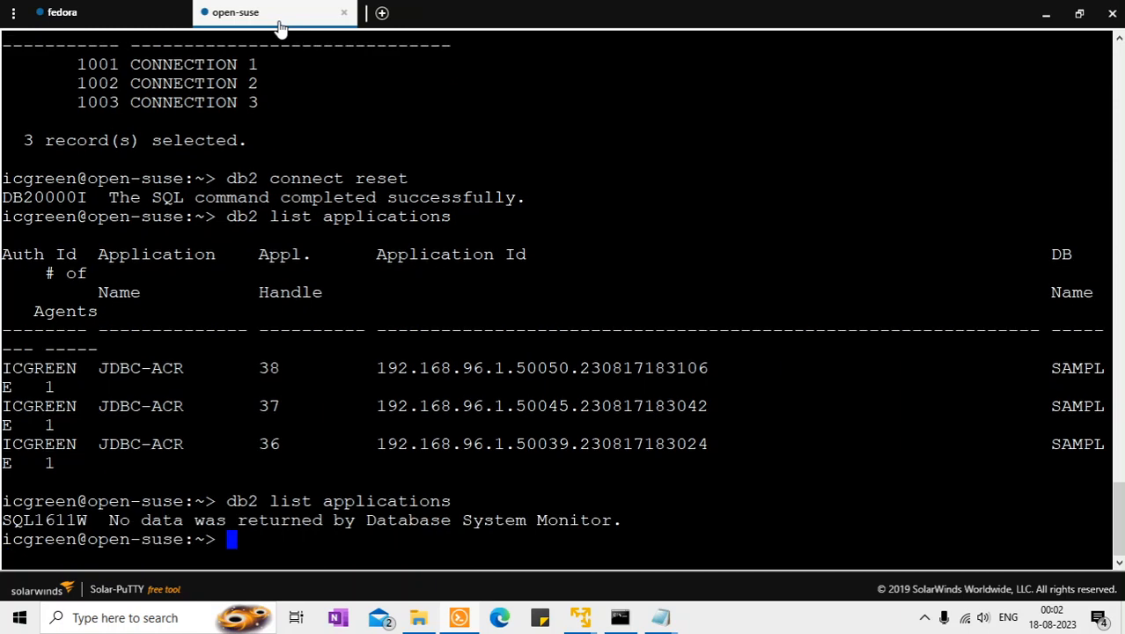
pyautogui.press('Return')
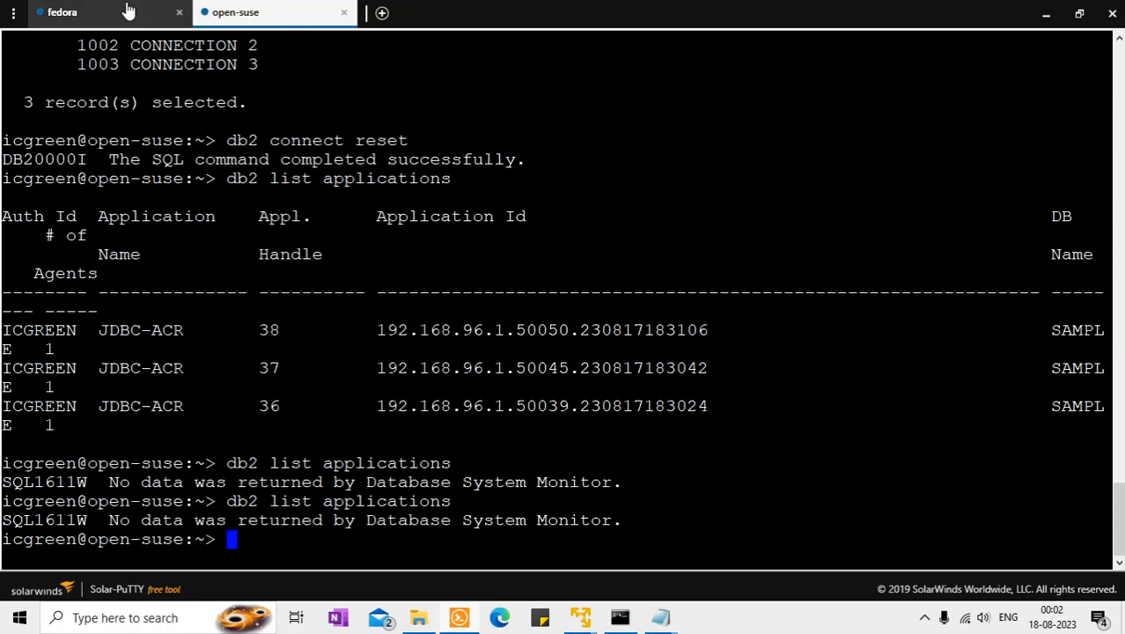
pyautogui.click(106, 11)
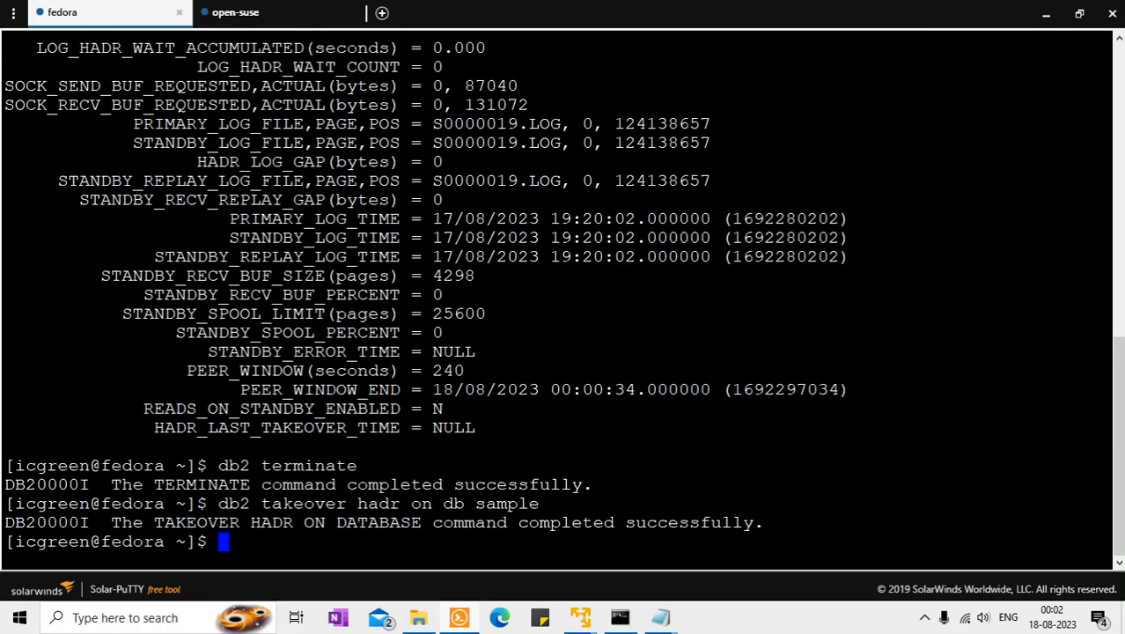
pyautogui.write('db2pd -db sample -hadr')
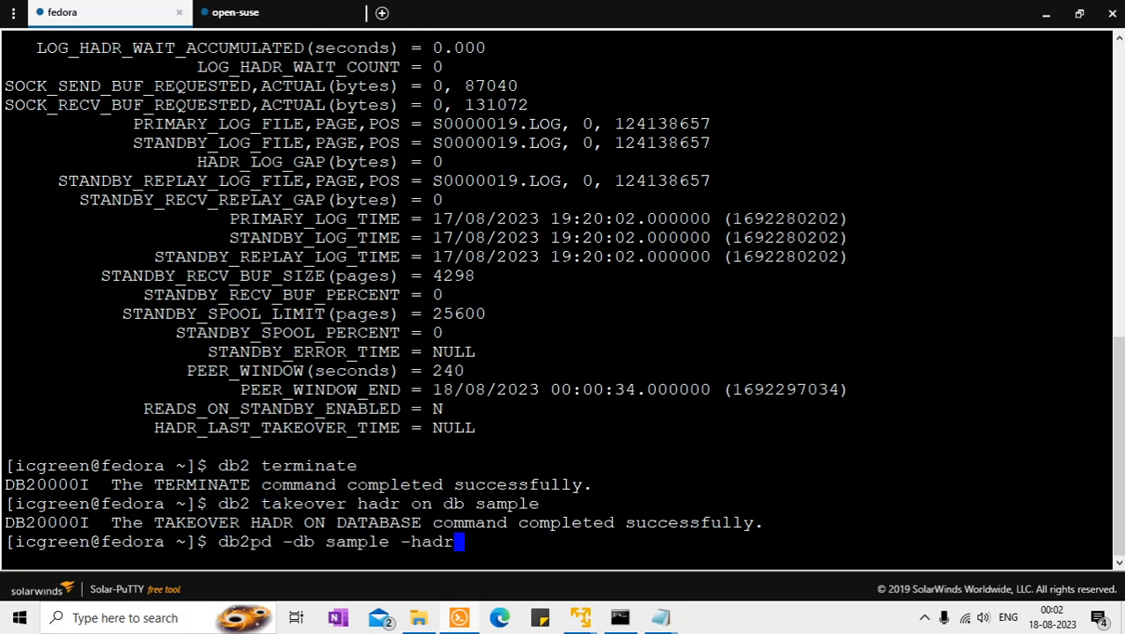
pyautogui.press('Return')
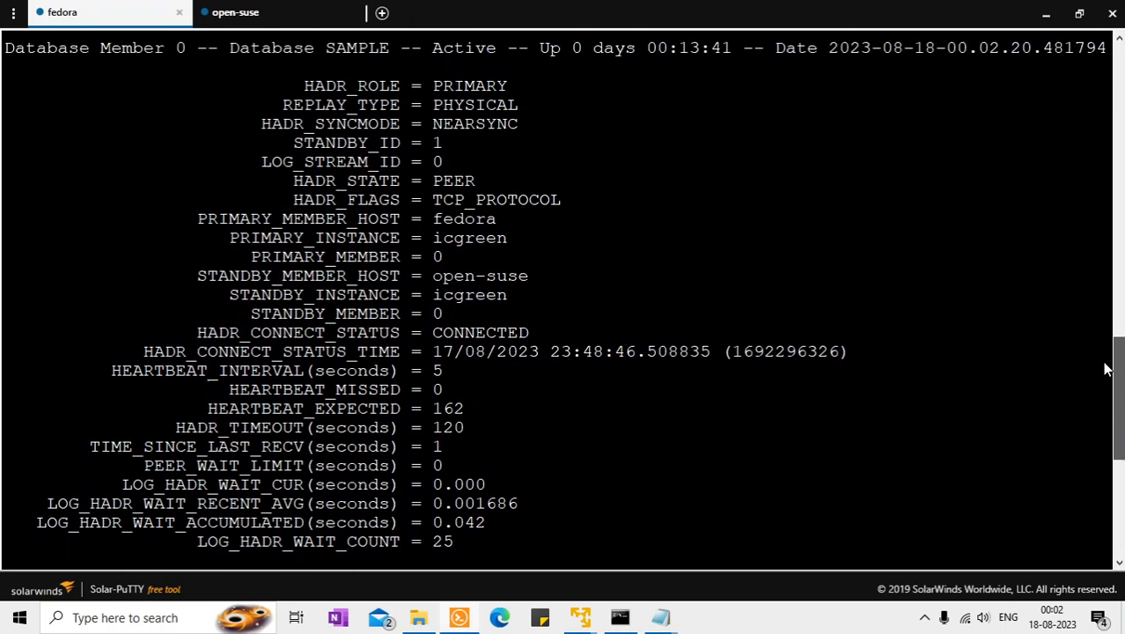
# - Show HADR status of sample on open-suse, then check connected applications on fedora
pyautogui.click(236, 11)
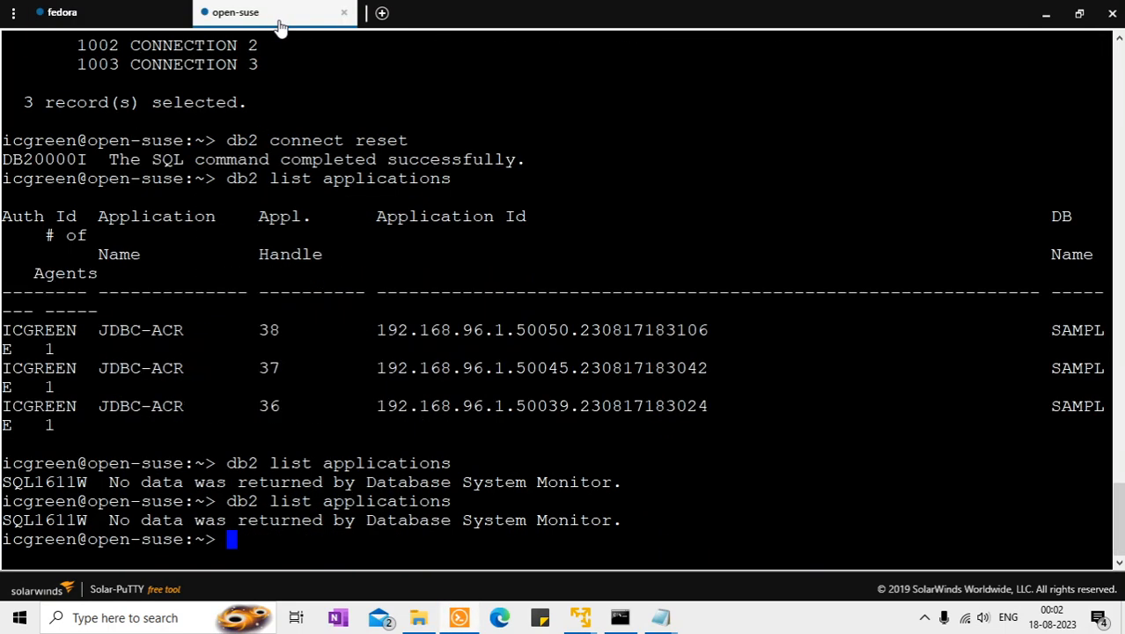
pyautogui.write('db2 delete from haris.t_liberty')
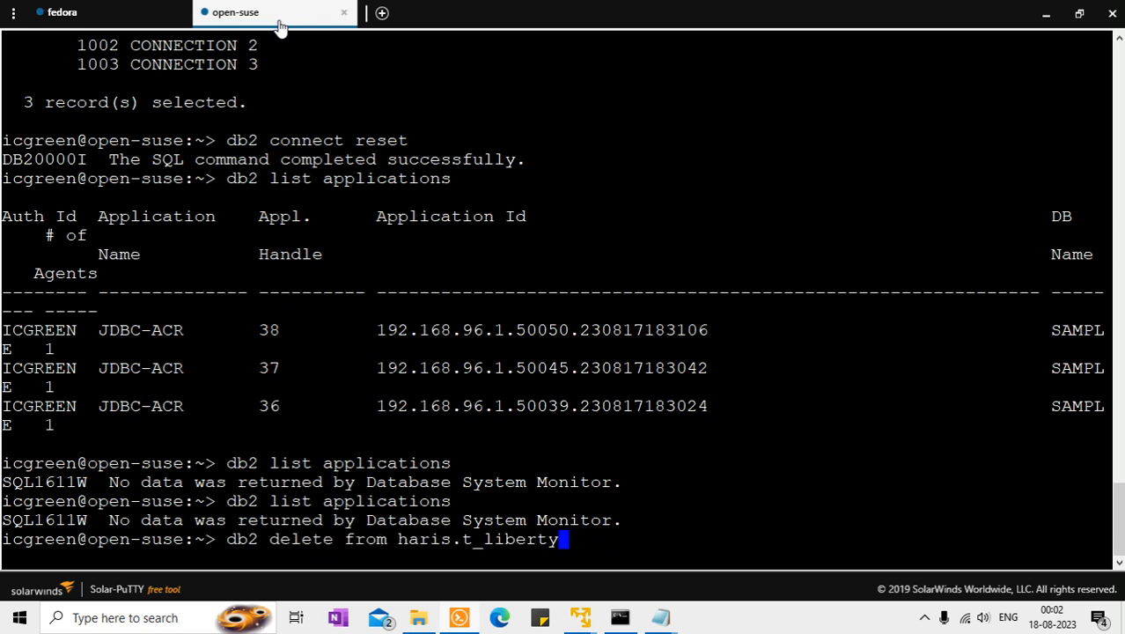
pyautogui.write('db2pd -db sample -hadr')
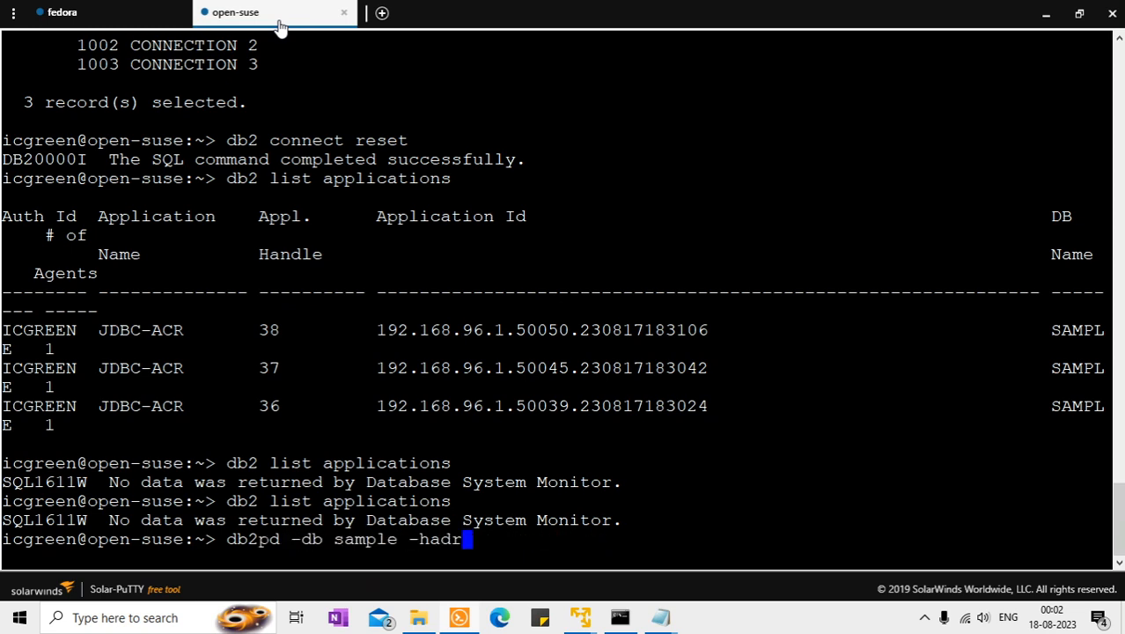
pyautogui.press('Return')
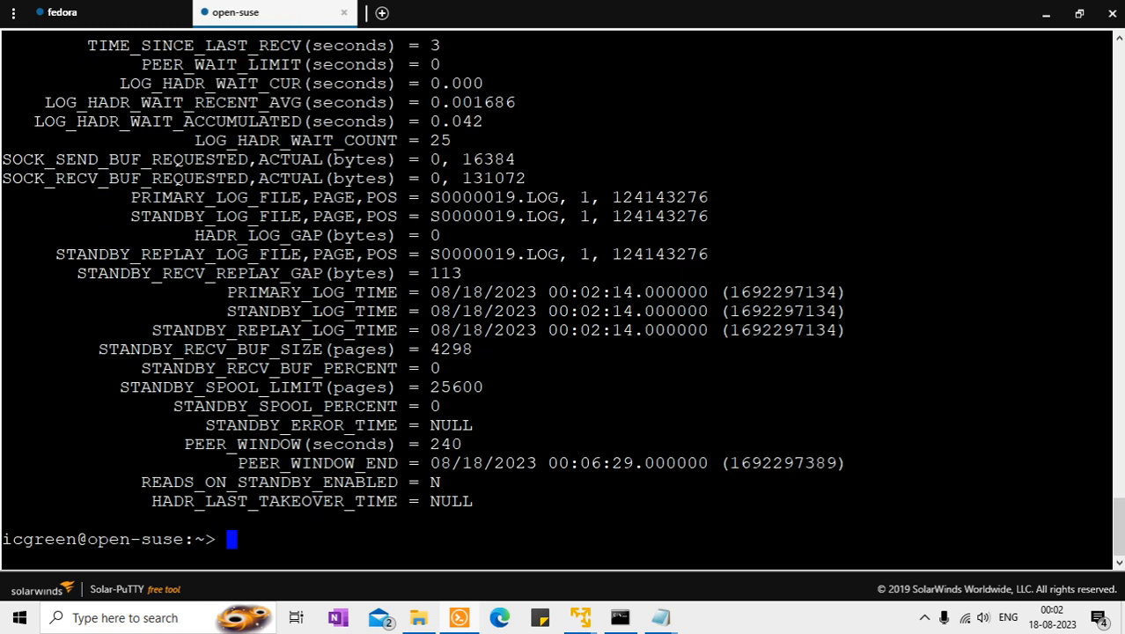
pyautogui.scroll(3)
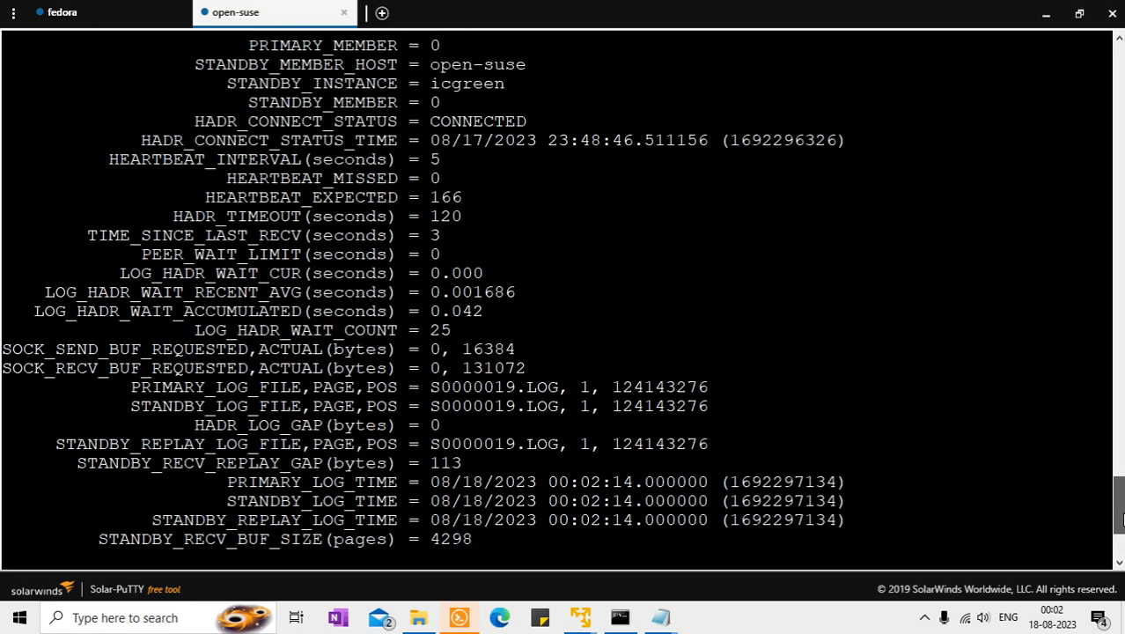
pyautogui.scroll(-3)
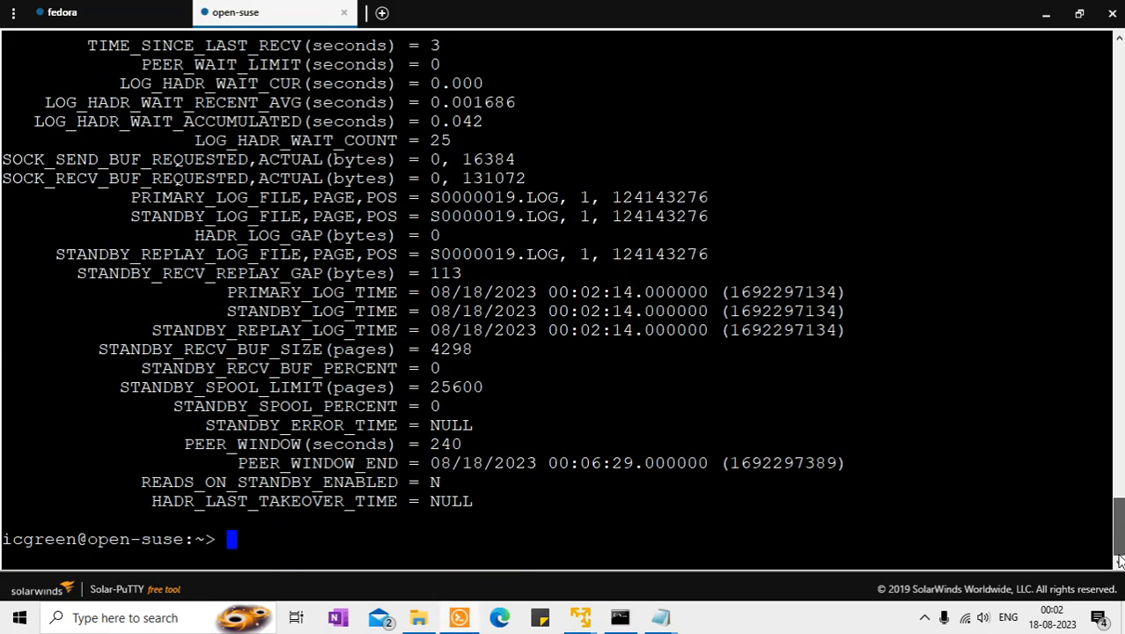
pyautogui.click(88, 10)
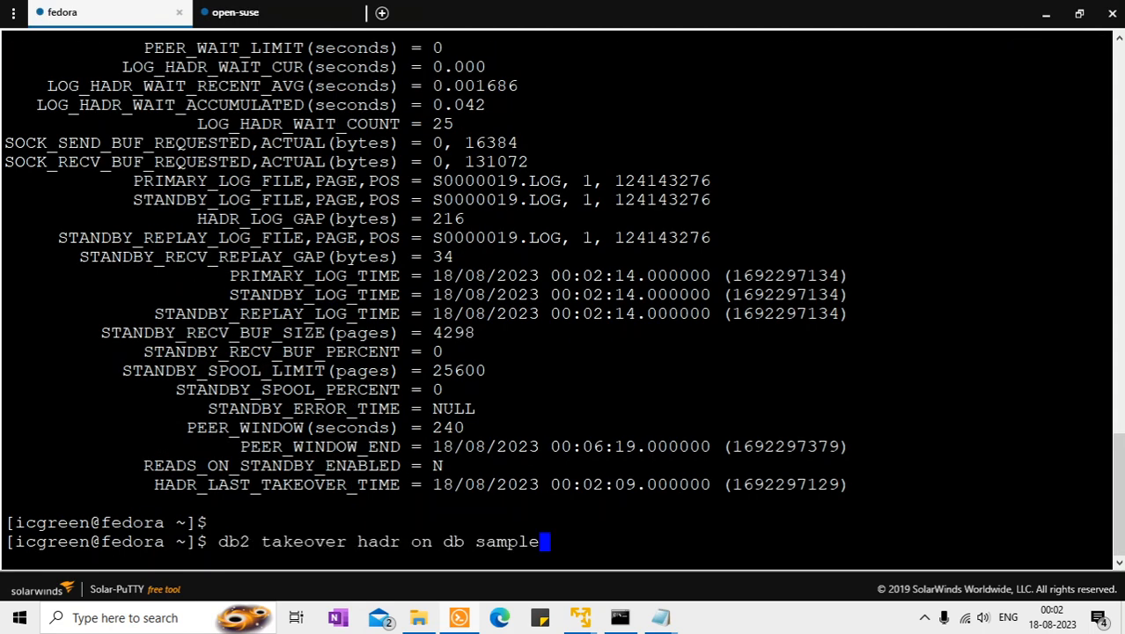
pyautogui.write('db2start')
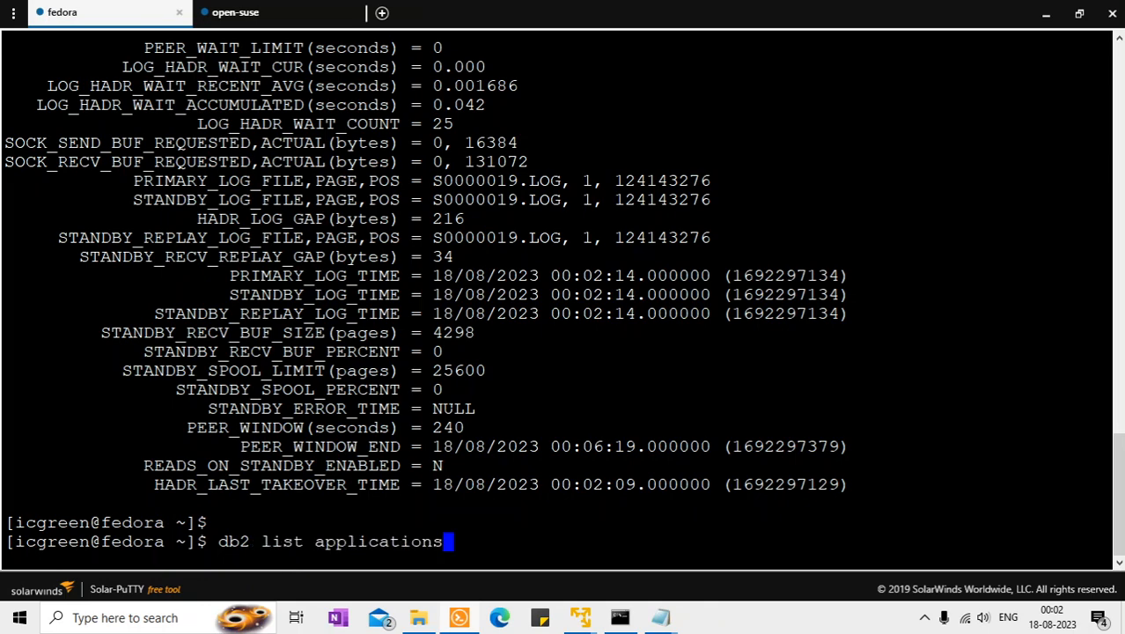
pyautogui.press('Return')
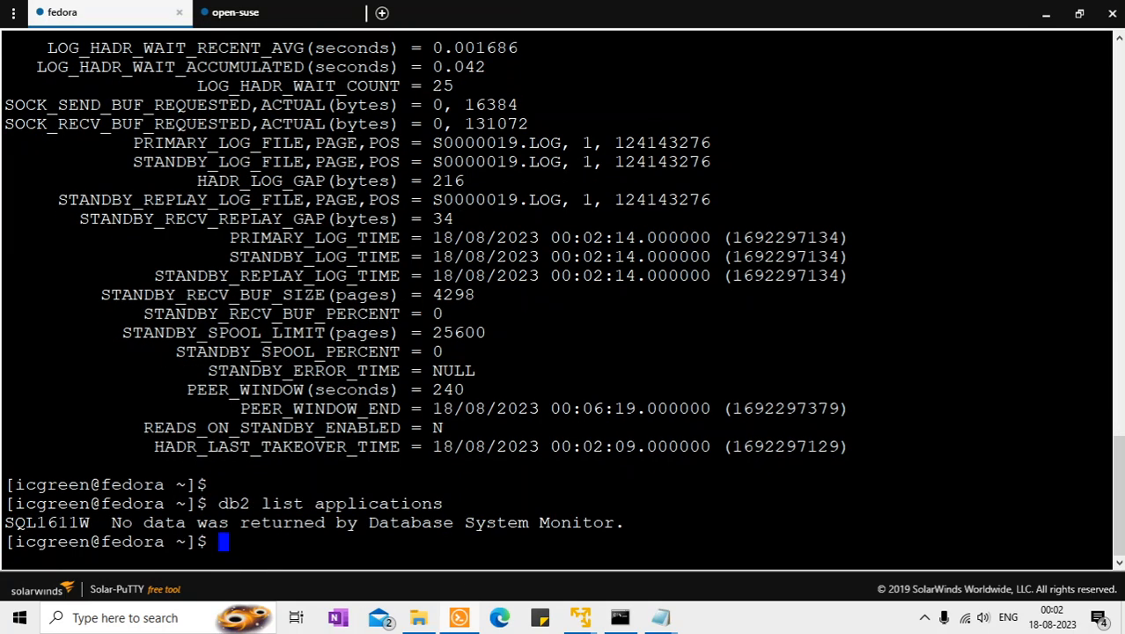
# - Continue the jdbcacr client with c twice so it inserts CONNECTION 4 to 6, checking fedora's applications in between
pyautogui.click(620, 616)
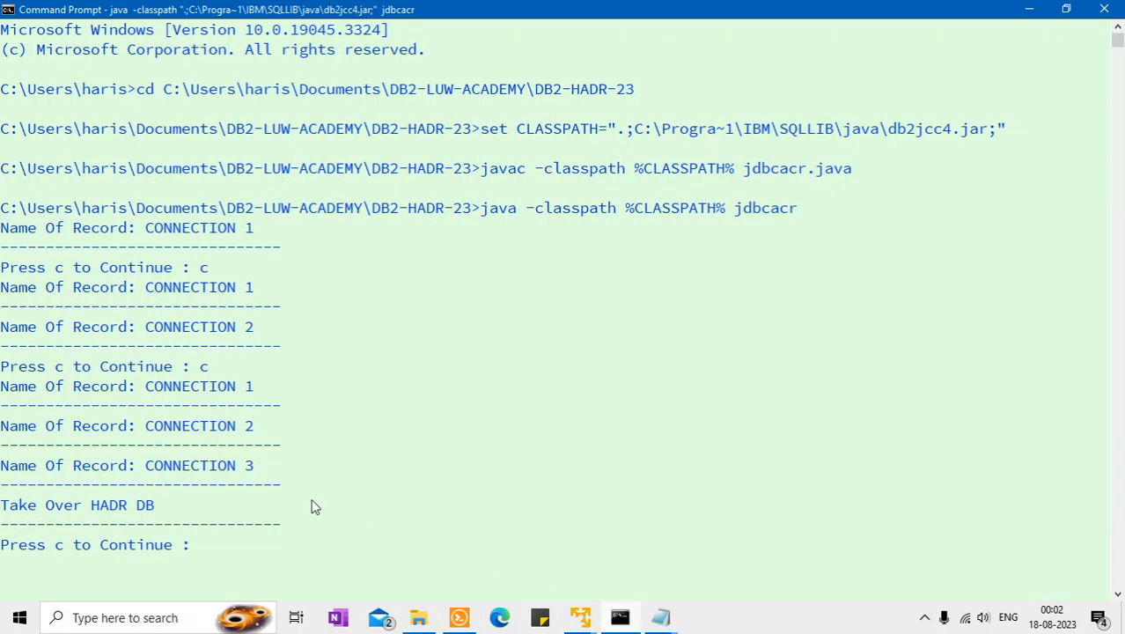
pyautogui.write('c')
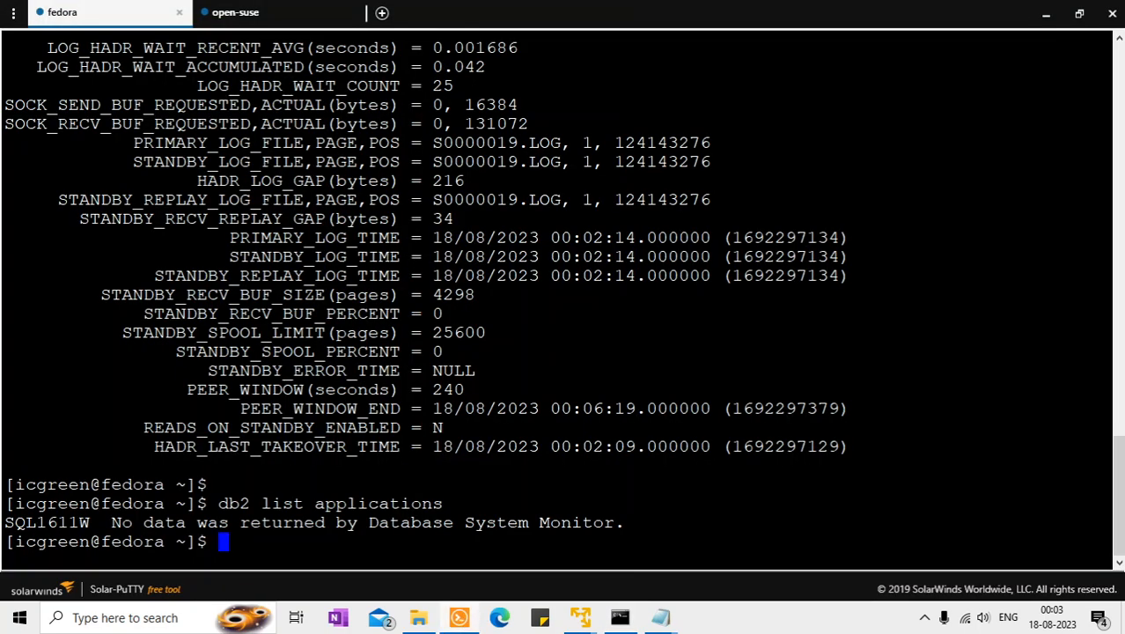
pyautogui.press('Return')
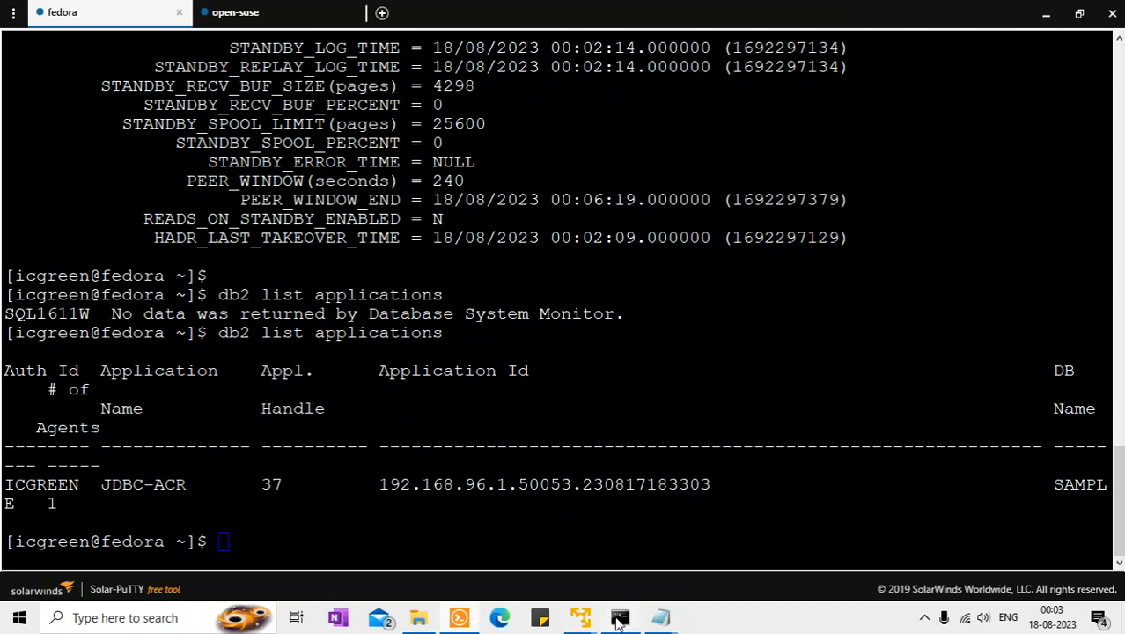
pyautogui.click(619, 616)
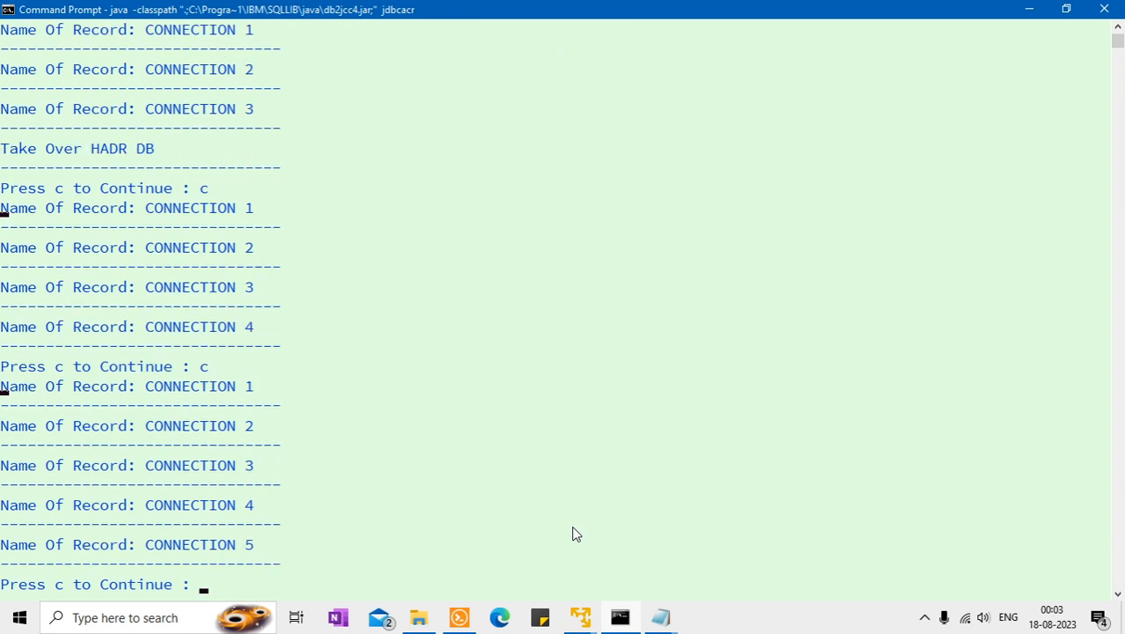
pyautogui.write('c')
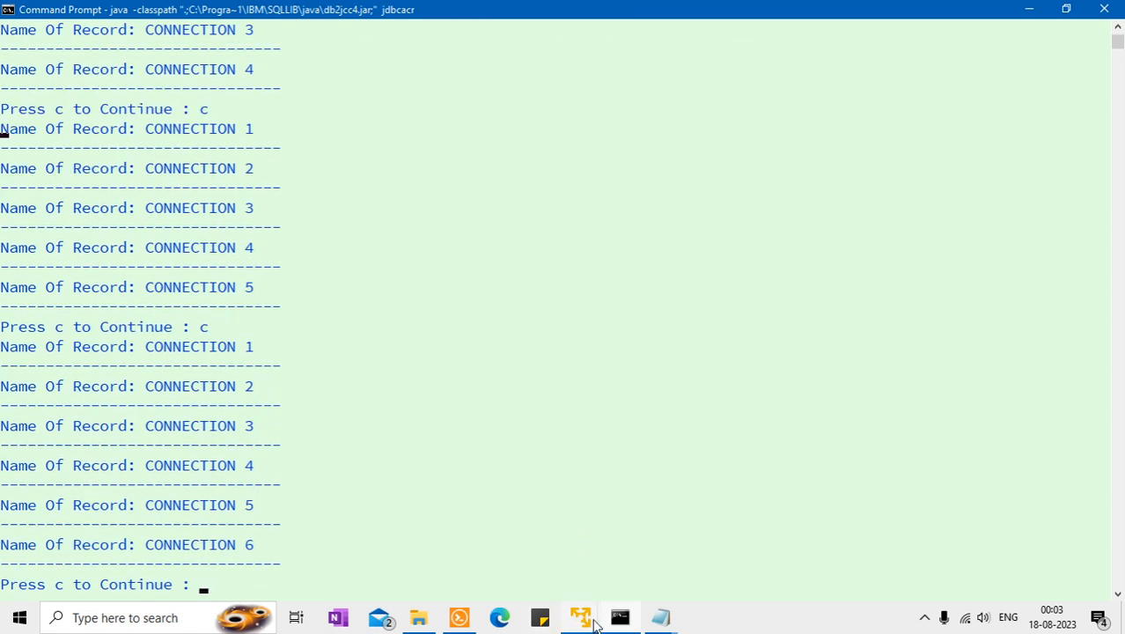
pyautogui.click(617, 616)
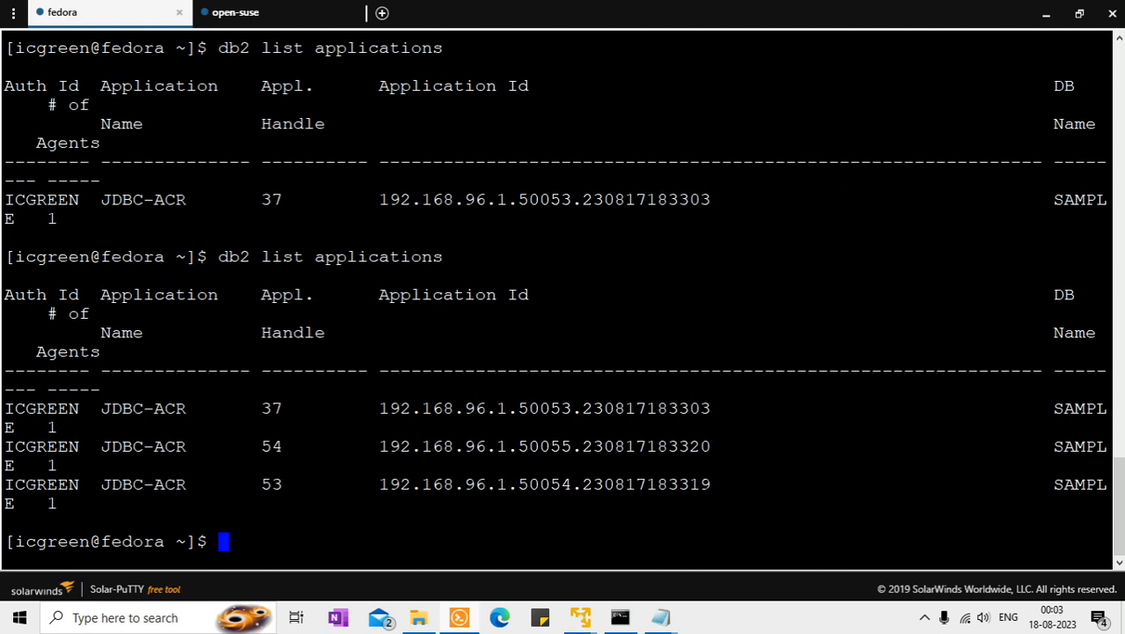
# - Connect to SAMPLE on fedora and select from haris.t_liberty showing CONNECTION 1 to 6, then view open-suse
pyautogui.write('db2pd -db sample -hadr')
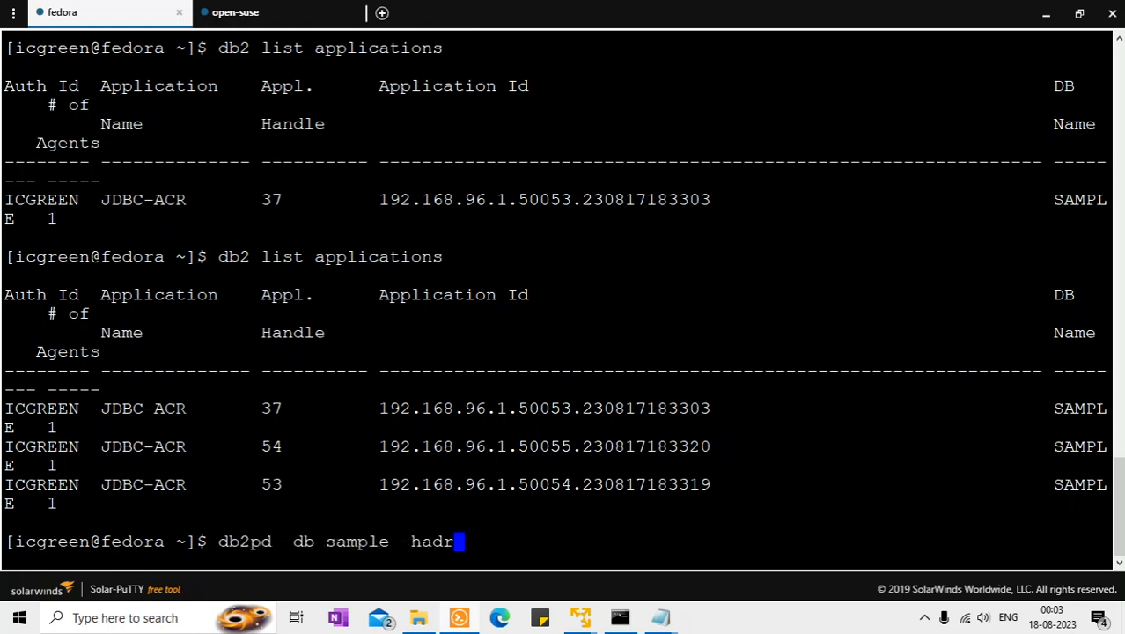
pyautogui.write('exit')
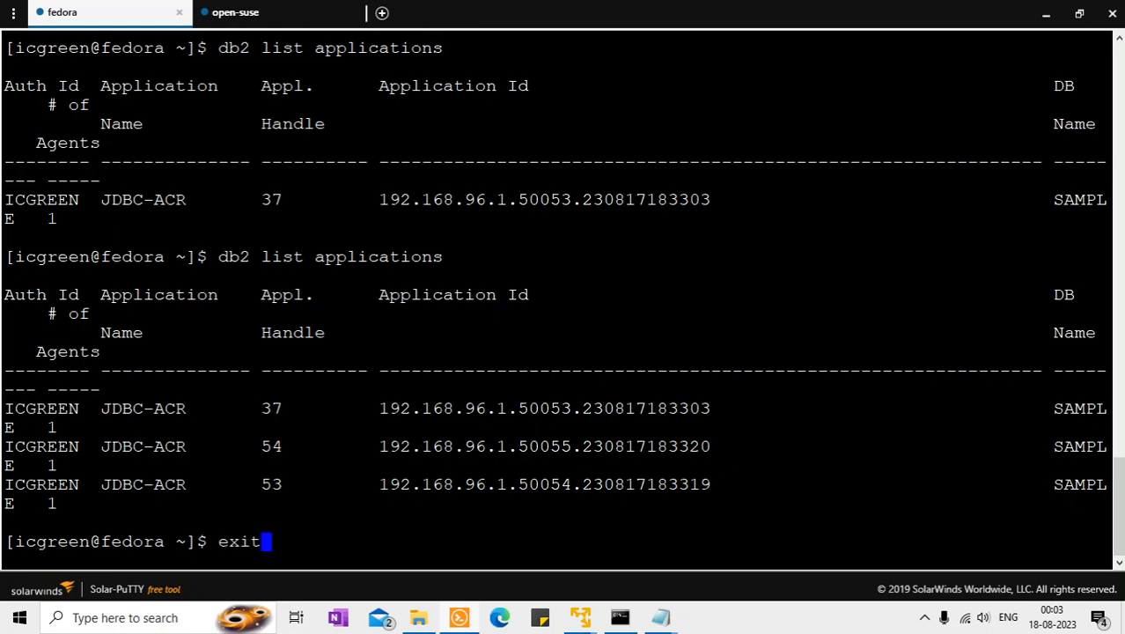
pyautogui.write('db2 list applications')
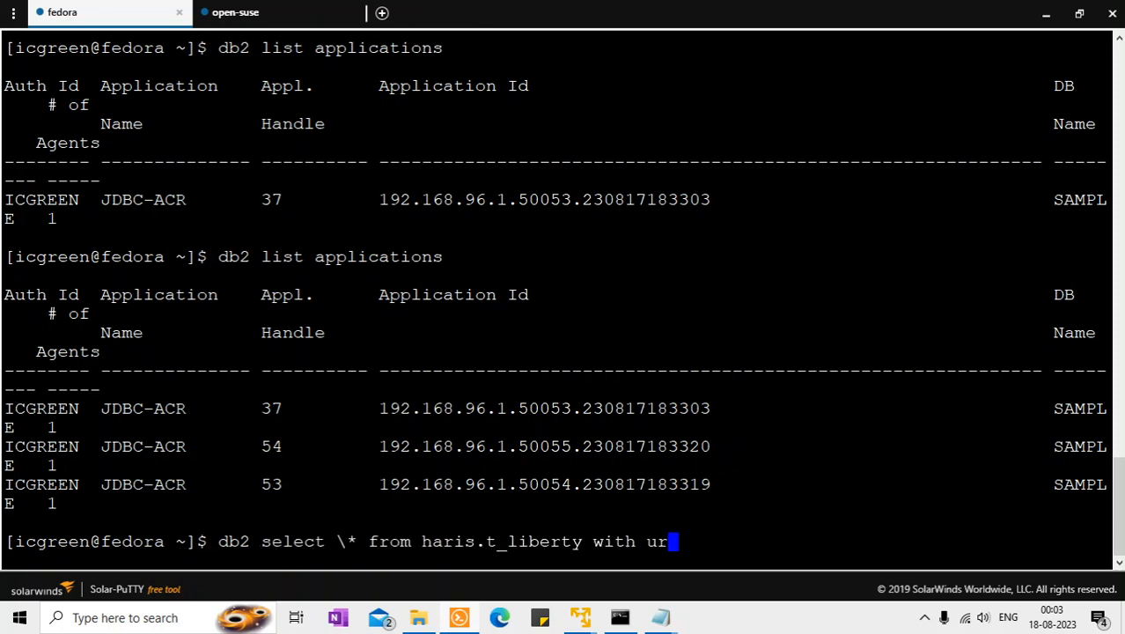
pyautogui.write('db2 connect to sample')
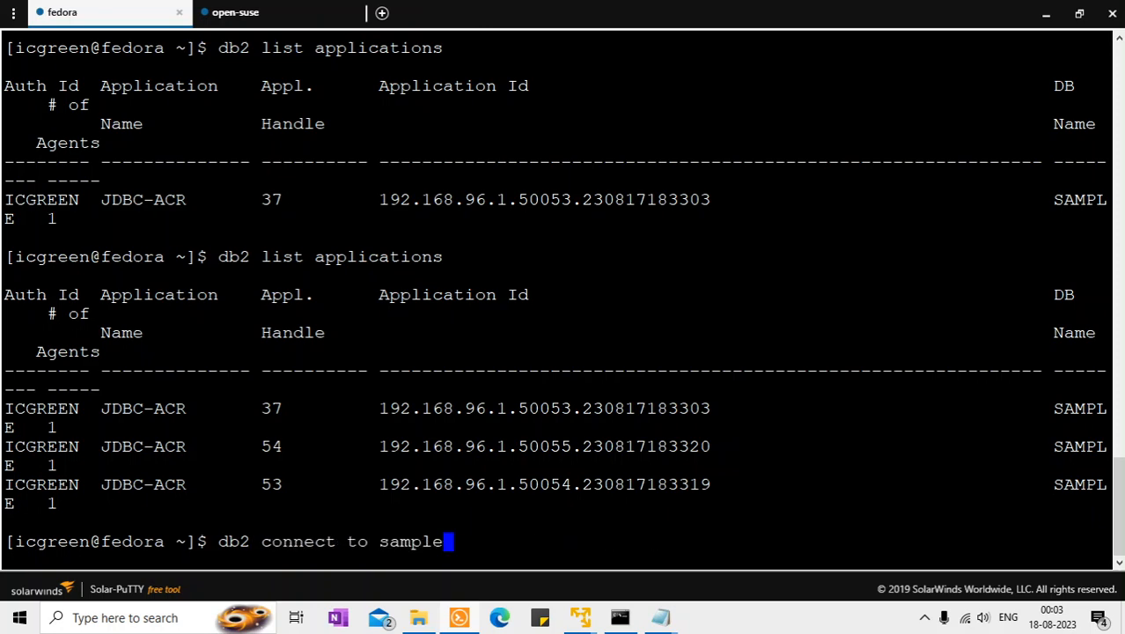
pyautogui.press('Return')
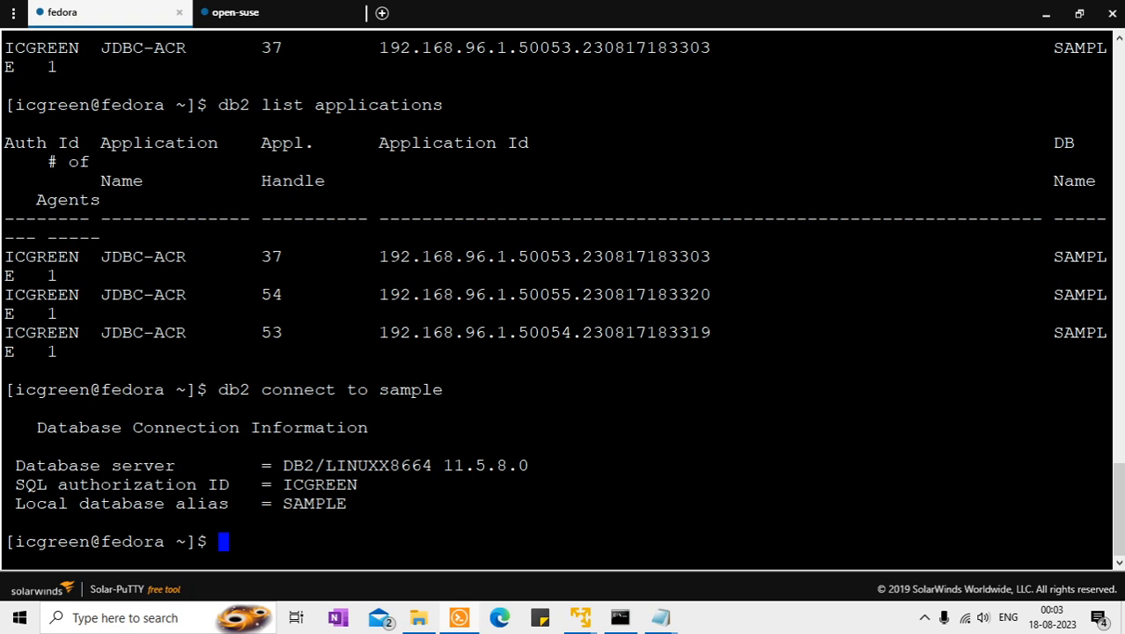
pyautogui.write('db2 terminate')
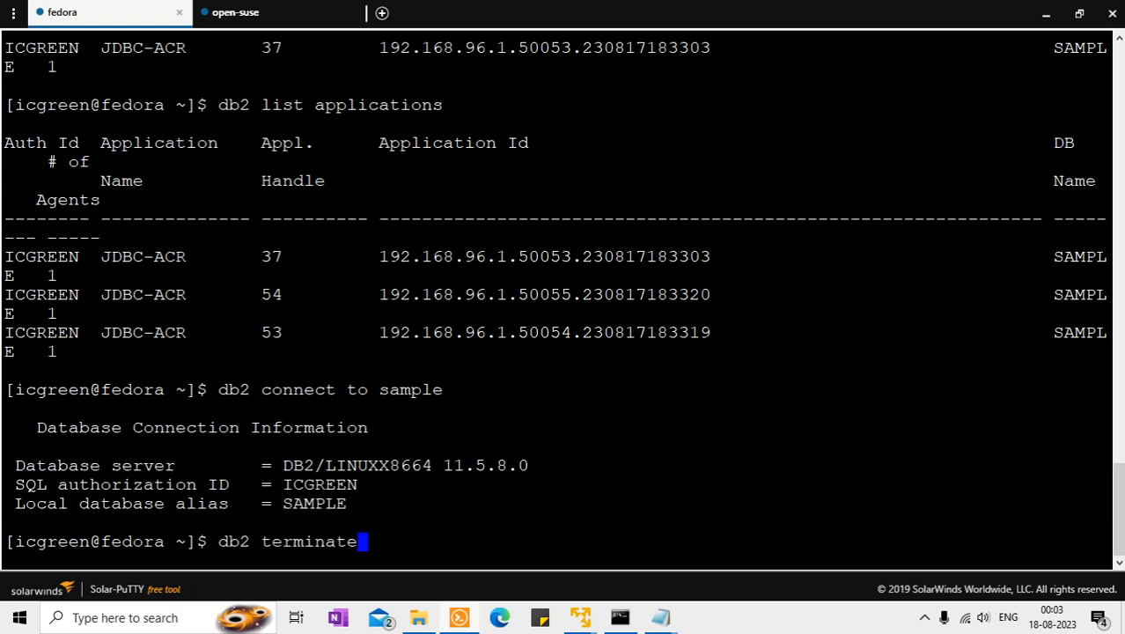
pyautogui.write('db2stop')
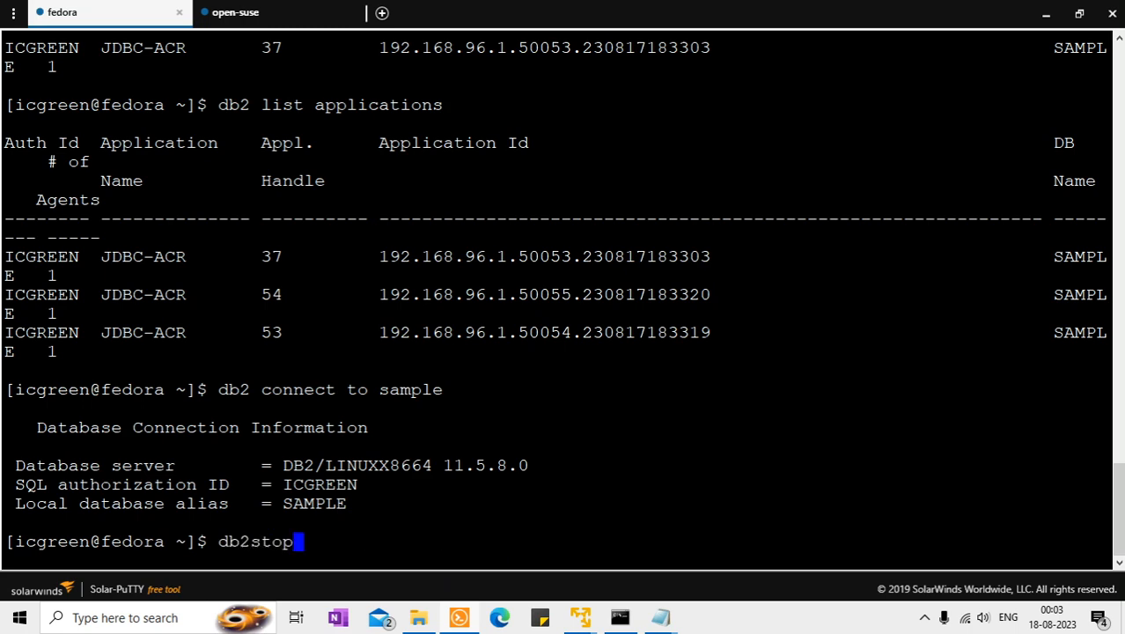
pyautogui.write('db2 list applications')
pyautogui.write(' select \\* from haris.t_liberty')
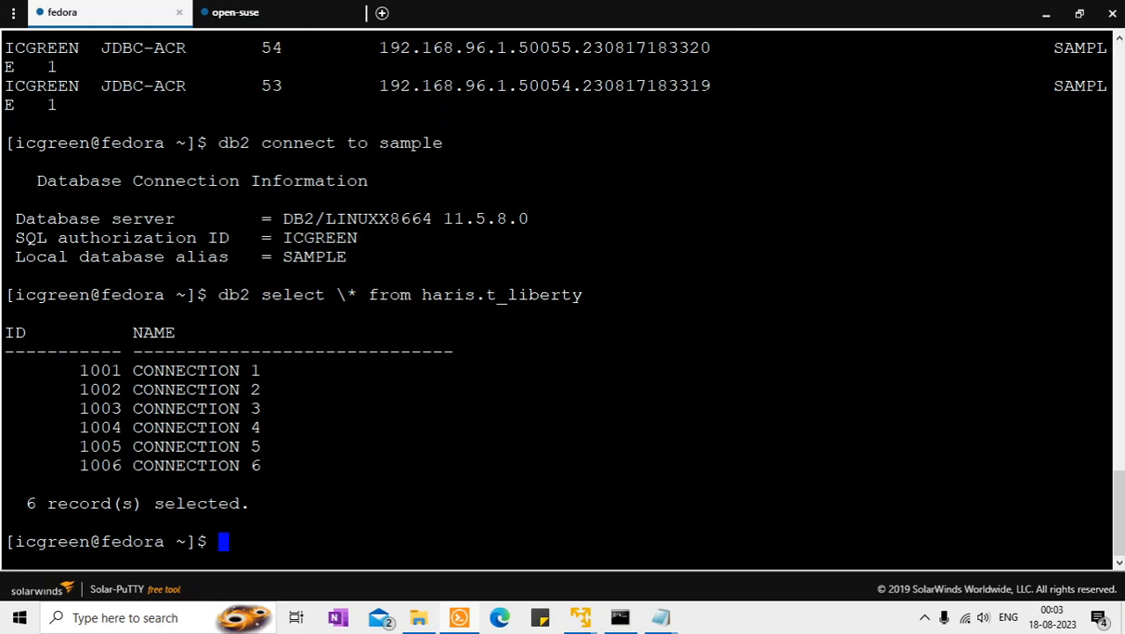
pyautogui.click(274, 12)
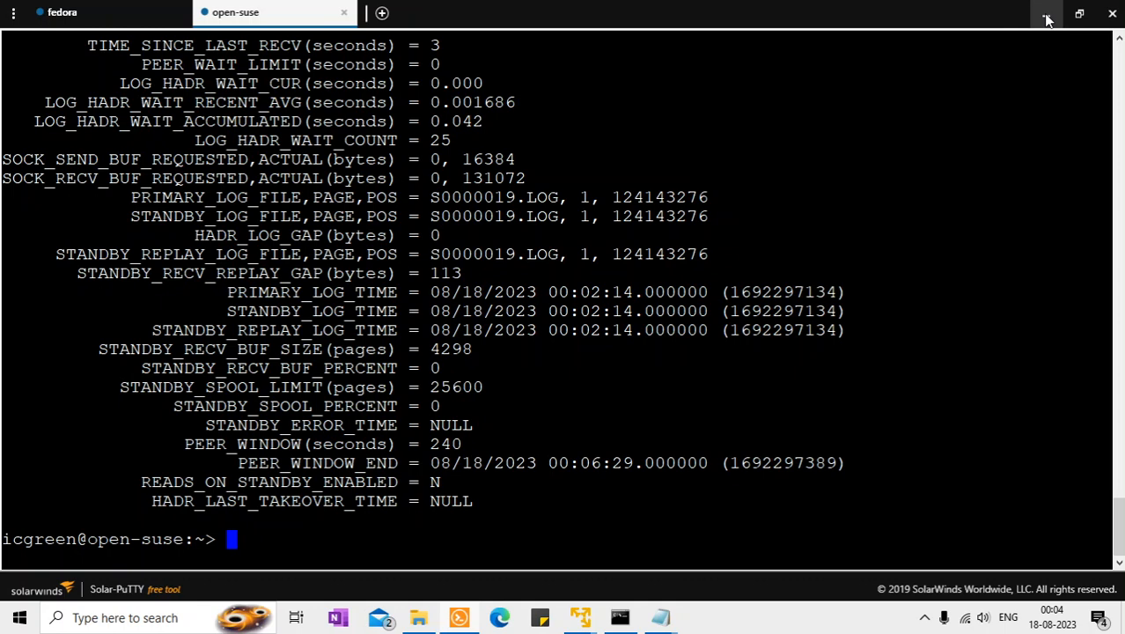
pyautogui.click(1045, 19)
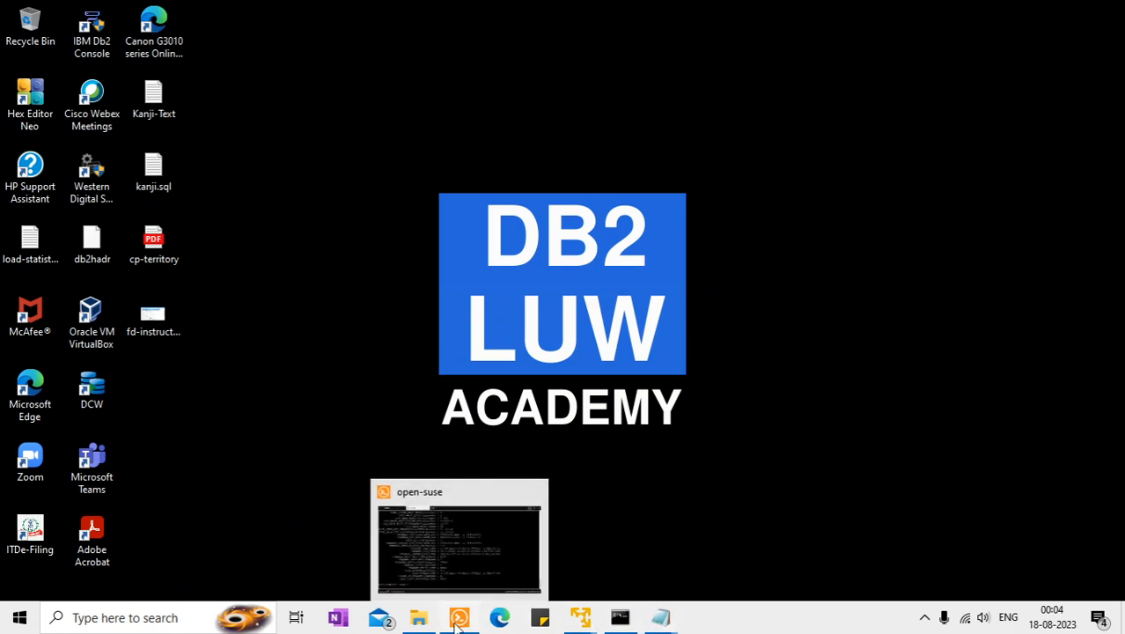
pyautogui.moveTo(500, 619)
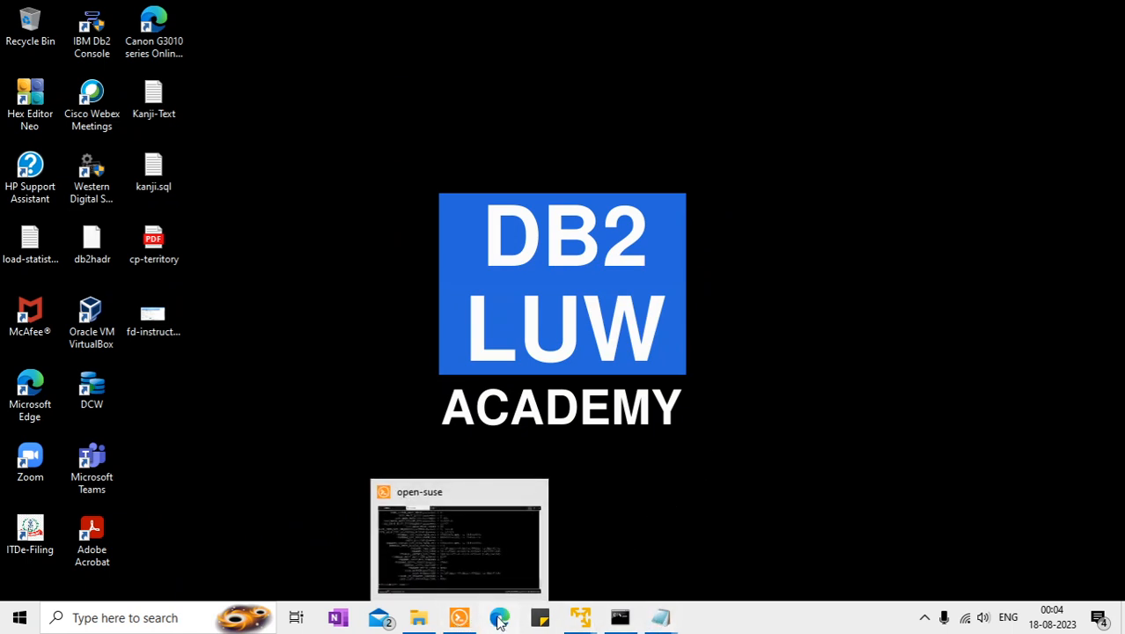
pyautogui.moveTo(659, 616)
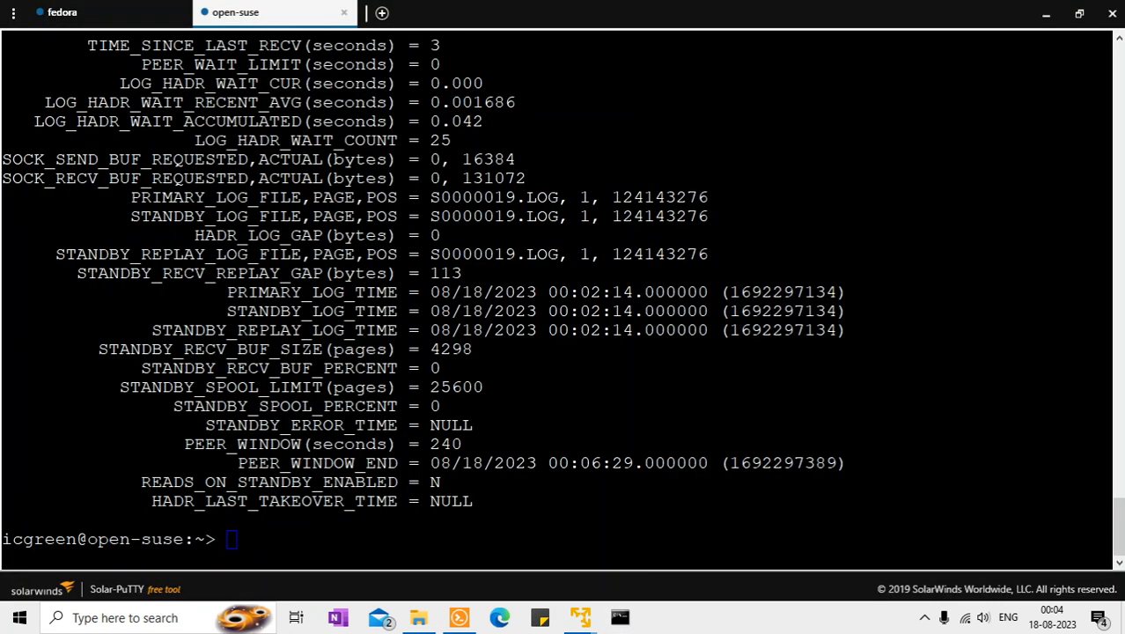
# - On fedora list applications, reset the connection with db2 connect reset, and list applications again
pyautogui.click(105, 10)
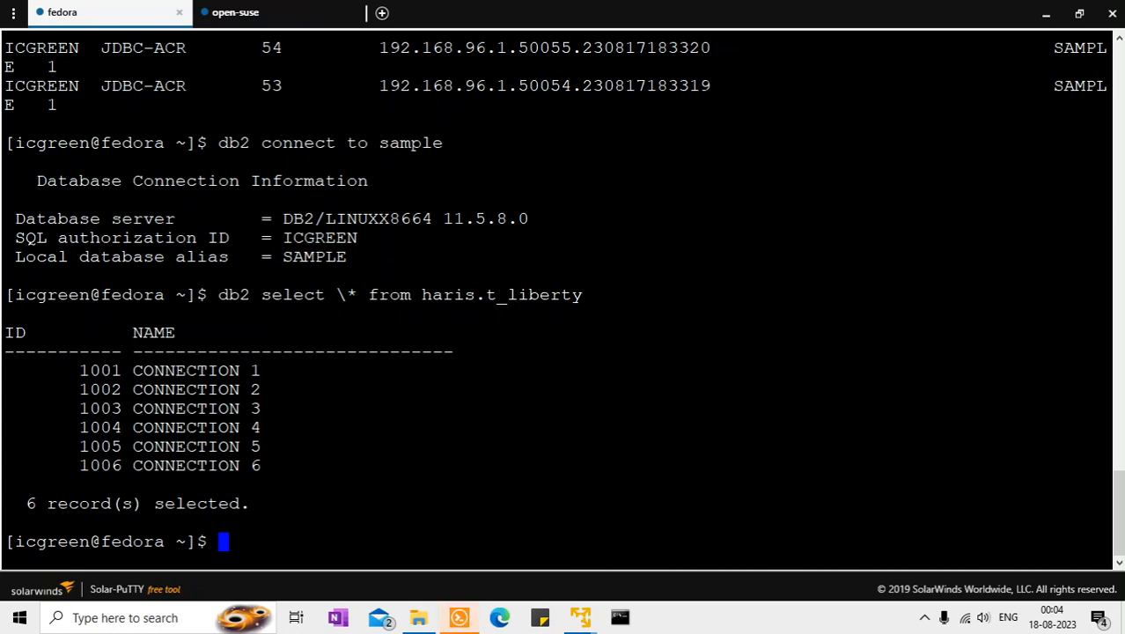
pyautogui.write('db2 list applications')
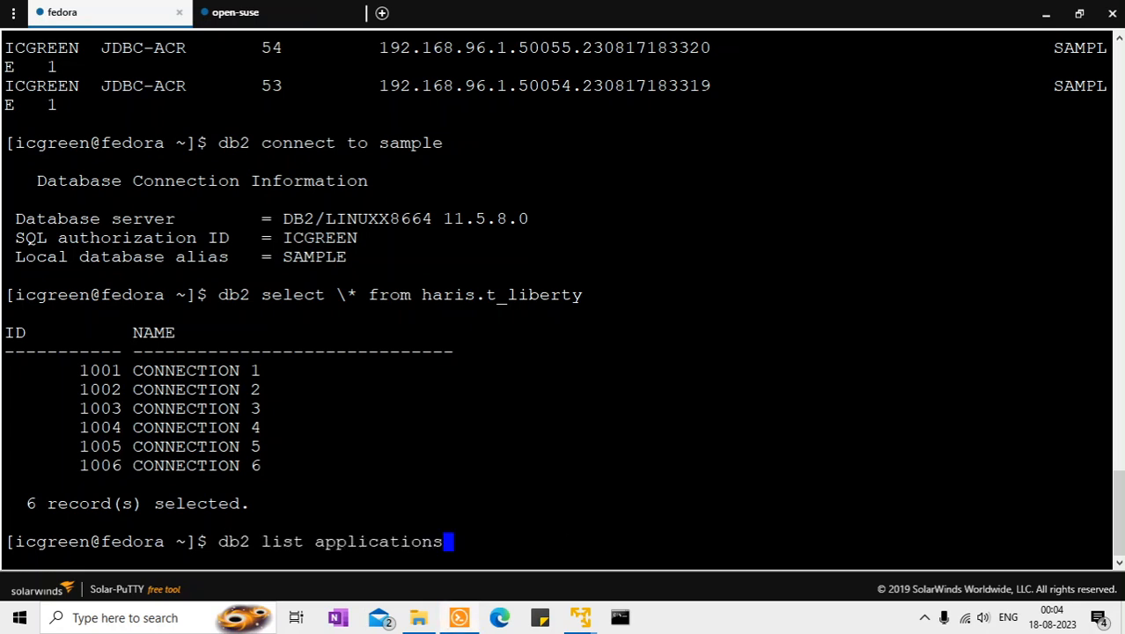
pyautogui.press('Return')
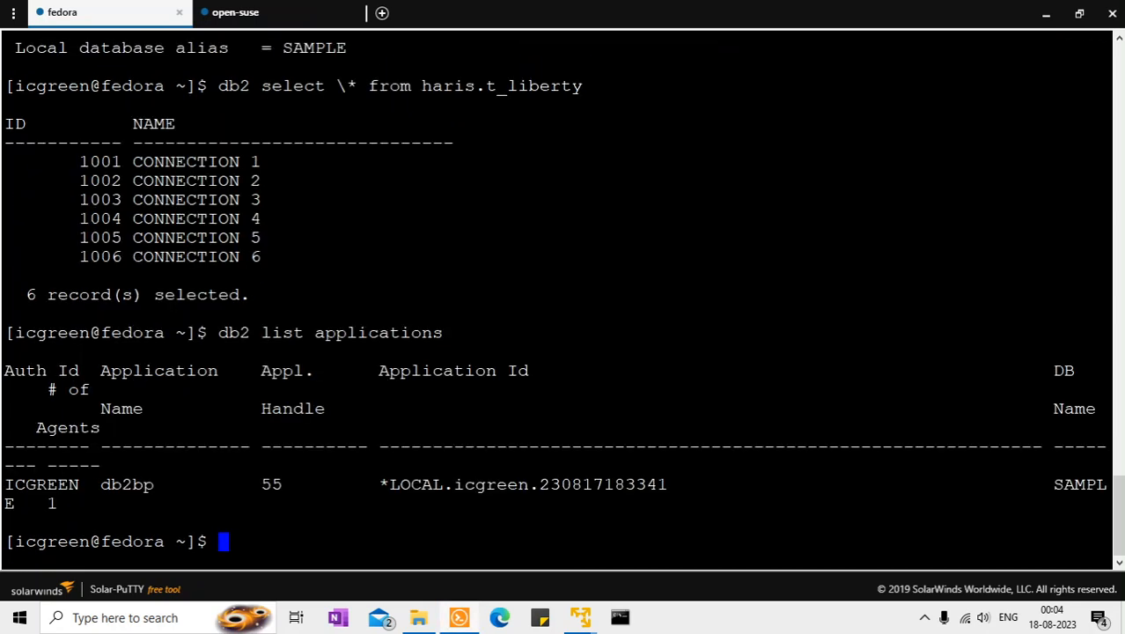
pyautogui.write('db2 connect reset')
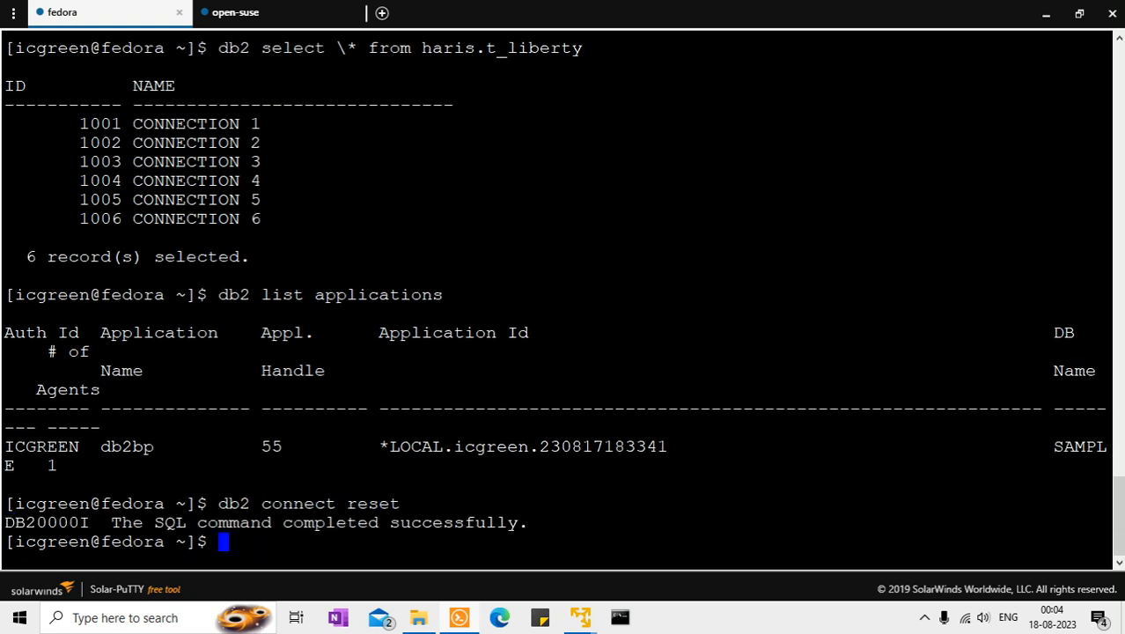
pyautogui.write('db2 list applications')
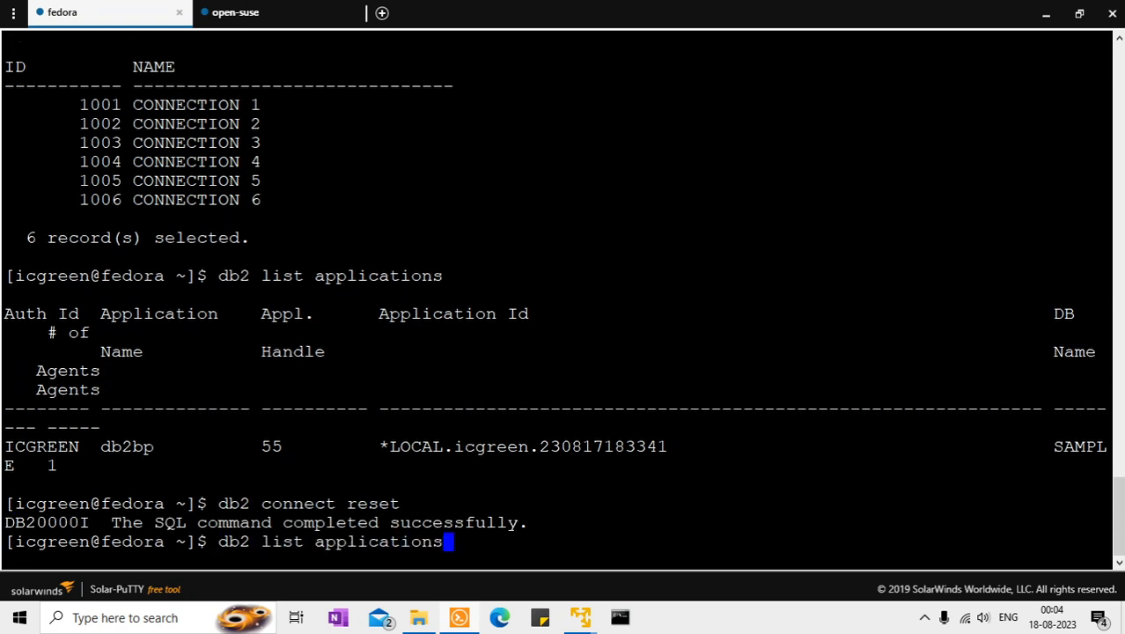
pyautogui.press('Return')
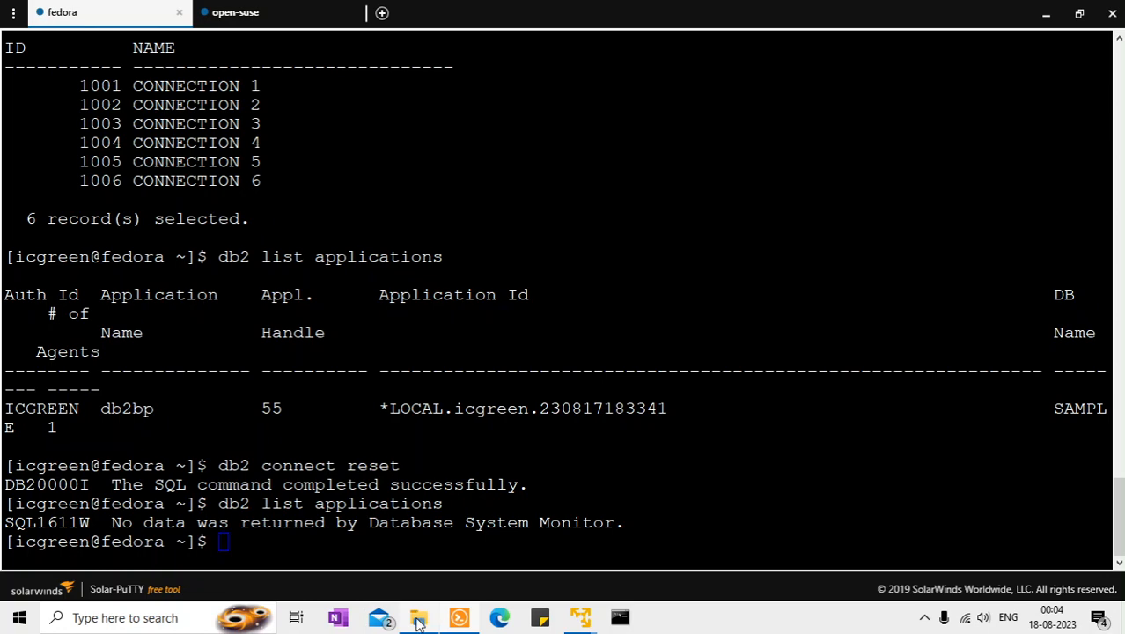
# - Open jdbcacr.java in Notepad and review the driver type and client program name JDBC-ACR
pyautogui.click(419, 616)
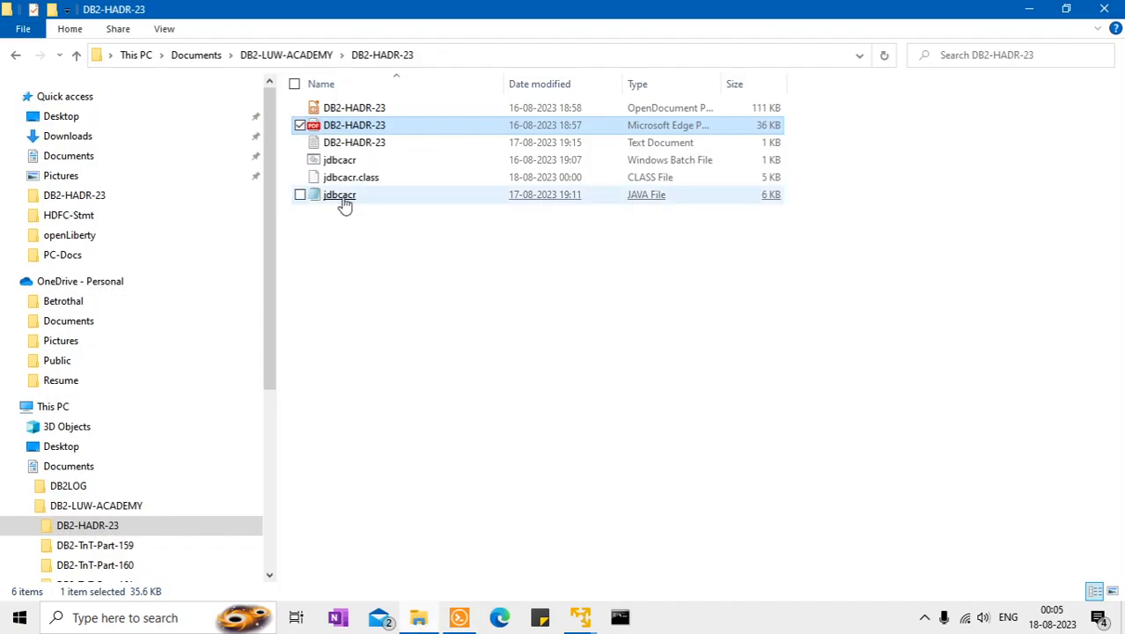
pyautogui.doubleClick(340, 194)
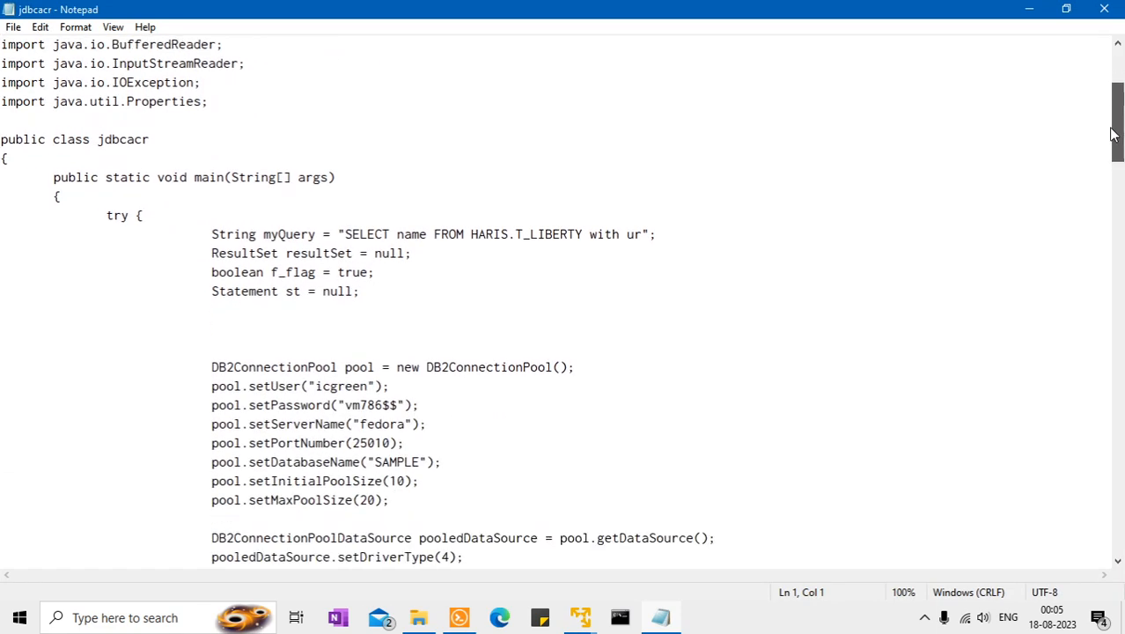
pyautogui.scroll(-3)
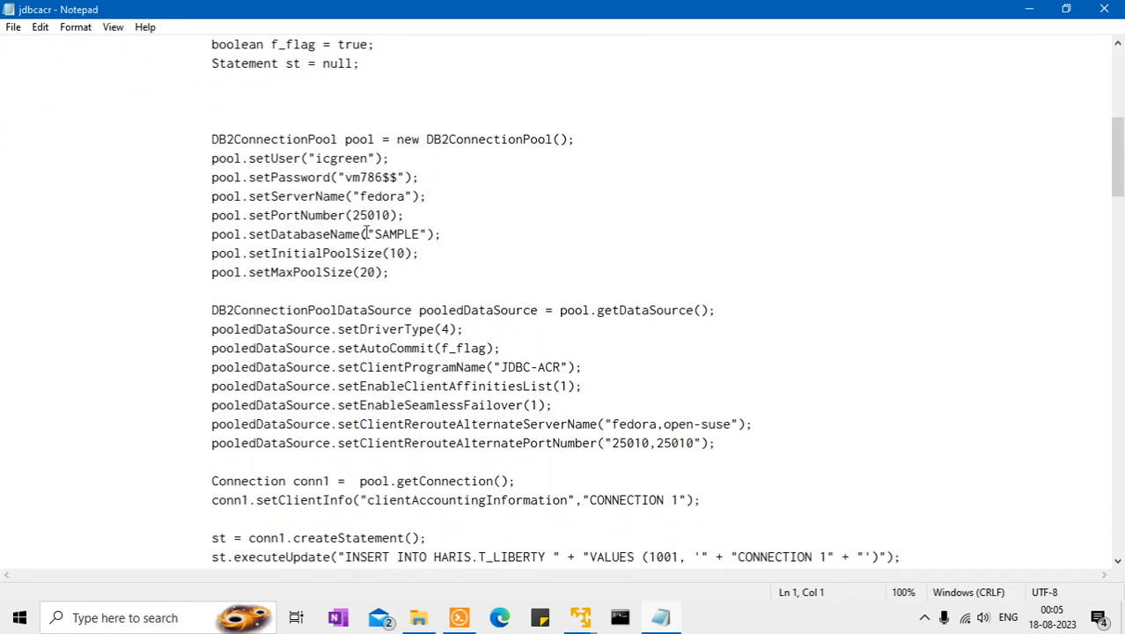
pyautogui.click(403, 329)
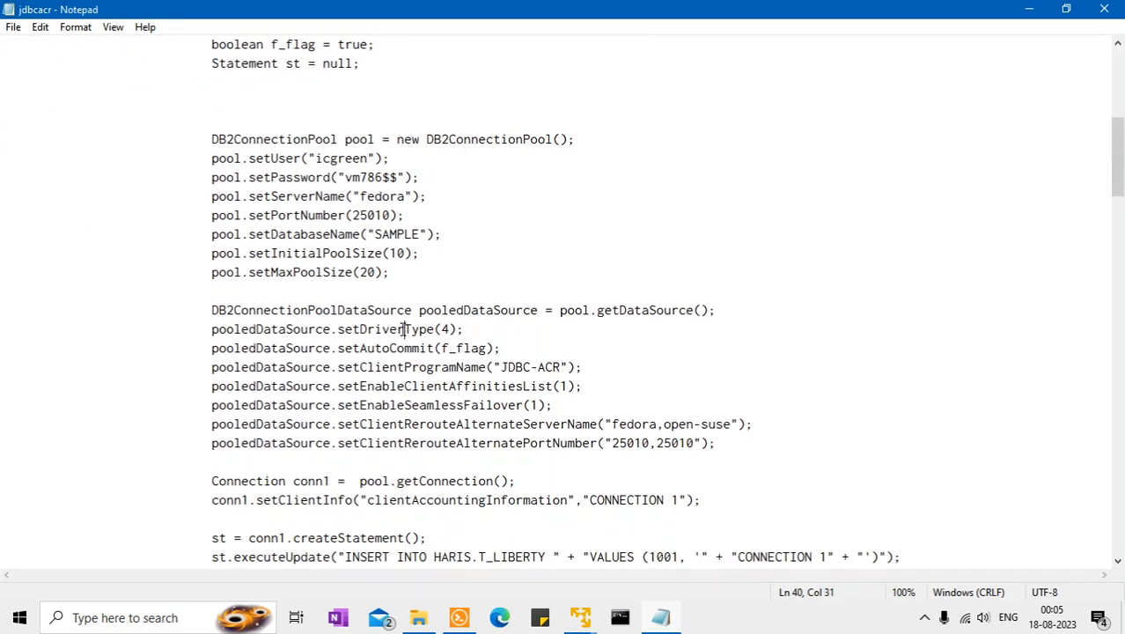
pyautogui.click(405, 348)
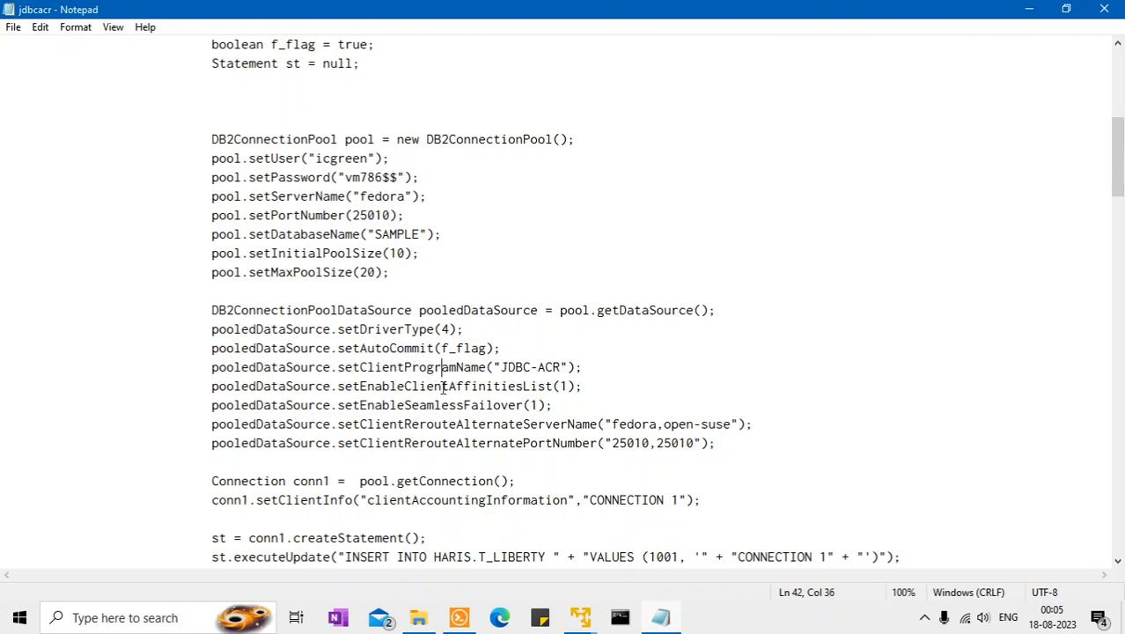
# - Highlight the alternate servers fedora,open-suse in the reroute settings, then return to fedora's terminal
pyautogui.click(443, 405)
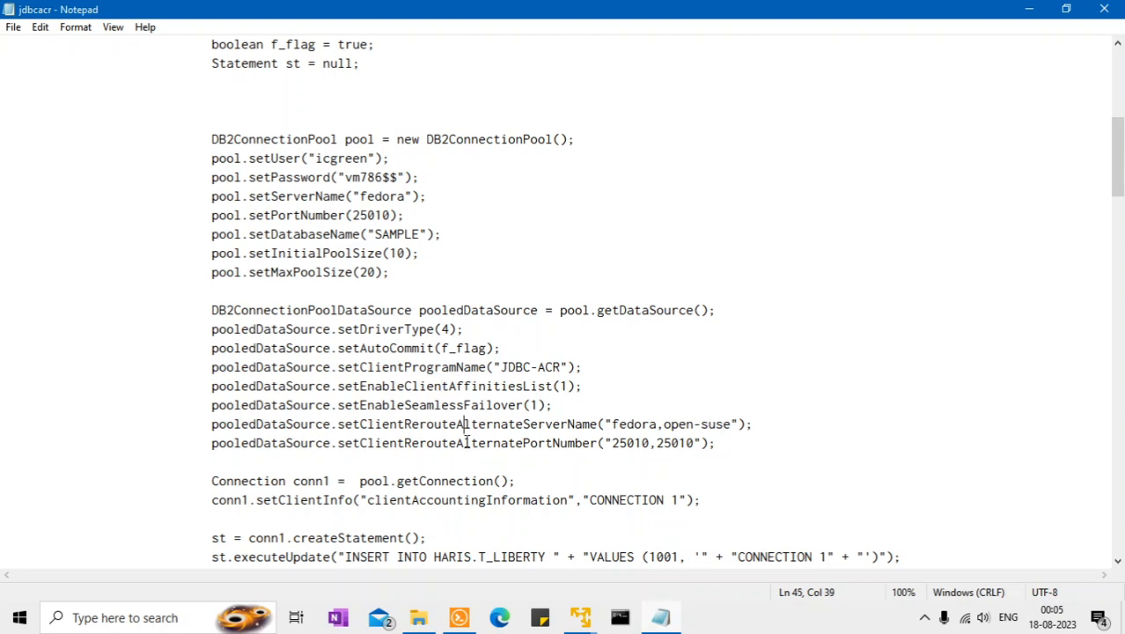
pyautogui.moveTo(633, 422); pyautogui.dragTo(716, 422)
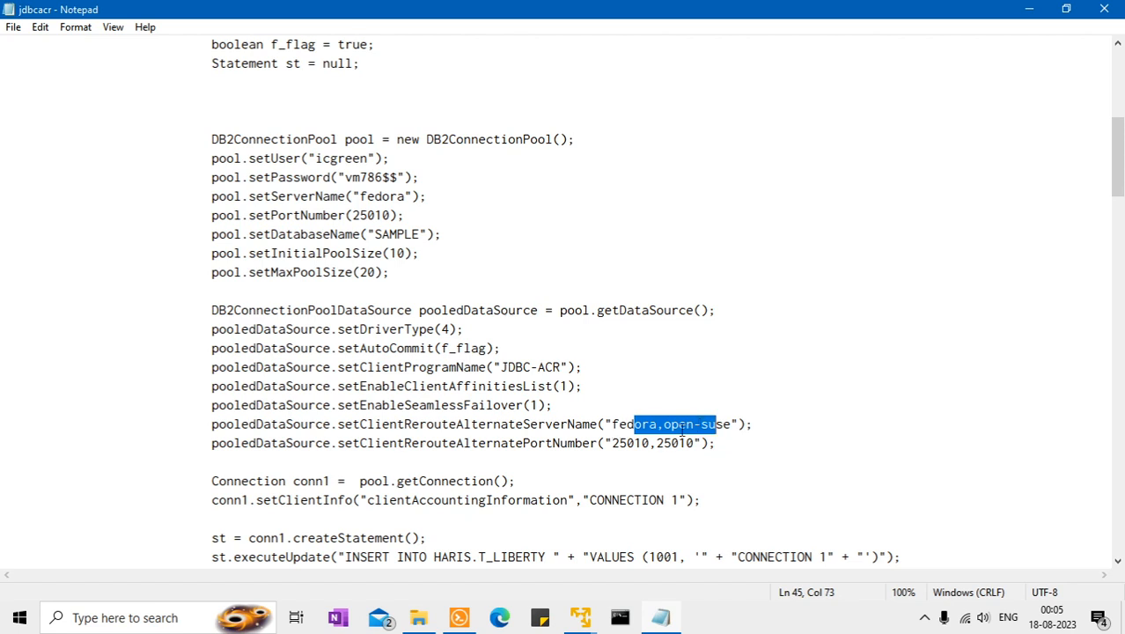
pyautogui.click(686, 429)
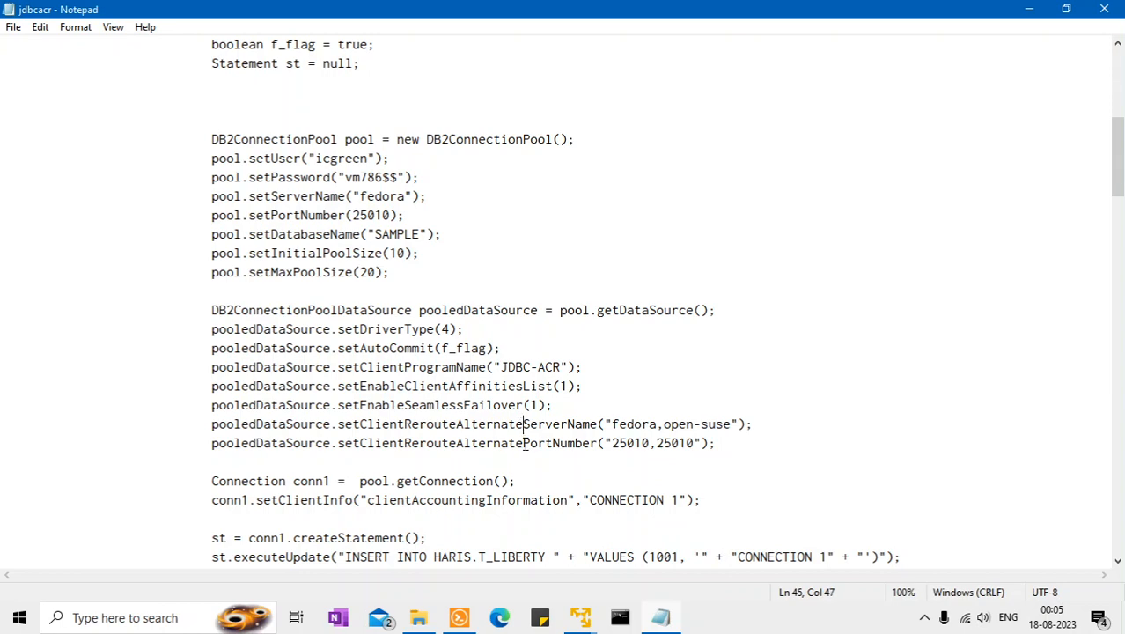
pyautogui.click(525, 443)
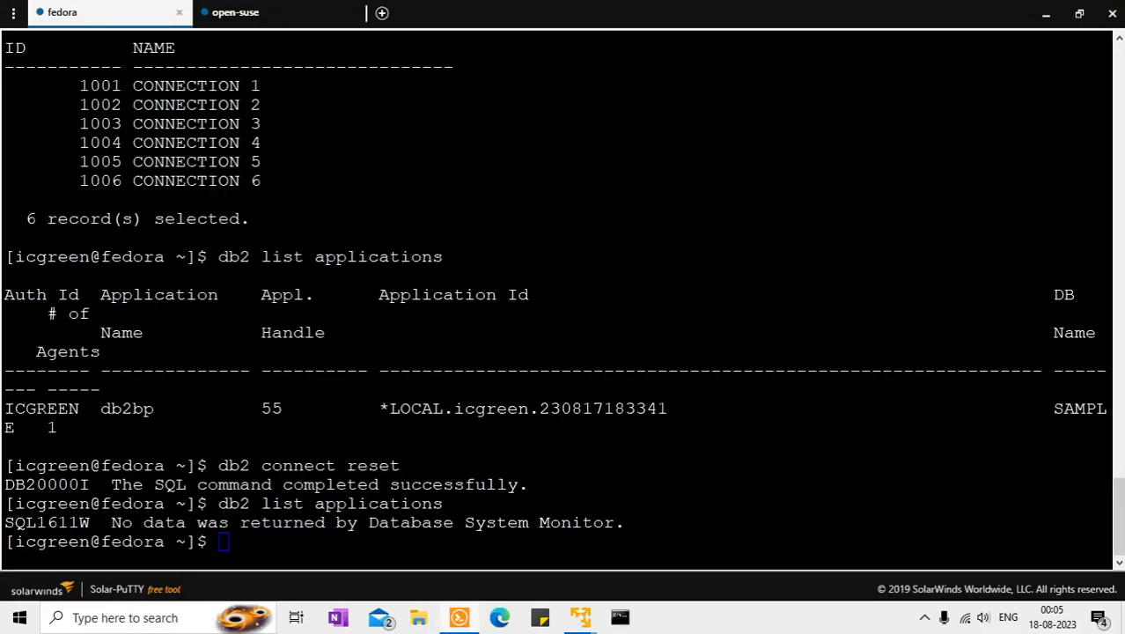
pyautogui.moveTo(1045, 14)
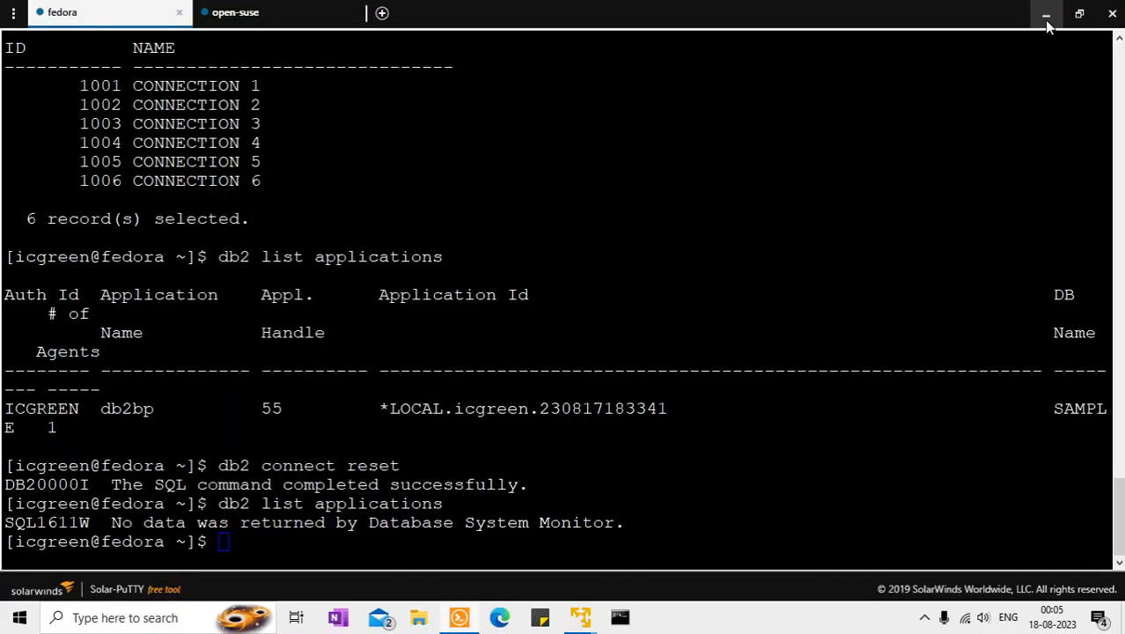
# - Minimise Solar-PuTTY to the desktop and show the taskbar's hidden background icons
pyautogui.click(1045, 16)
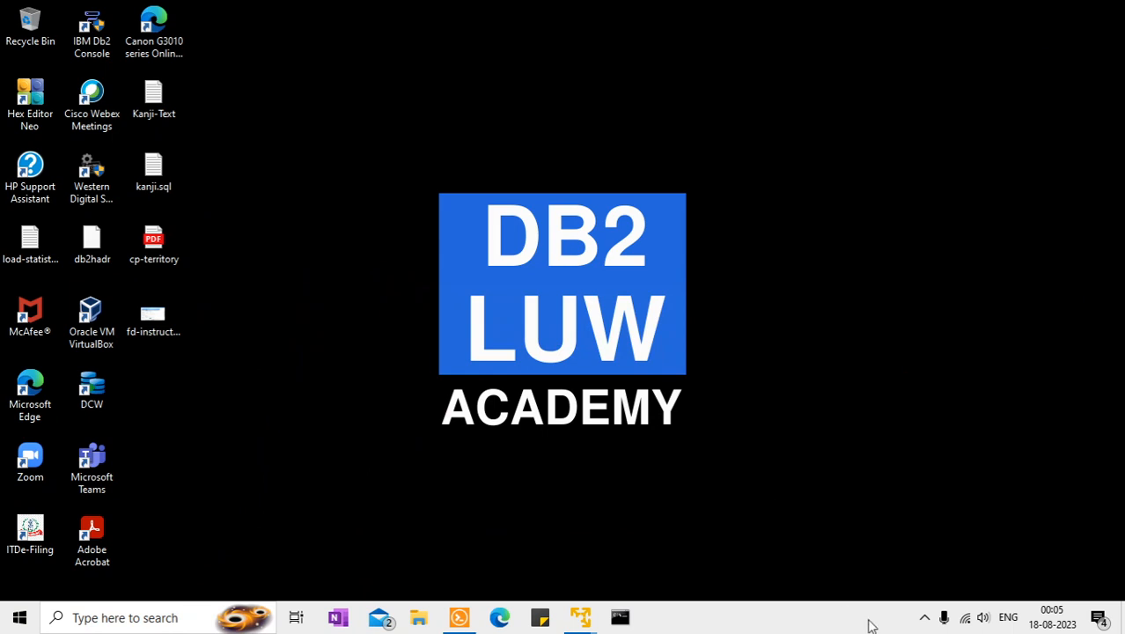
pyautogui.click(924, 616)
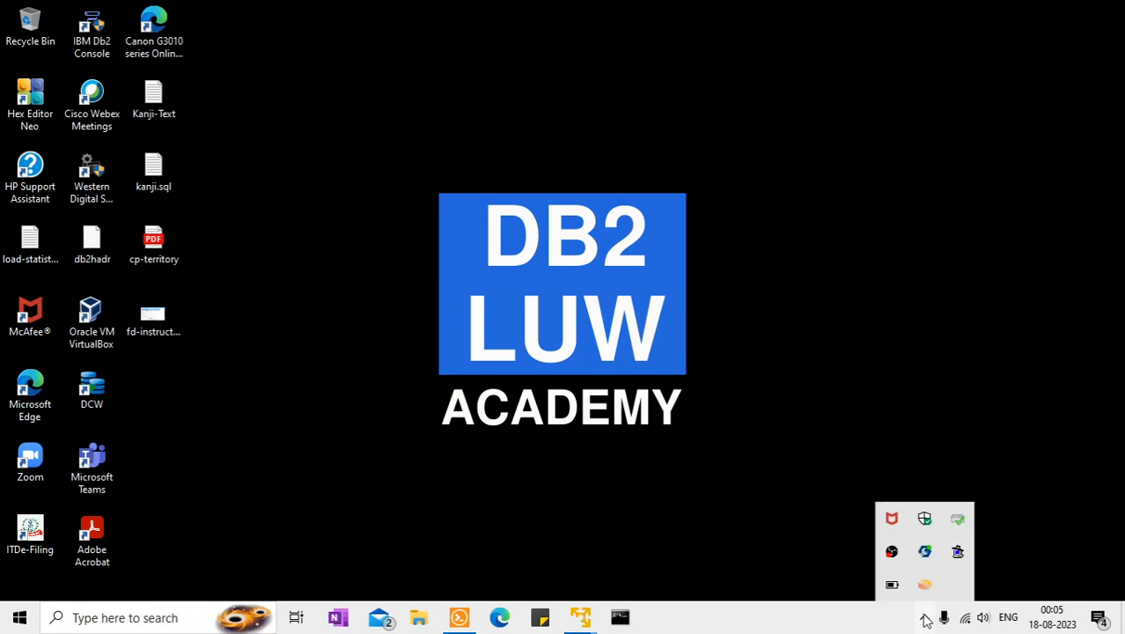